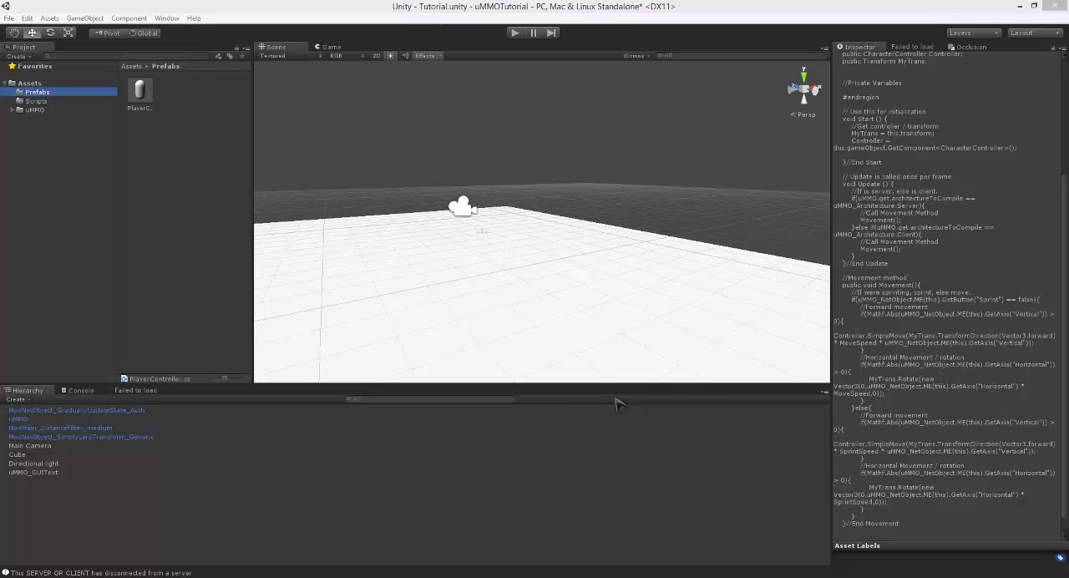
Step: Browse to the Prefabs folder and select PlayerCharacter to inspect its uMMO input list
{"action": "left_click", "coordinate": [35, 100]}
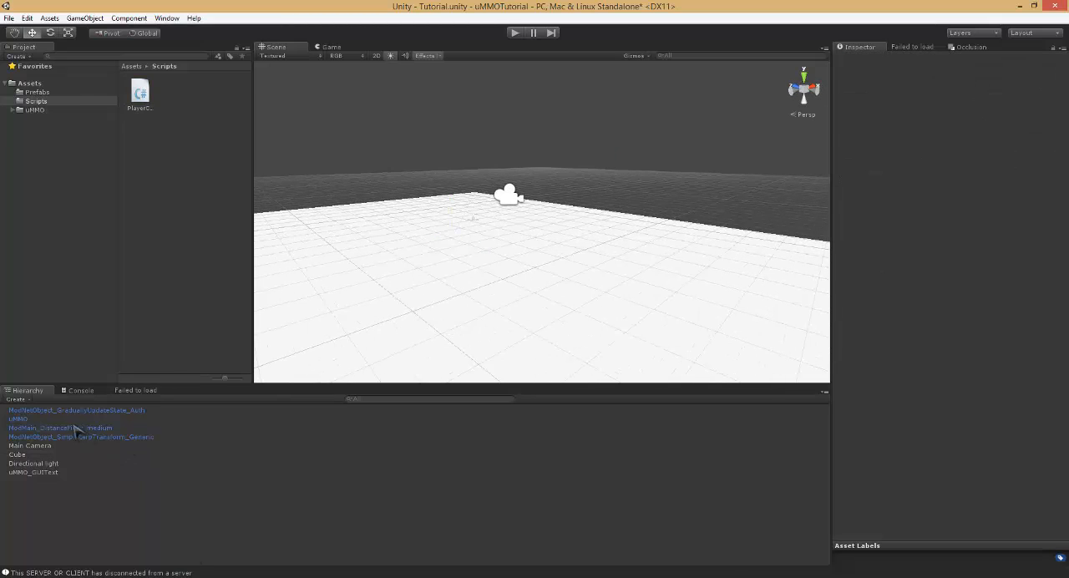
{"action": "left_click", "coordinate": [18, 419]}
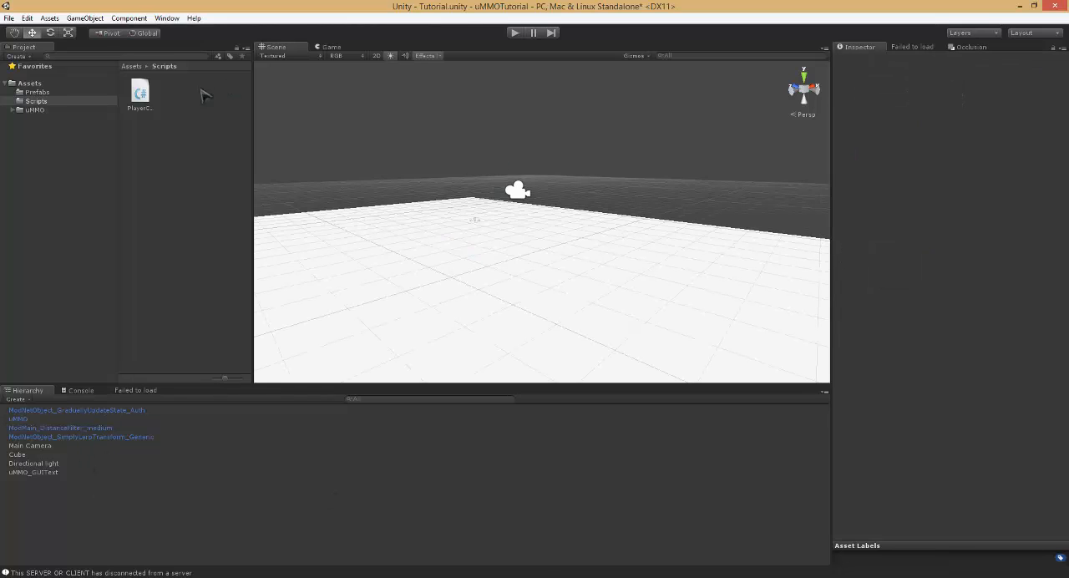
{"action": "left_click", "coordinate": [36, 91]}
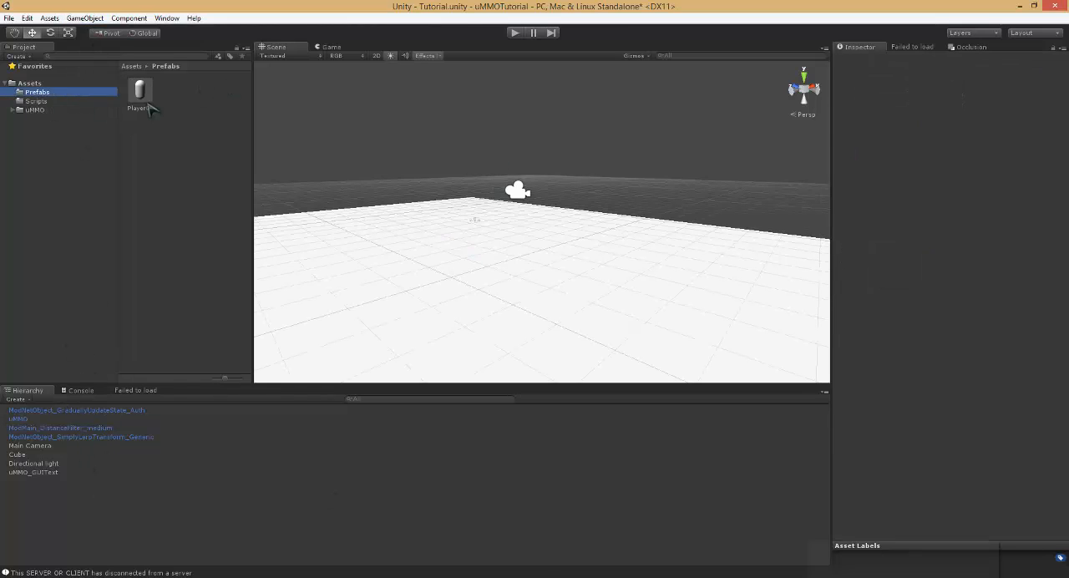
{"action": "left_click", "coordinate": [139, 90]}
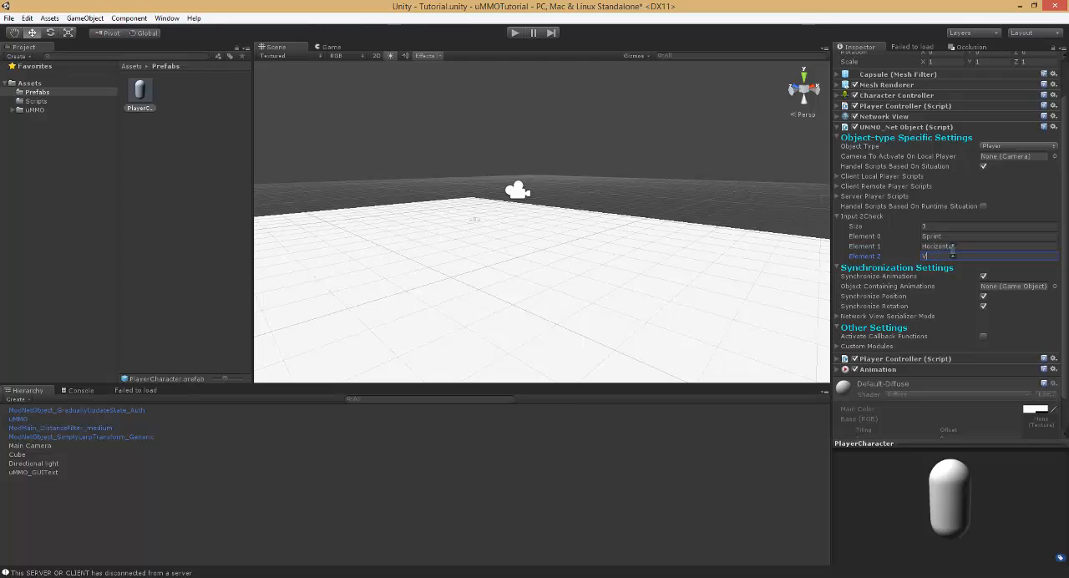
Step: Enter Vertical as Element 2, Build & Run a server copy, and briefly test Play
{"action": "type", "text": "Vertical"}
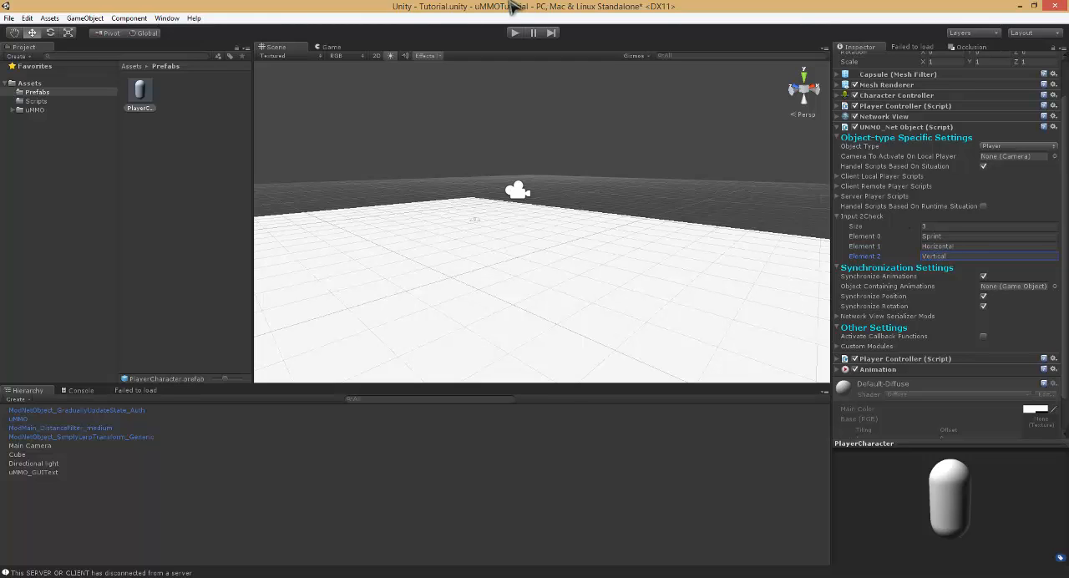
{"action": "left_click", "coordinate": [9, 18]}
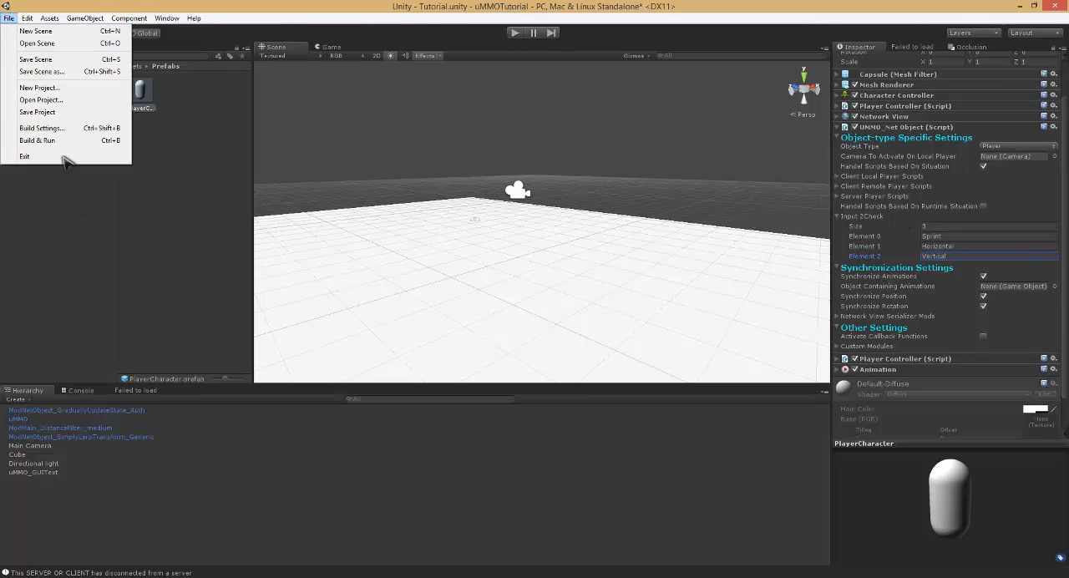
{"action": "left_click", "coordinate": [36, 139]}
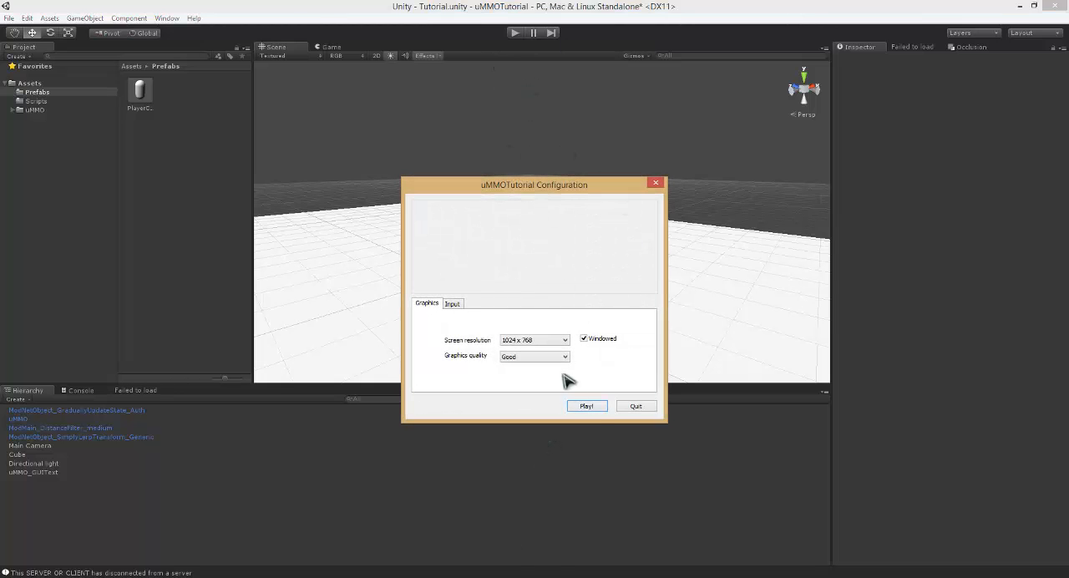
{"action": "left_click", "coordinate": [586, 406]}
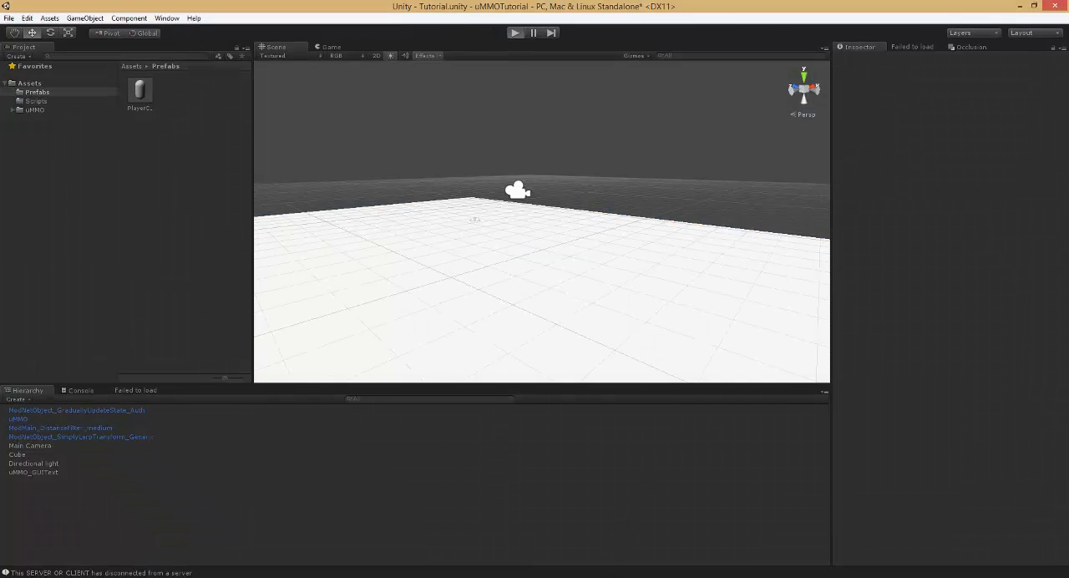
{"action": "left_click", "coordinate": [514, 33]}
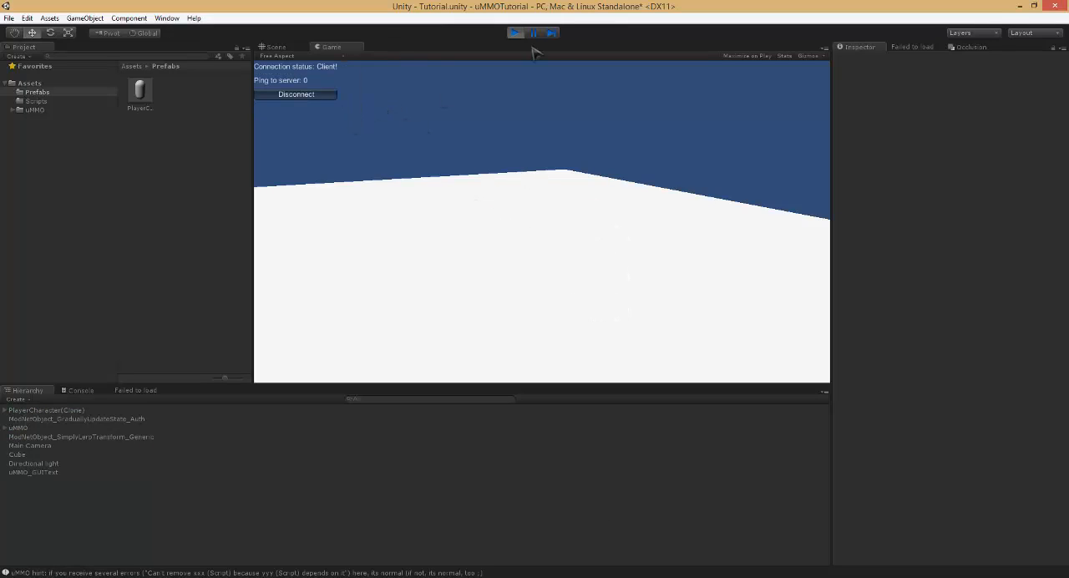
{"action": "mouse_move", "coordinate": [516, 33]}
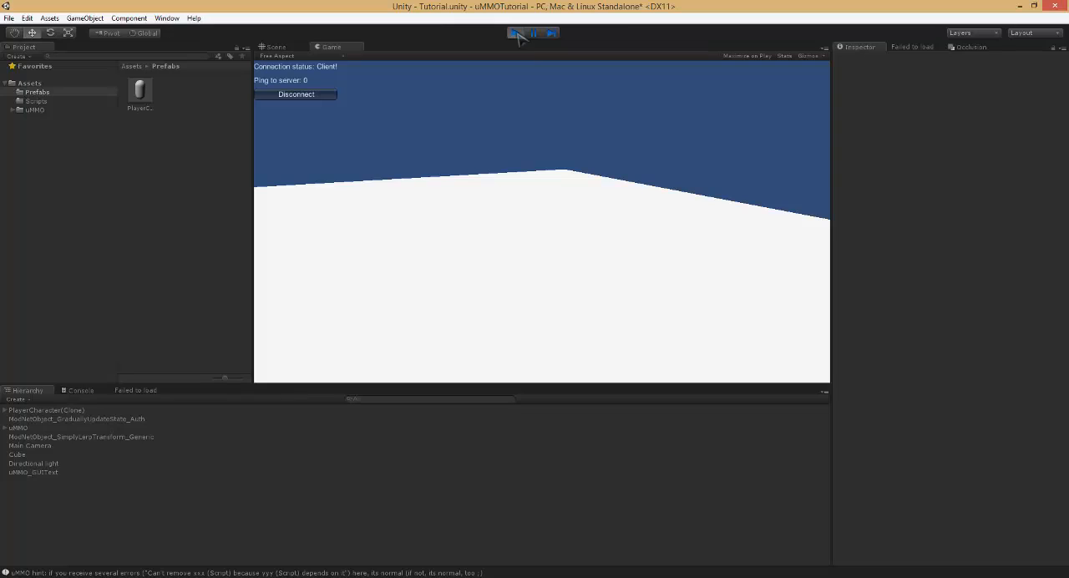
{"action": "left_click", "coordinate": [514, 33]}
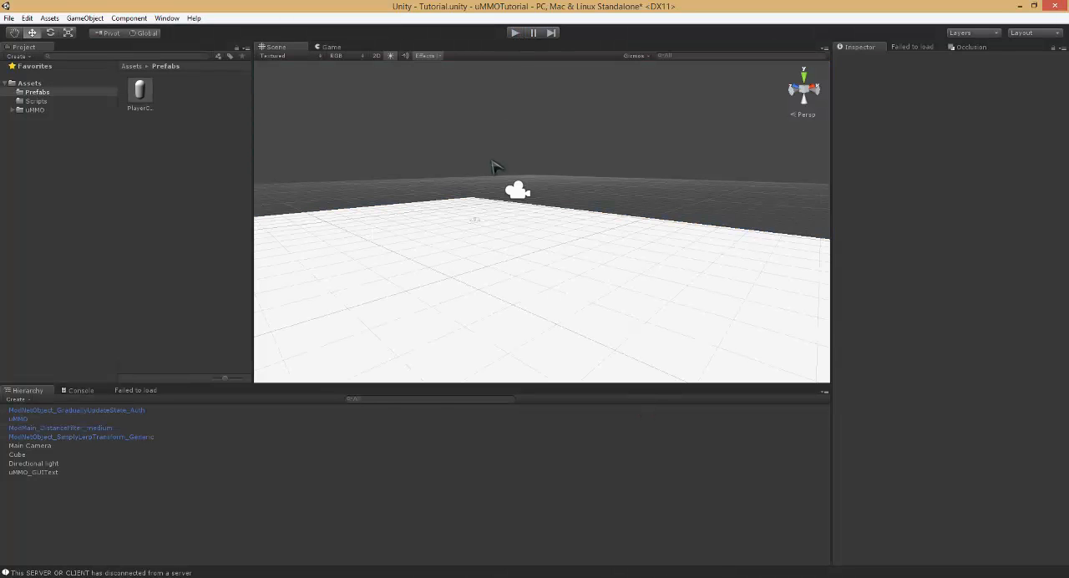
{"action": "left_click", "coordinate": [17, 454]}
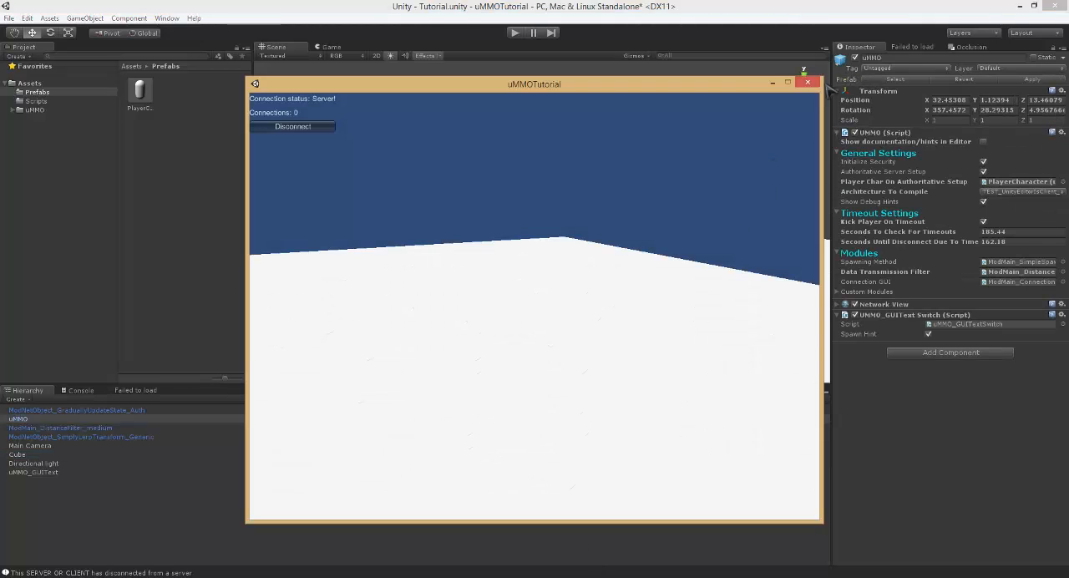
Step: Rebuild and run the server, then Play in the editor and Connect as client
{"action": "left_click", "coordinate": [8, 17]}
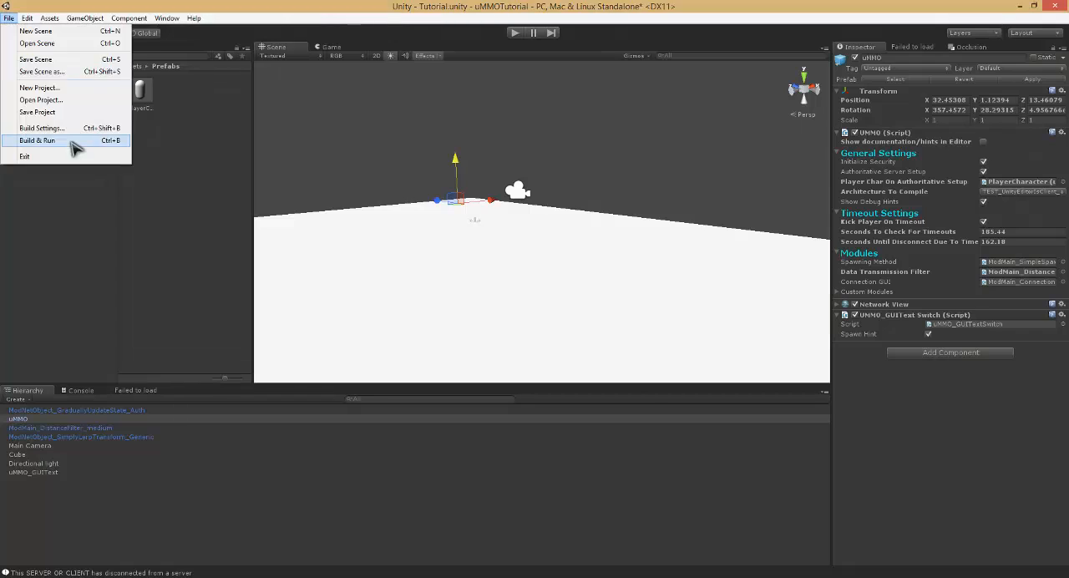
{"action": "left_click", "coordinate": [37, 139]}
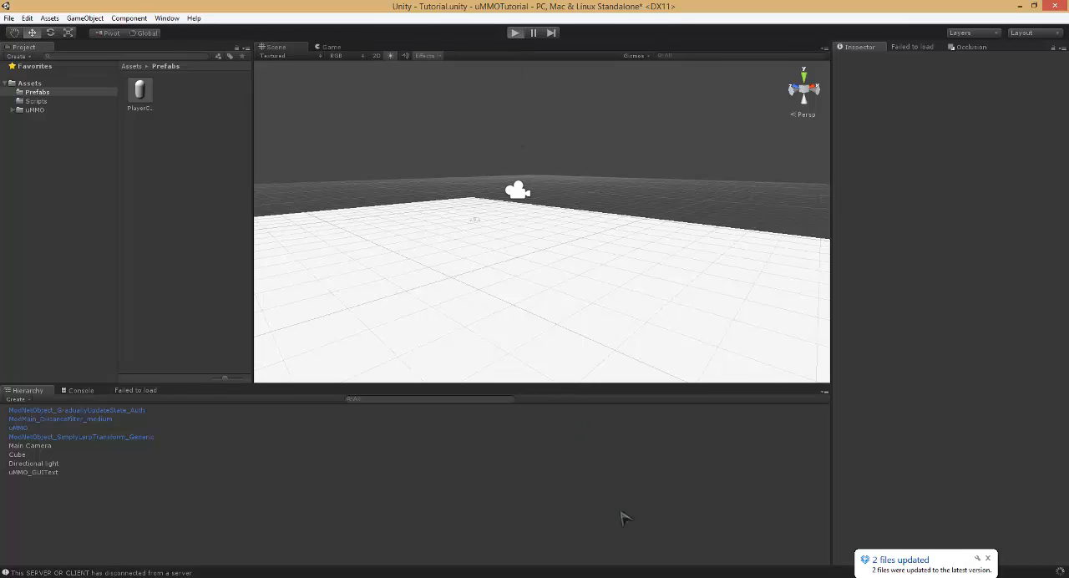
{"action": "left_click", "coordinate": [514, 32]}
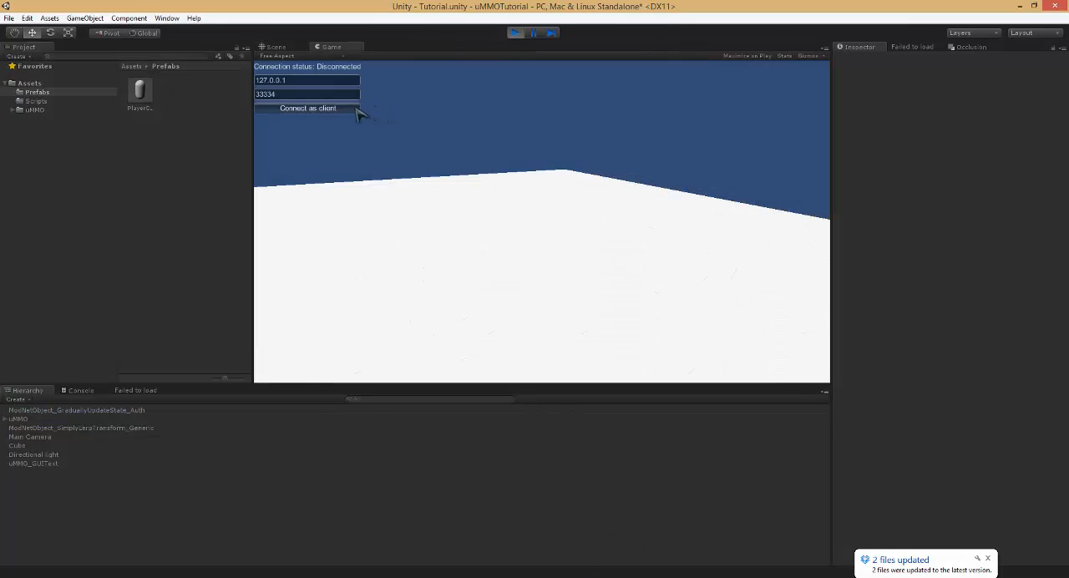
{"action": "left_click", "coordinate": [307, 108]}
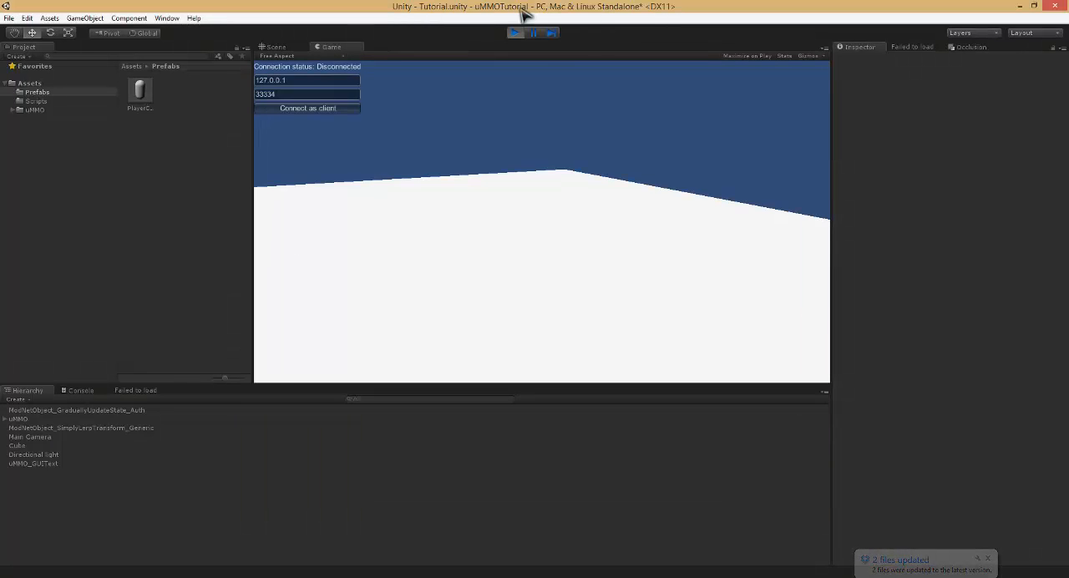
{"action": "left_click", "coordinate": [308, 108]}
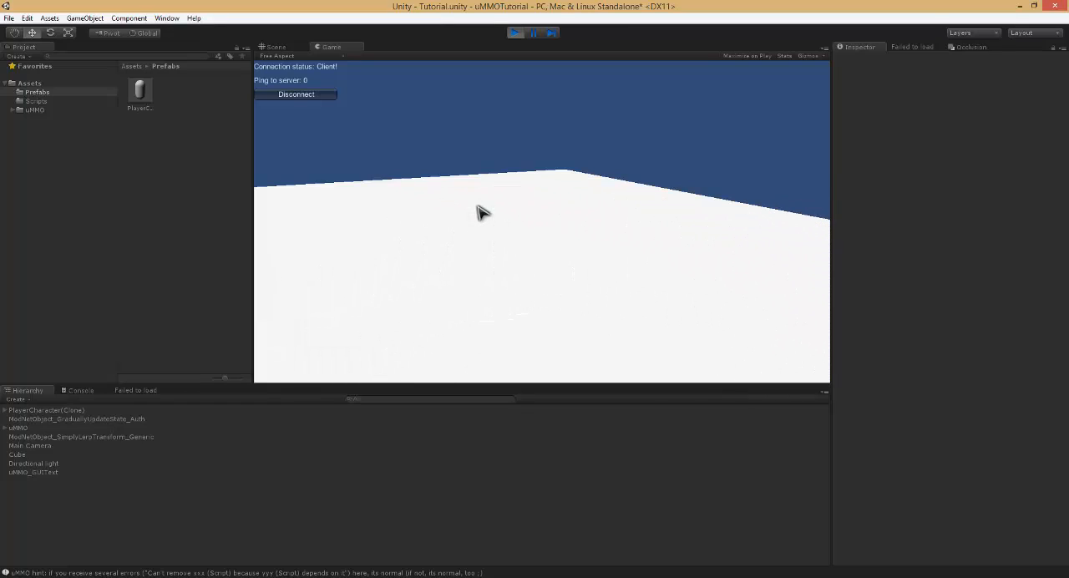
{"action": "mouse_move", "coordinate": [528, 19]}
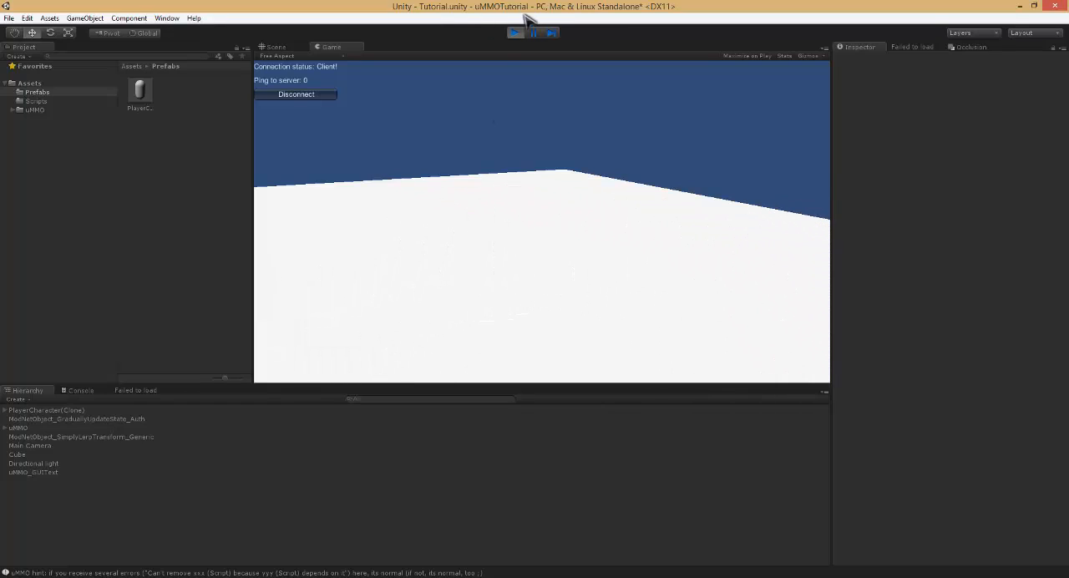
{"action": "left_click", "coordinate": [514, 32]}
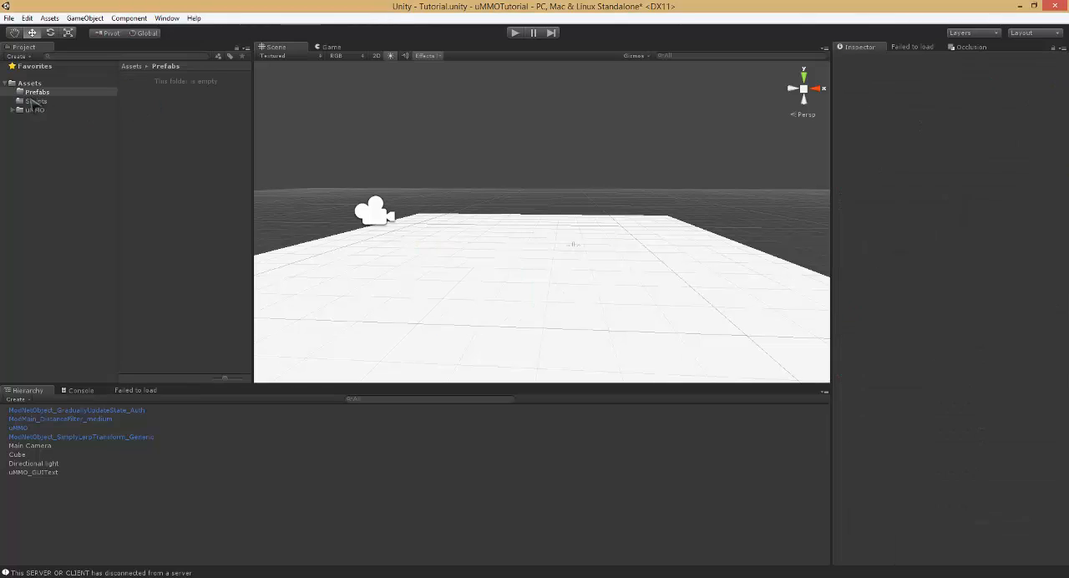
Step: Create a PlayerController C# script in the Scripts folder and open it in MonoDevelop
{"action": "right_click", "coordinate": [36, 100]}
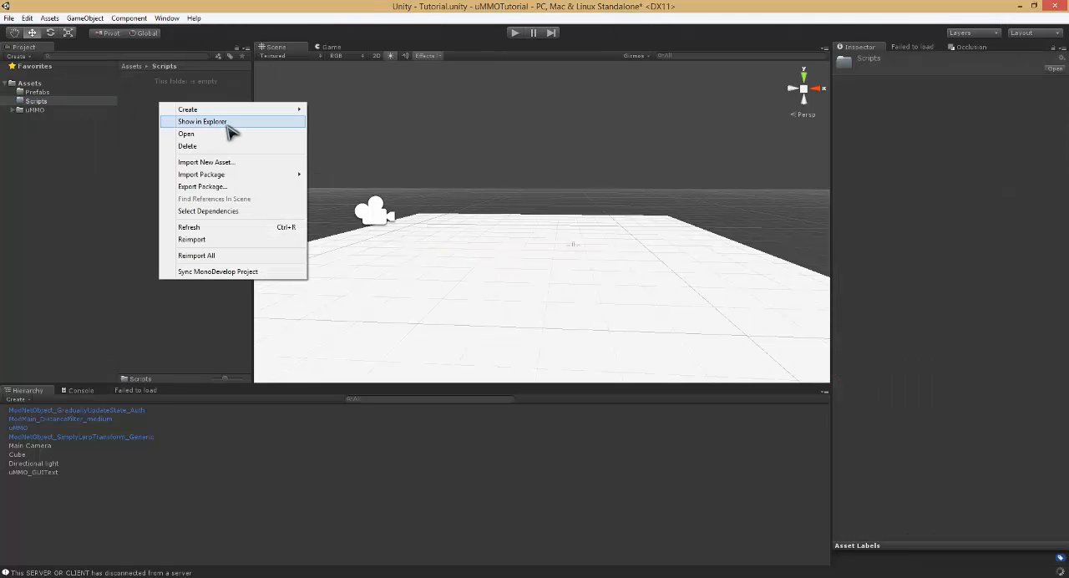
{"action": "left_click", "coordinate": [187, 108]}
{"action": "type", "text": "Controller"}
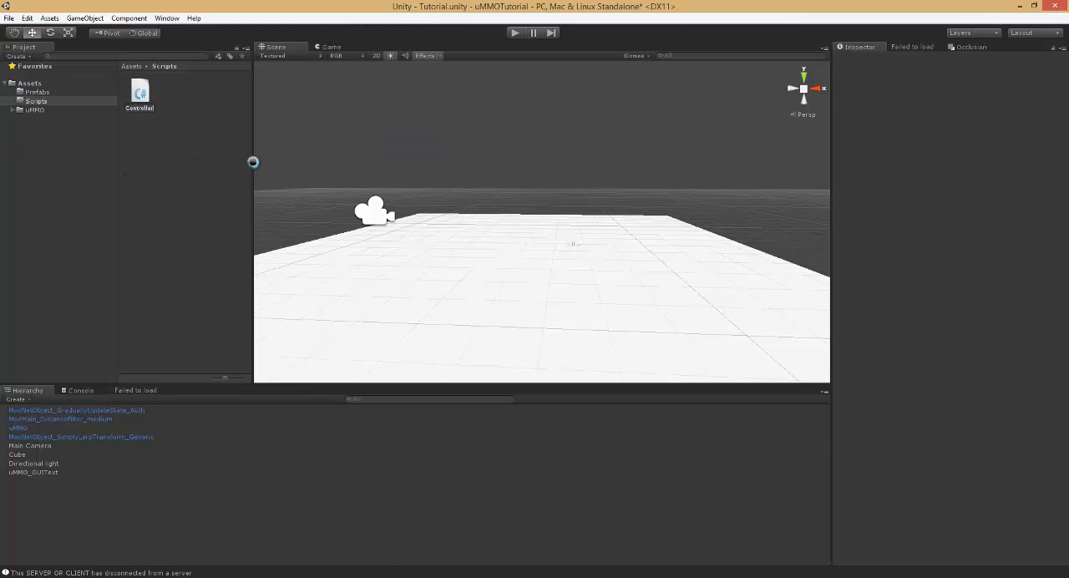
{"action": "double_click", "coordinate": [139, 92]}
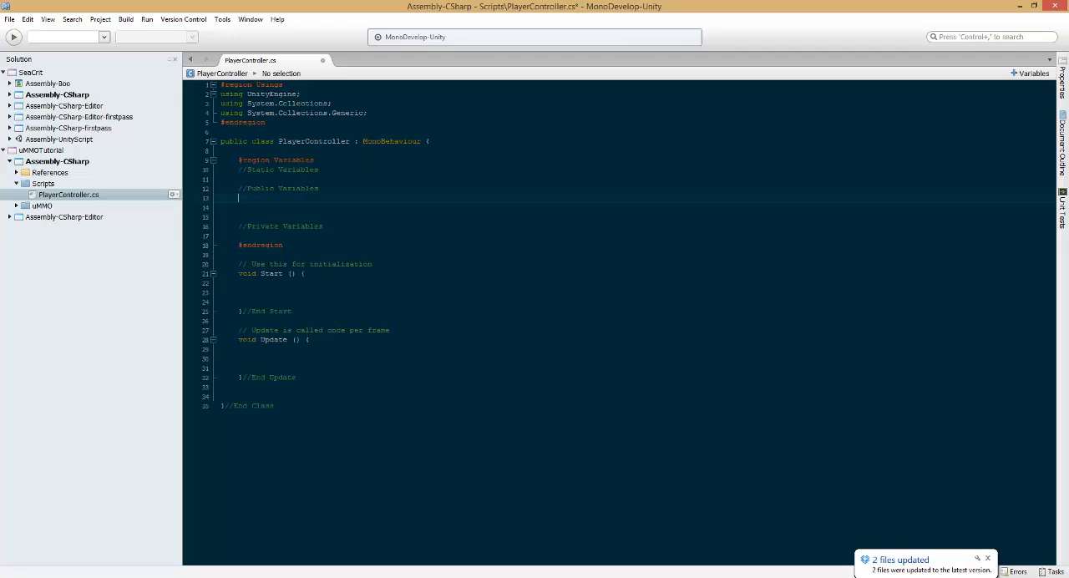
Step: Declare public float MoveSpeed = 4, CharacterController Controller and Transform MyTrans
{"action": "type", "text": "public"}
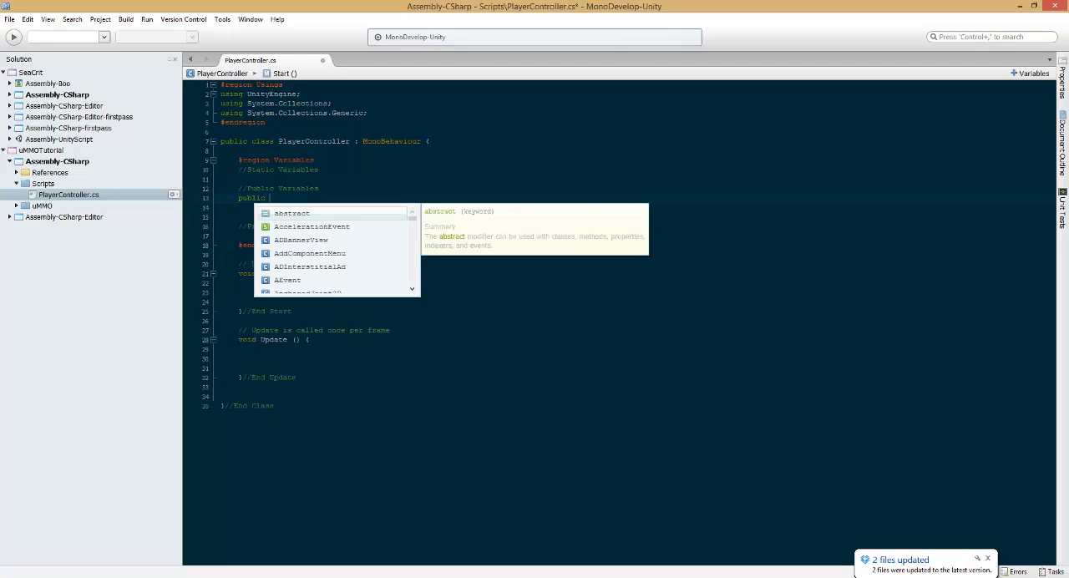
{"action": "type", "text": "float"}
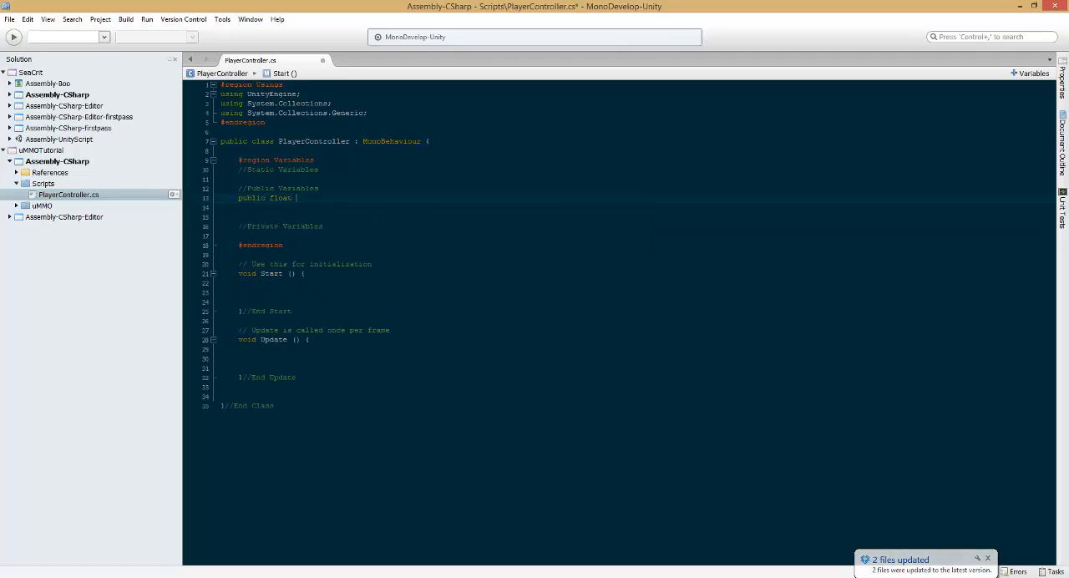
{"action": "type", "text": "MoveSpeed = 4;"}
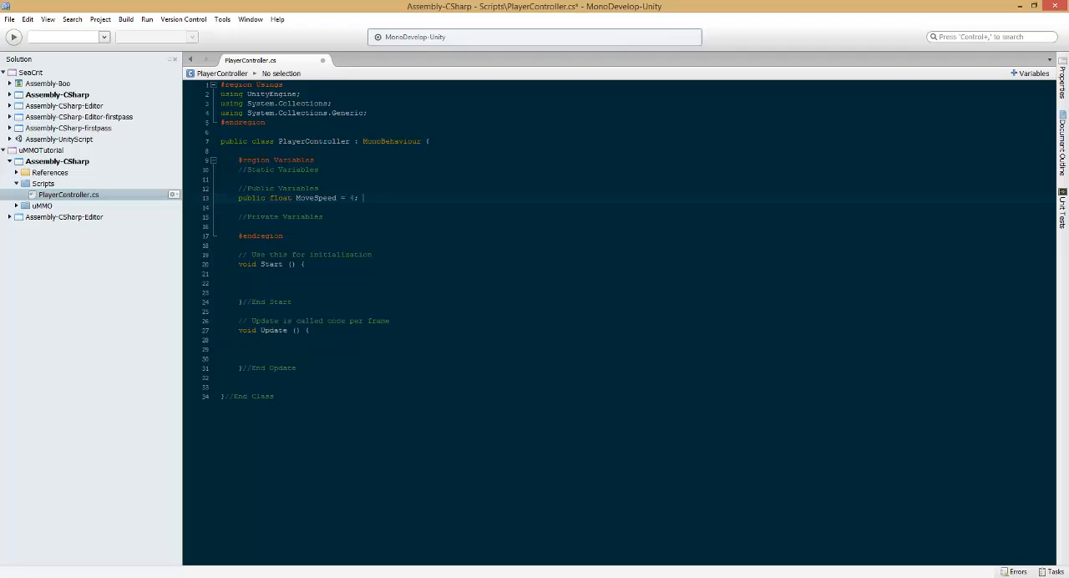
{"action": "type", "text": "public CharacterController C"}
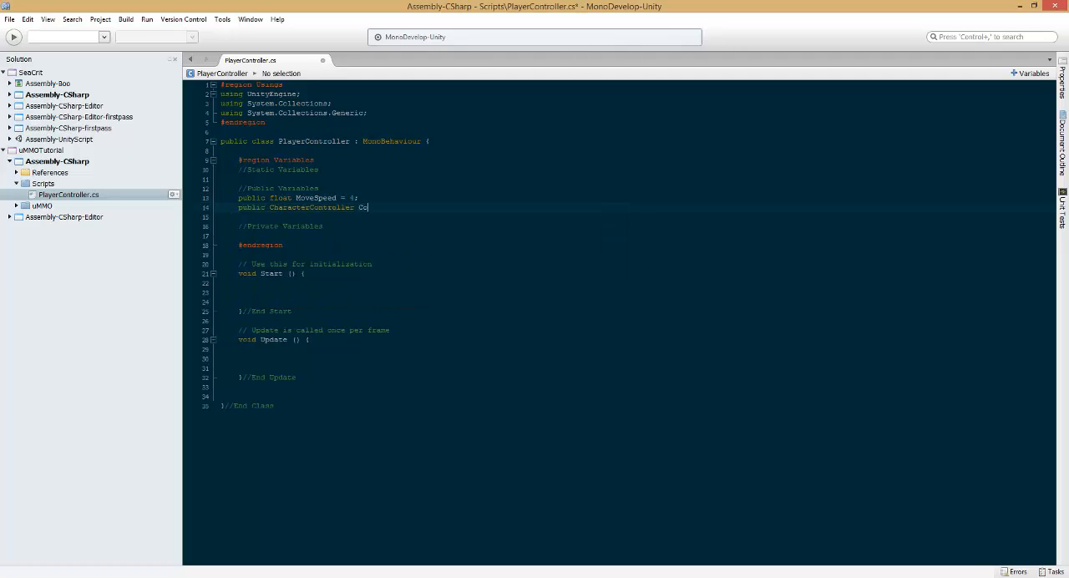
{"action": "type", "text": "ontroller;"}
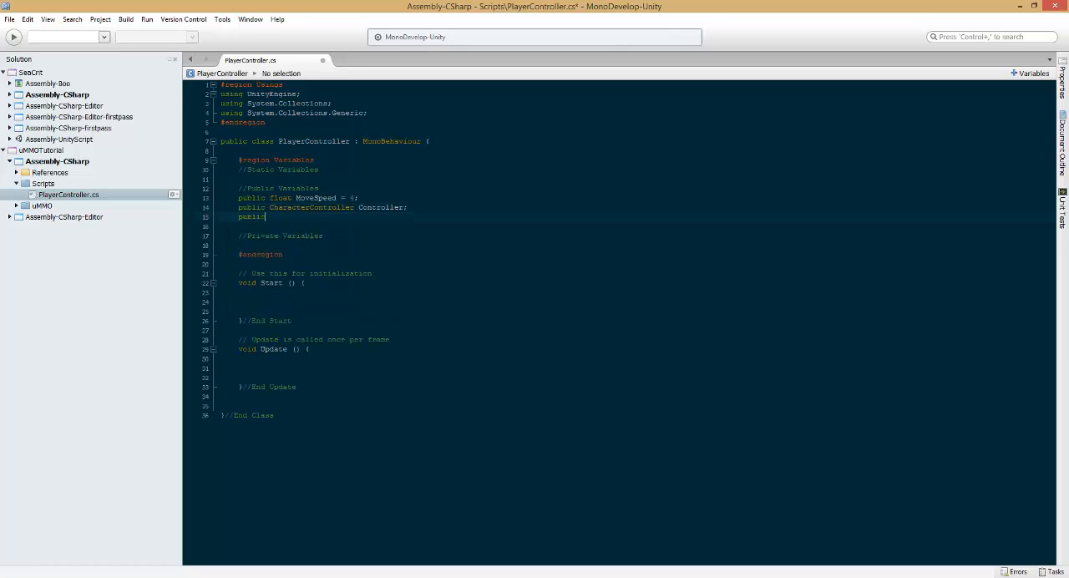
{"action": "type", "text": "Transform My"}
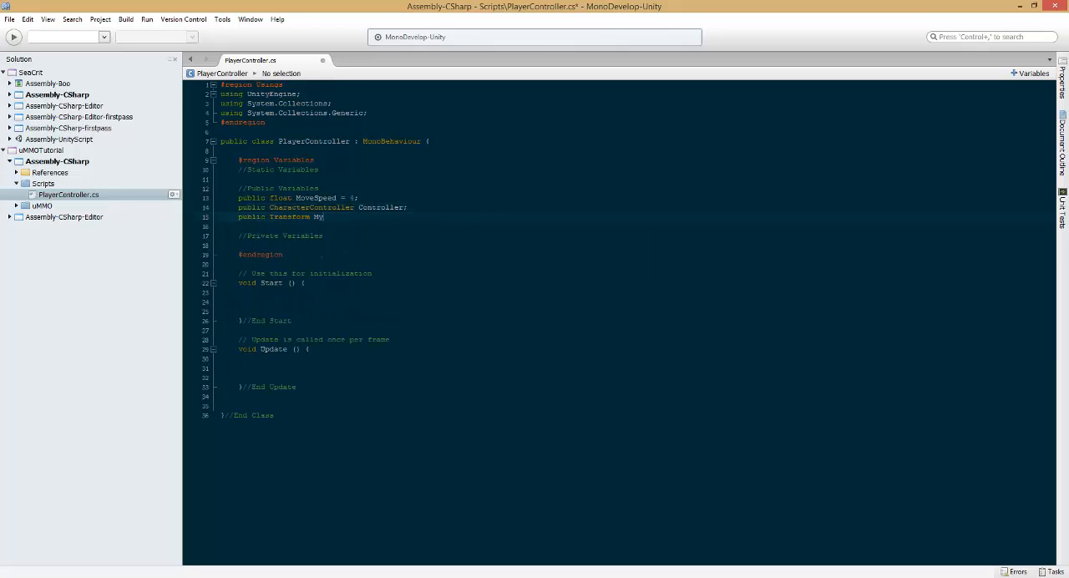
{"action": "type", "text": "Trans;"}
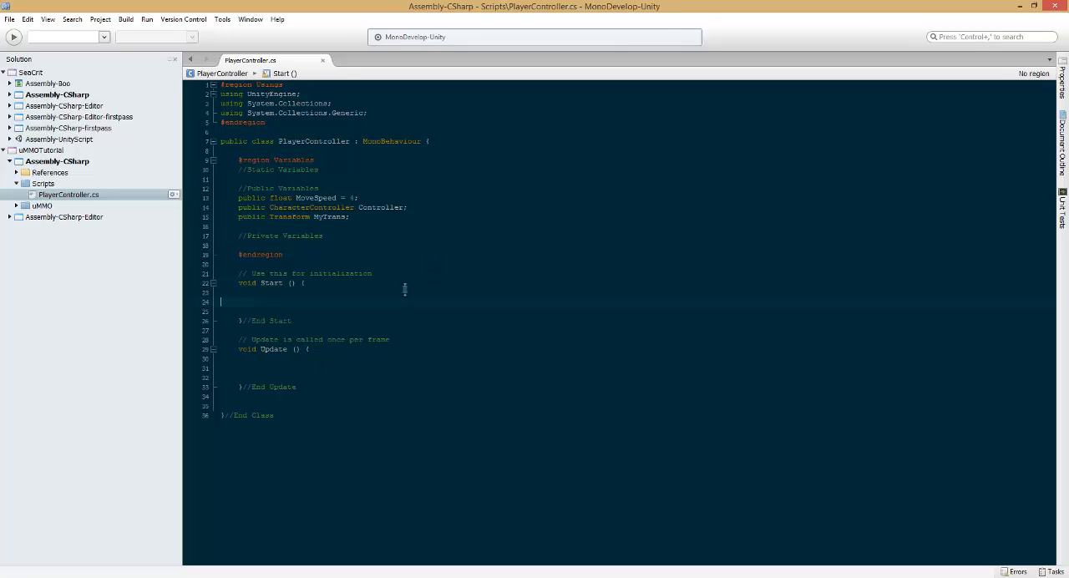
Step: In Start, assign Controller = GetComponent<CharacterController>() and MyTrans = this.gameObject.transform
{"action": "type", "text": "//G"}
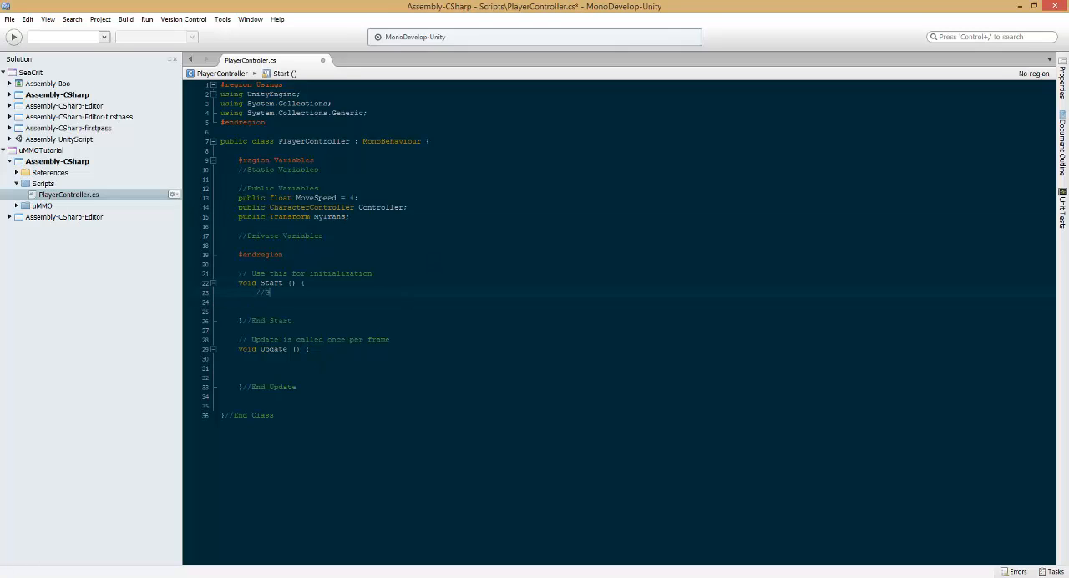
{"action": "type", "text": "Get our trans and"}
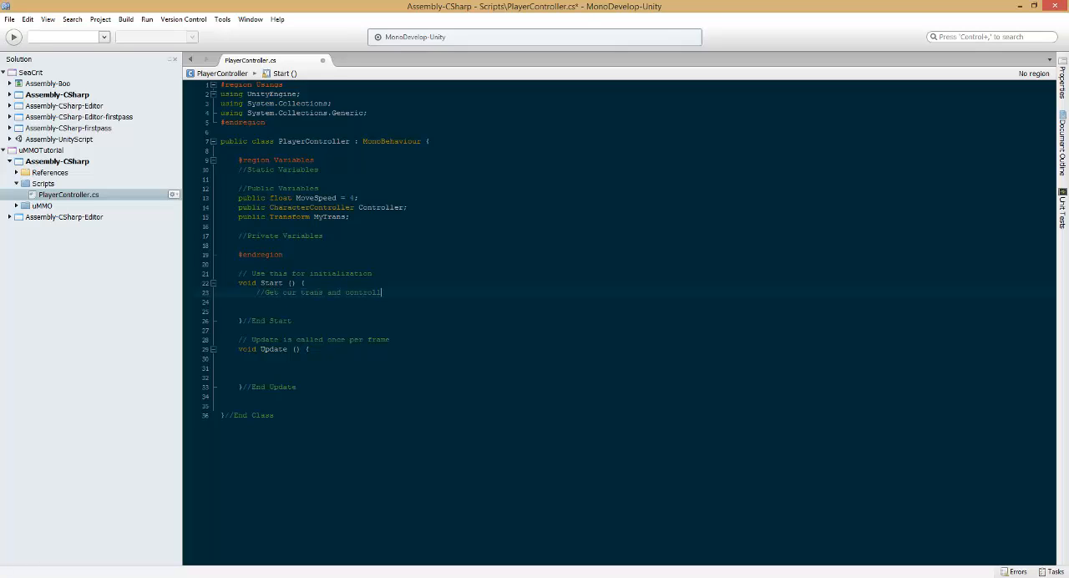
{"action": "type", "text": "controll"}
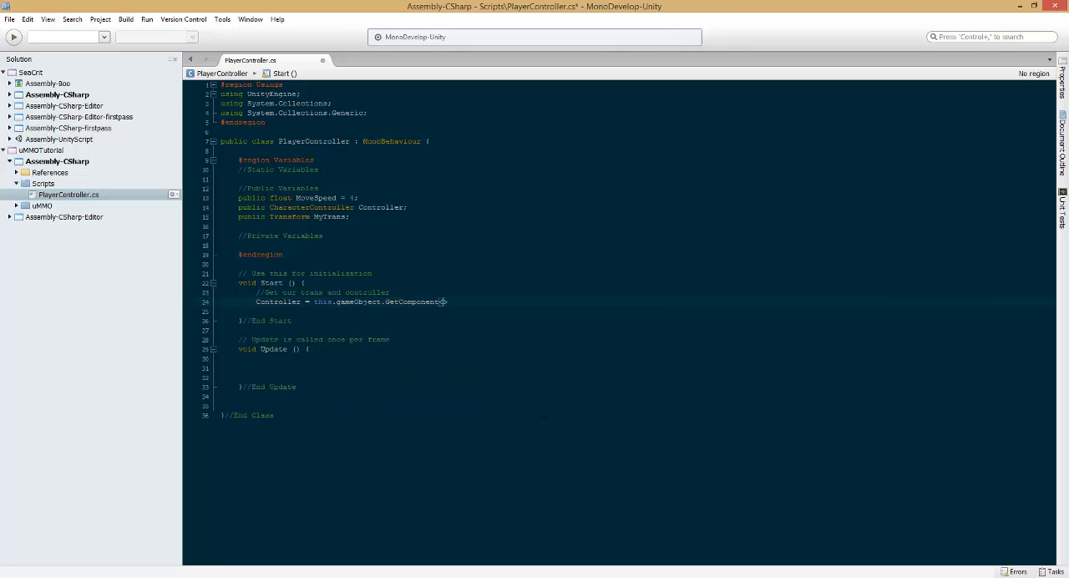
{"action": "type", "text": "<characterController"}
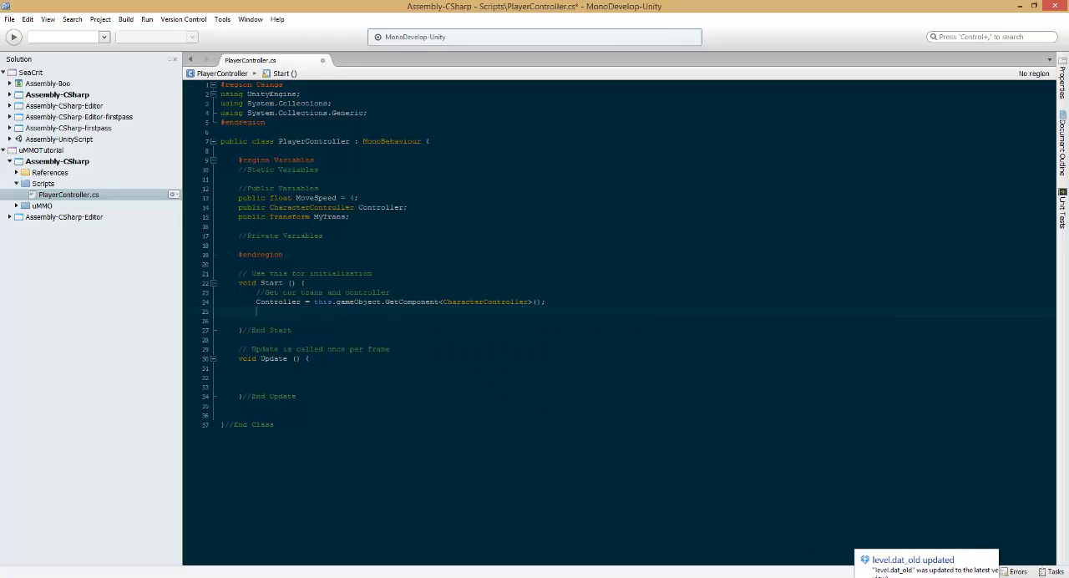
{"action": "type", "text": "MyTrans = this.gameObject.transform;"}
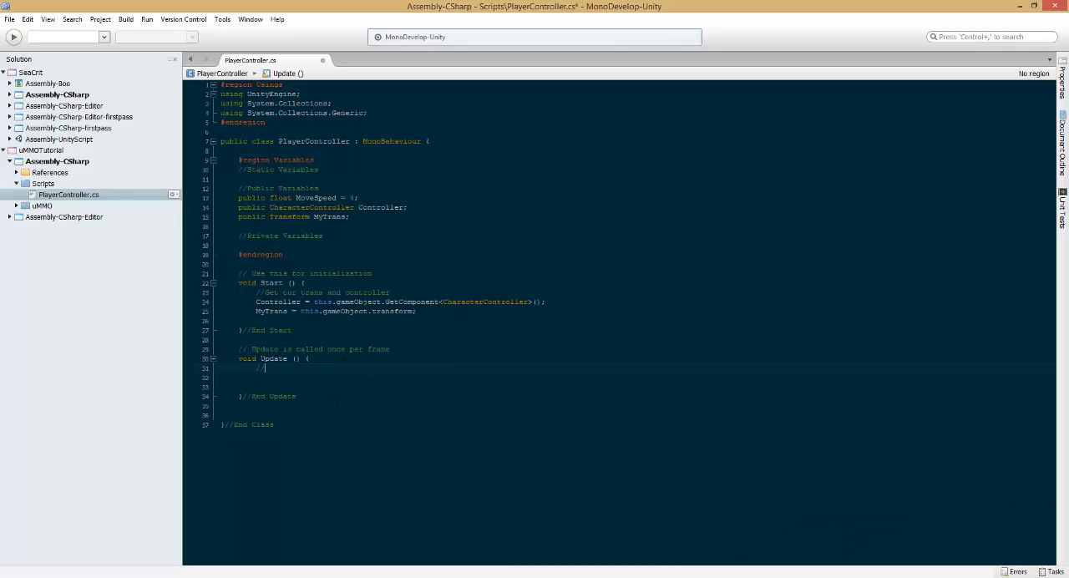
Step: Call Movement() from Update and declare an empty public void Movement() with marker comments
{"action": "type", "text": "//Call our movement method"}
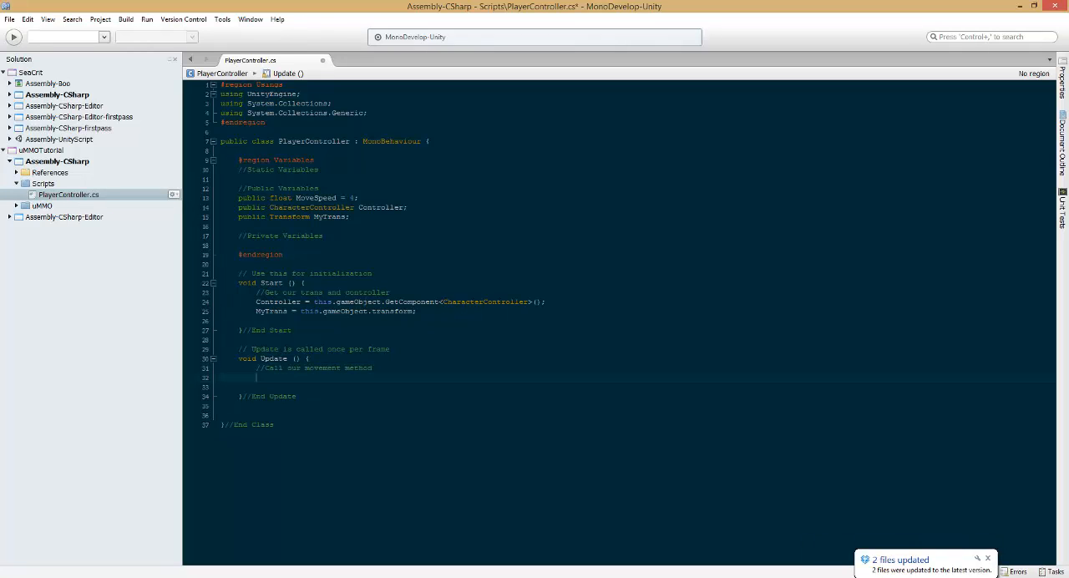
{"action": "type", "text": "Movement();"}
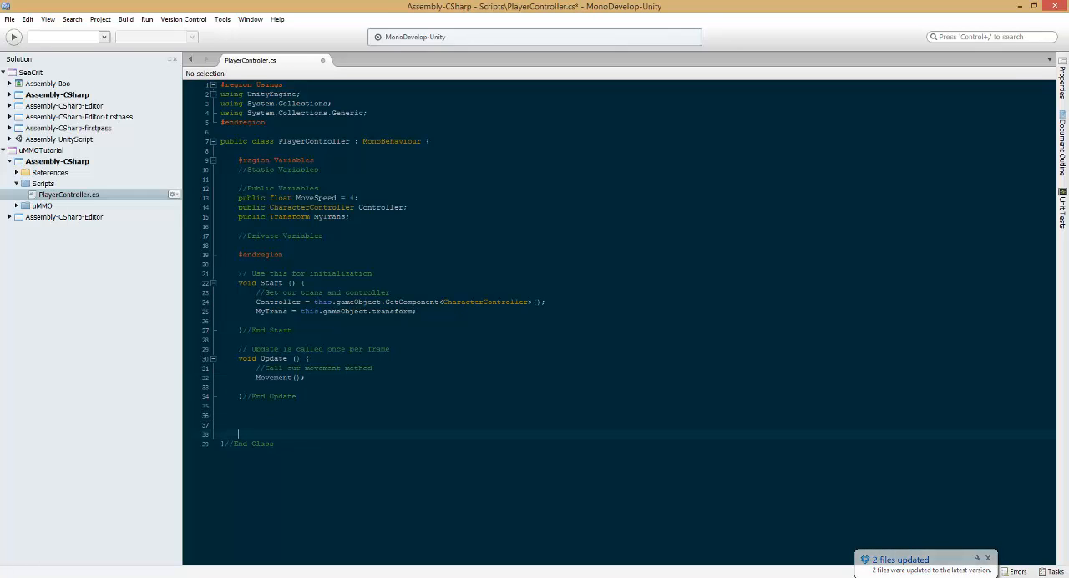
{"action": "type", "text": "public void Movement(){"}
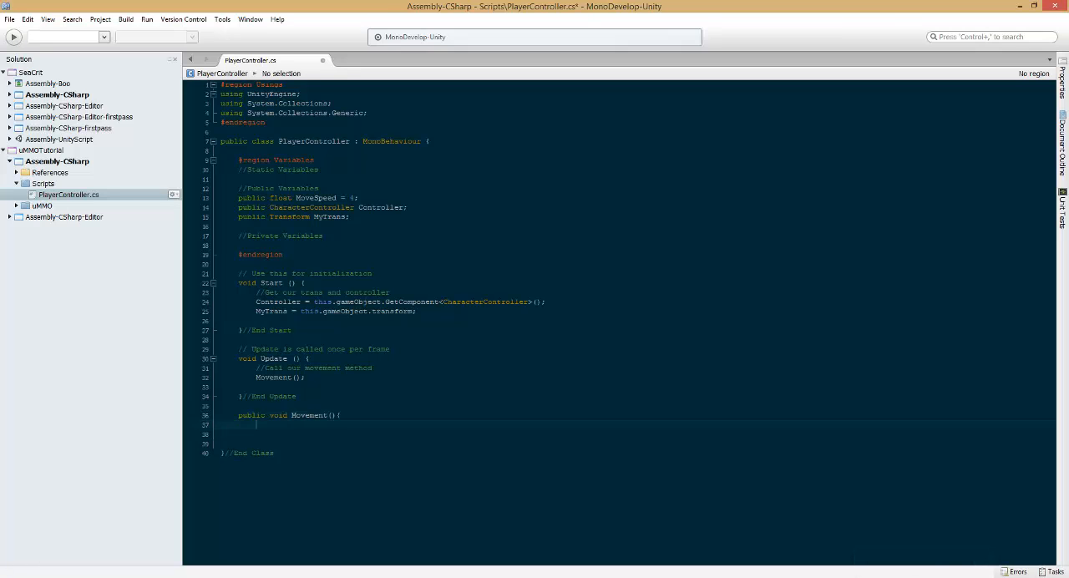
{"action": "type", "text": "}//End Movement"}
{"action": "type", "text": "//S"}
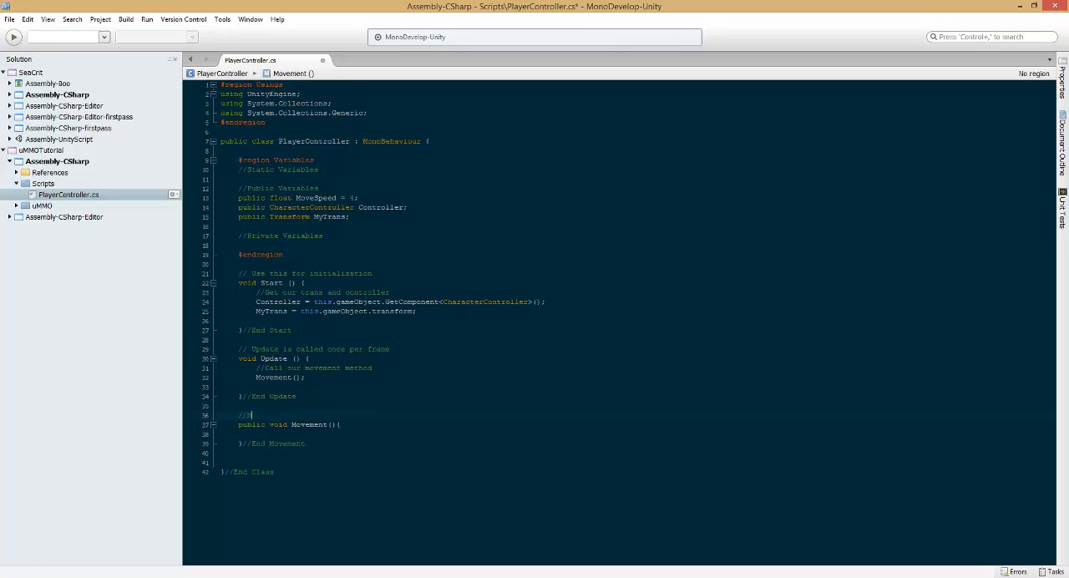
{"action": "type", "text": "Movement Method"}
{"action": "left_click", "coordinate": [628, 434]}
{"action": "type", "text": "if(uMMO_NetObject.ME(this).GetAxis(\"Vertical"}
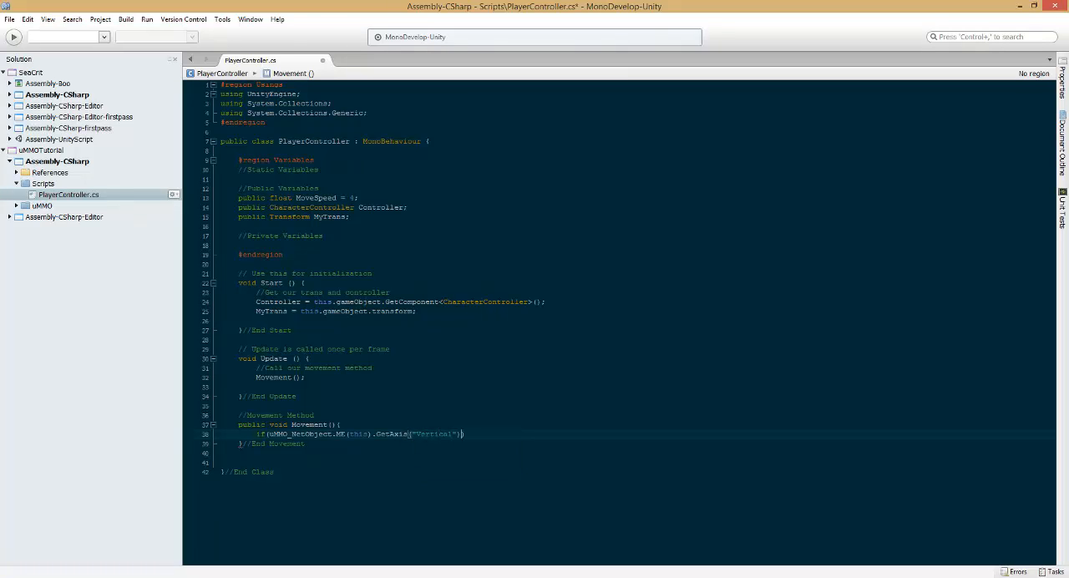
Step: Add if checks on Mathf.Abs(uMMO_NetObject.ME(this).GetAxis("Vertical"/"Horizontal")) > 0
{"action": "type", "text": "> 0)"}
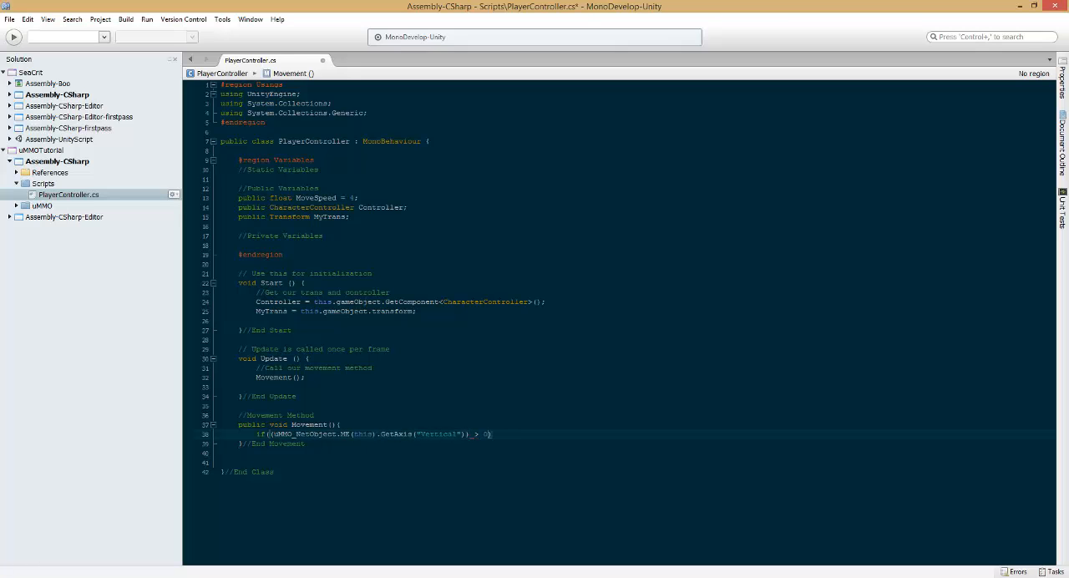
{"action": "type", "text": "Mathf.Abs("}
{"action": "type", "text": "if("}
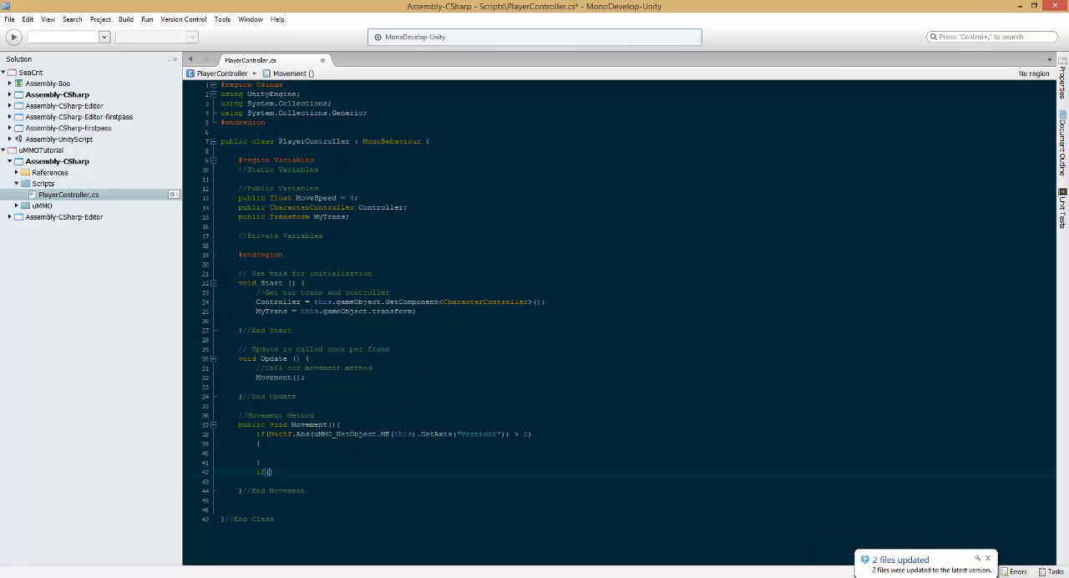
{"action": "type", "text": "Mathf.Abs("}
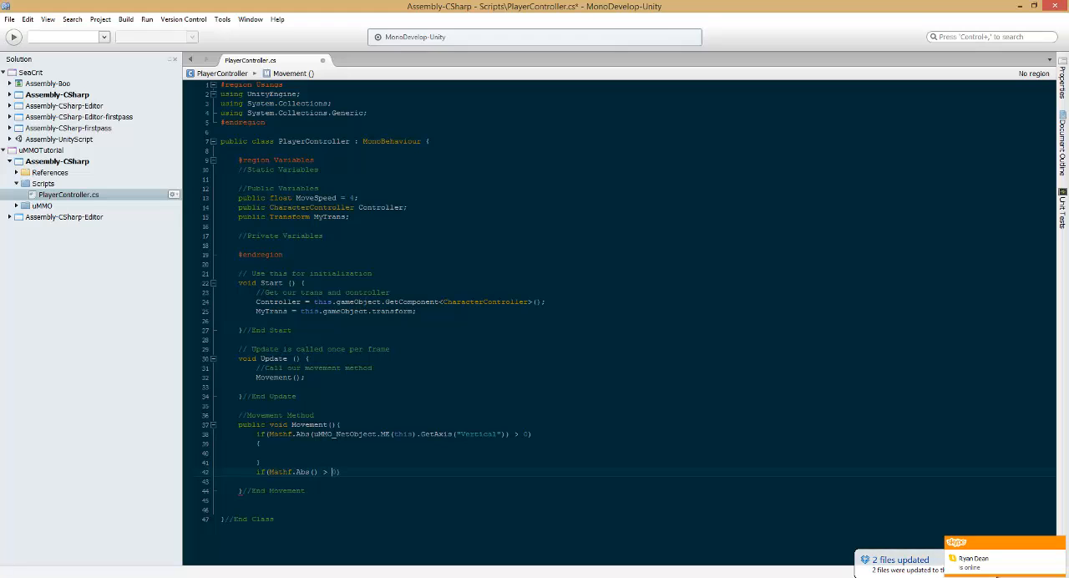
{"action": "type", "text": "uMMO_NetObject.ME(this"}
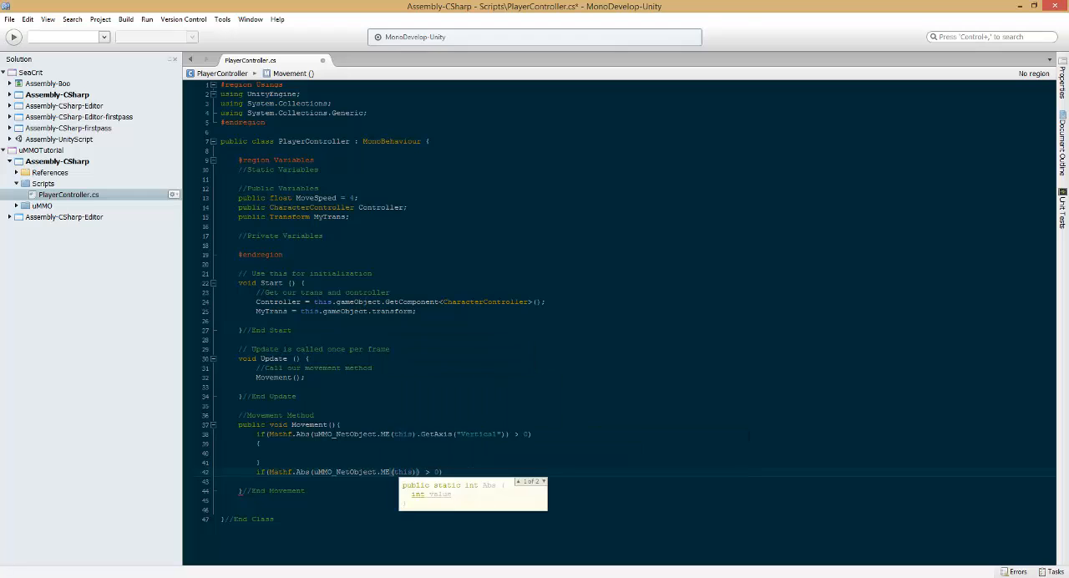
{"action": "type", "text": ".GetAxis(\""}
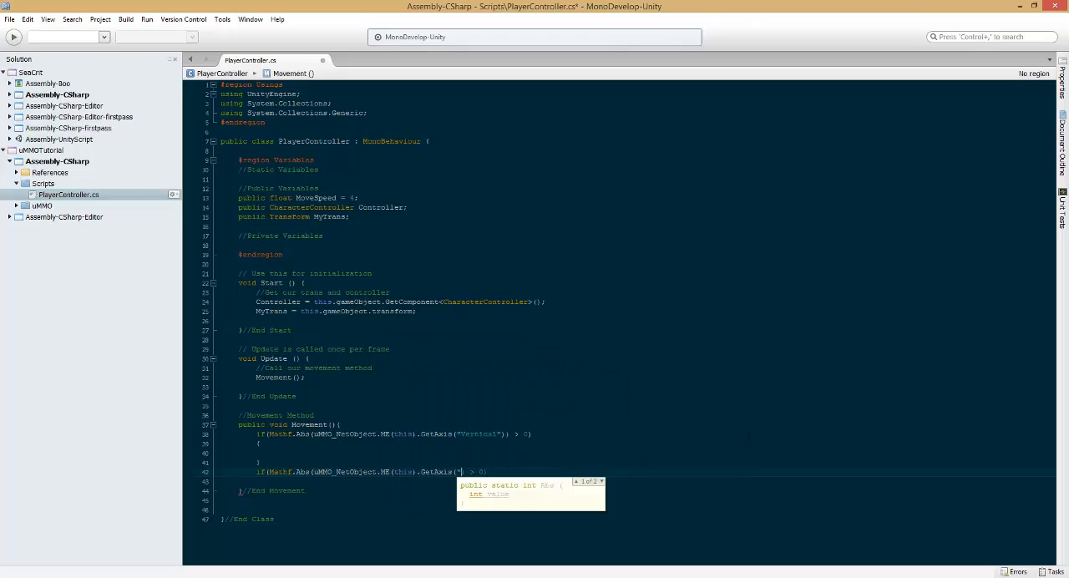
{"action": "type", "text": "Horizontal"}
{"action": "type", "text": "//Forward Movement"}
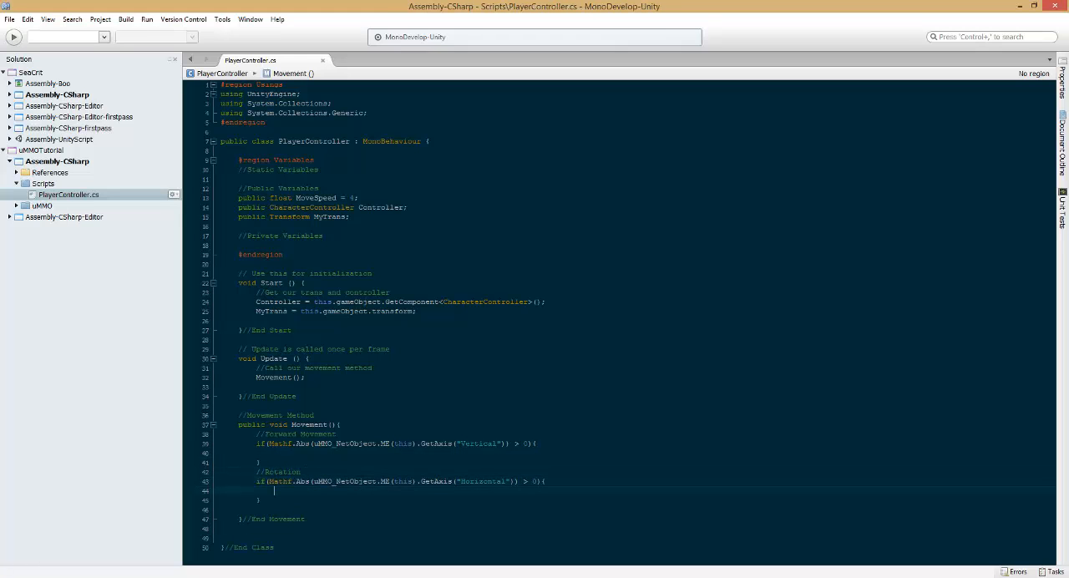
Step: In the Rotation branch, call MyTrans.Rotate(new Vector3(0, Horizontal axis * MoveSpeed, 0))
{"action": "type", "text": "MyTrans.Rotate"}
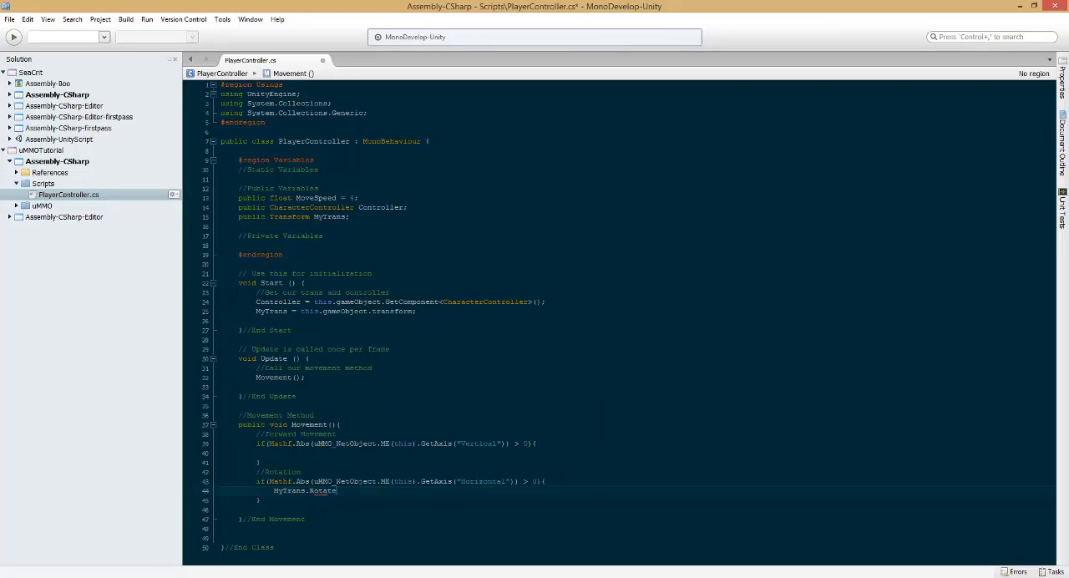
{"action": "type", "text": "(new vector3(0,uMMO_NetObject.ME(this)));"}
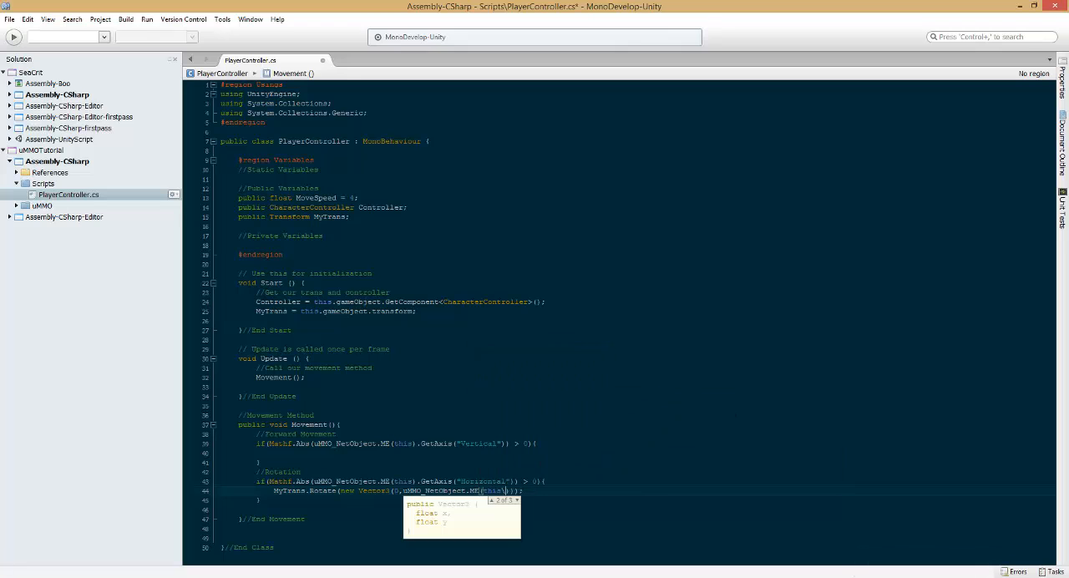
{"action": "type", "text": ".getax"}
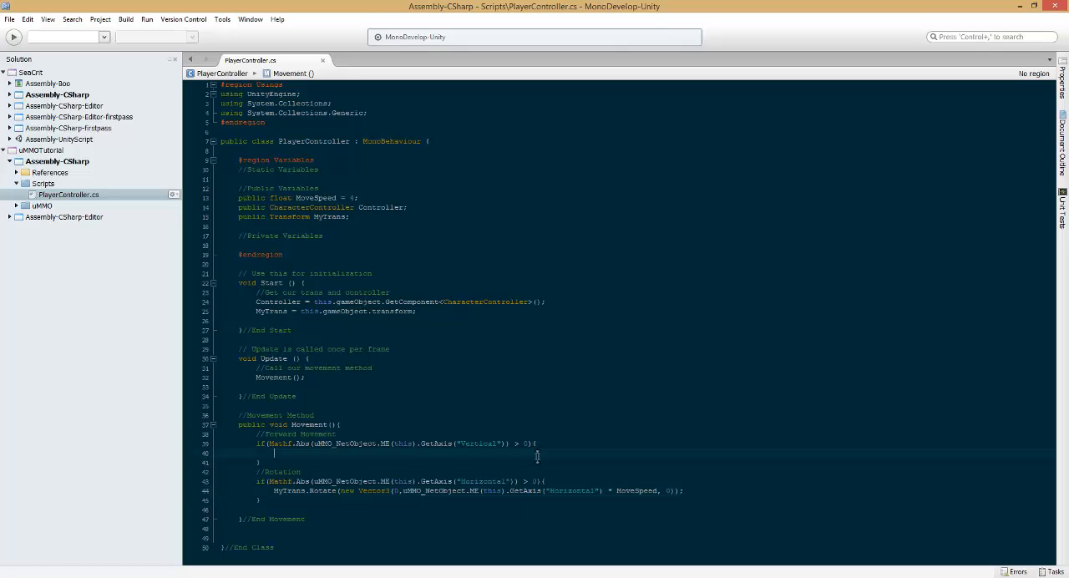
Step: Call Controller.SimpleMove along MyTrans's forward direction times MoveSpeed and the Vertical axis
{"action": "type", "text": "controller.si"}
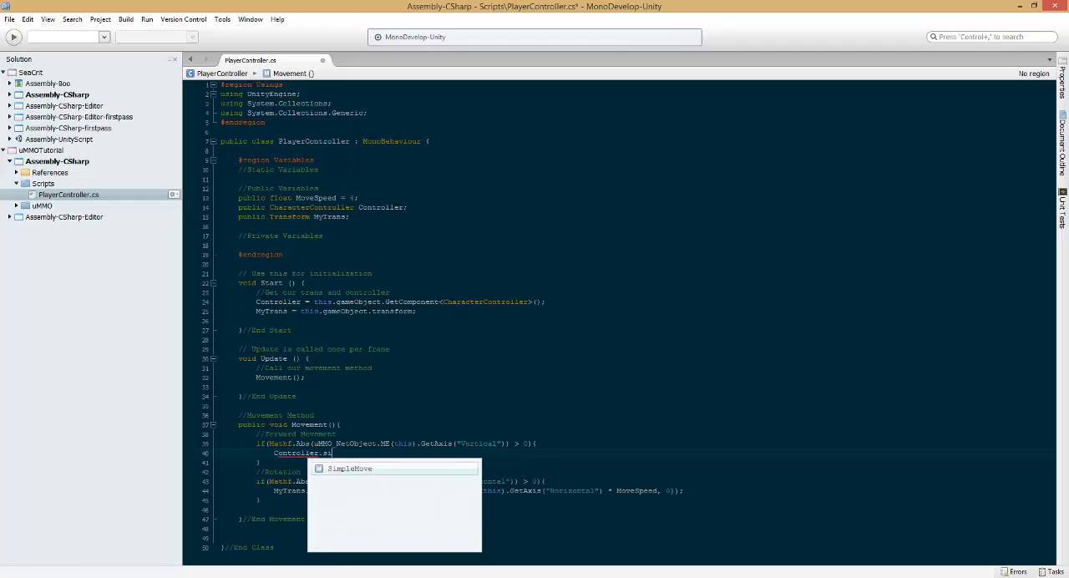
{"action": "left_click", "coordinate": [350, 468]}
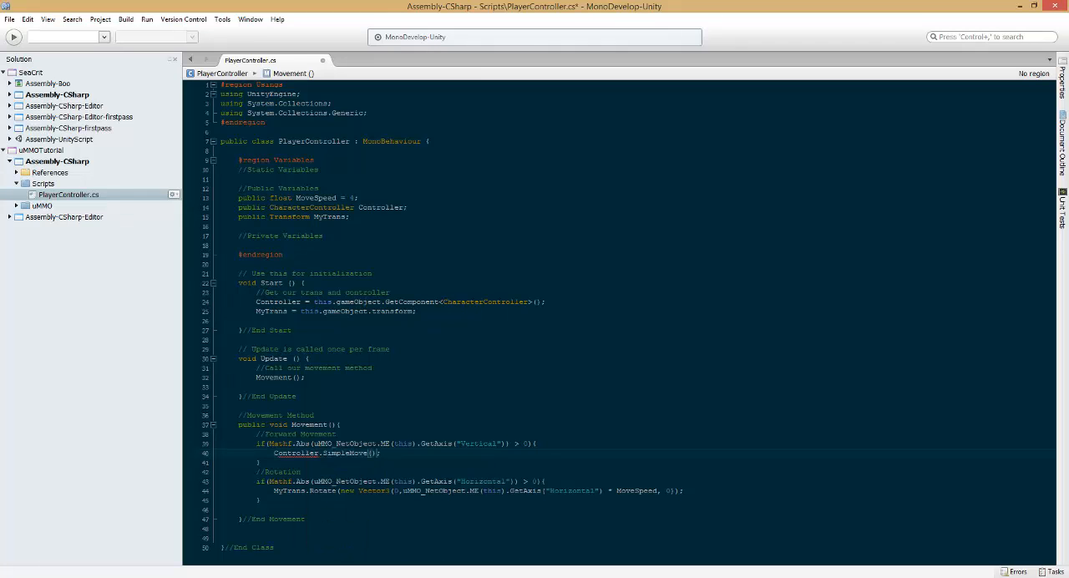
{"action": "type", "text": "new Vector3"}
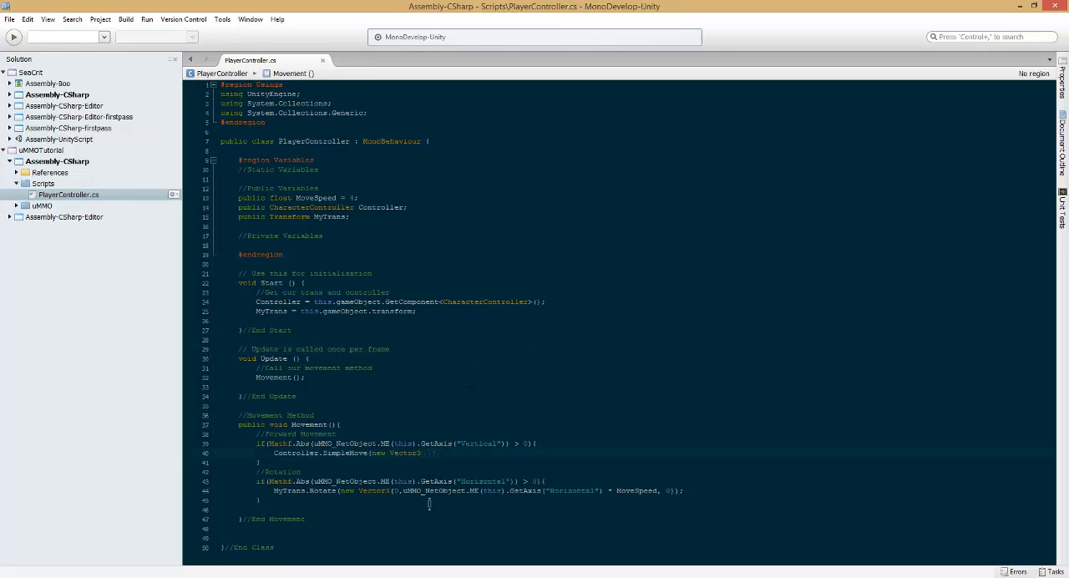
{"action": "type", "text": "MyTrans"}
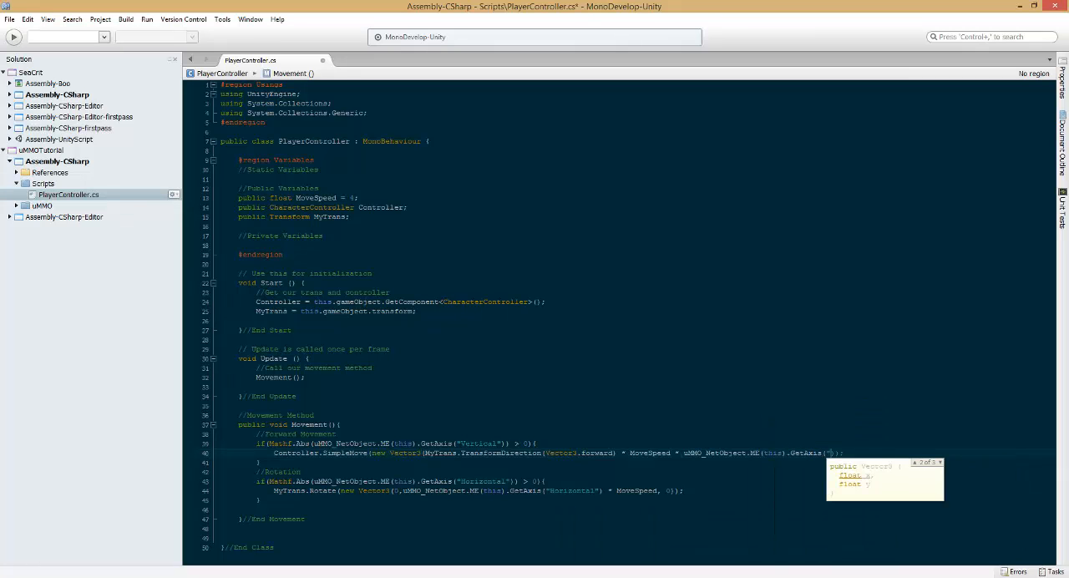
{"action": "type", "text": "Vertical"}
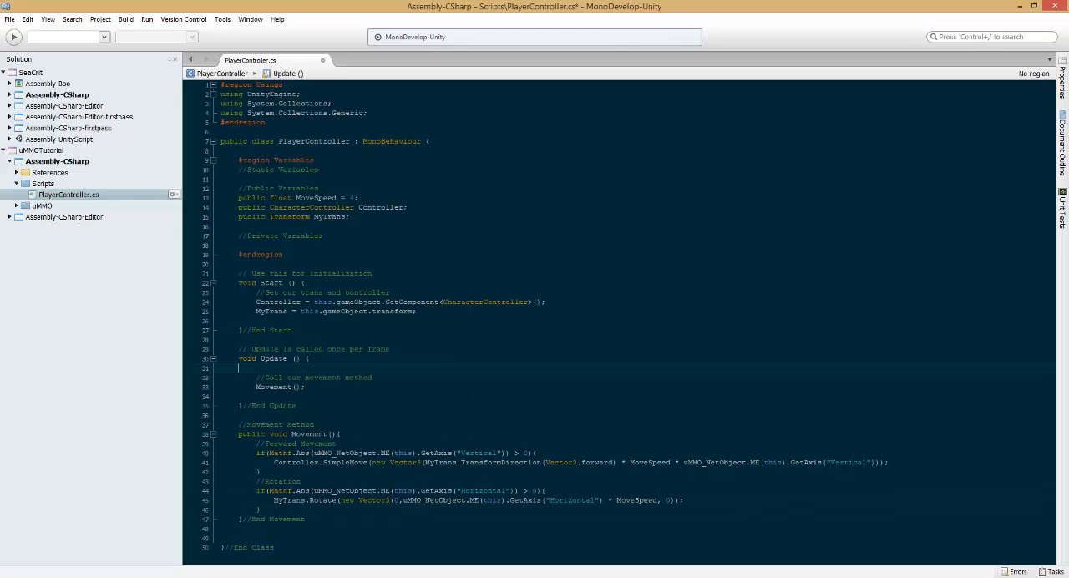
Step: Wrap Update's Movement() call in an if check for the Client architecture
{"action": "type", "text": "if()"}
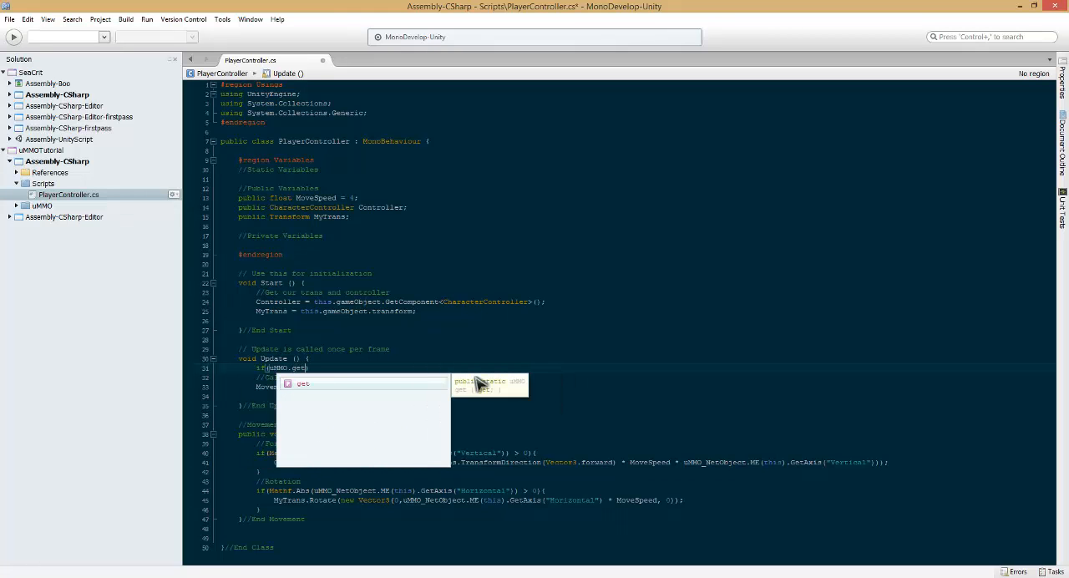
{"action": "type", "text": "arc"}
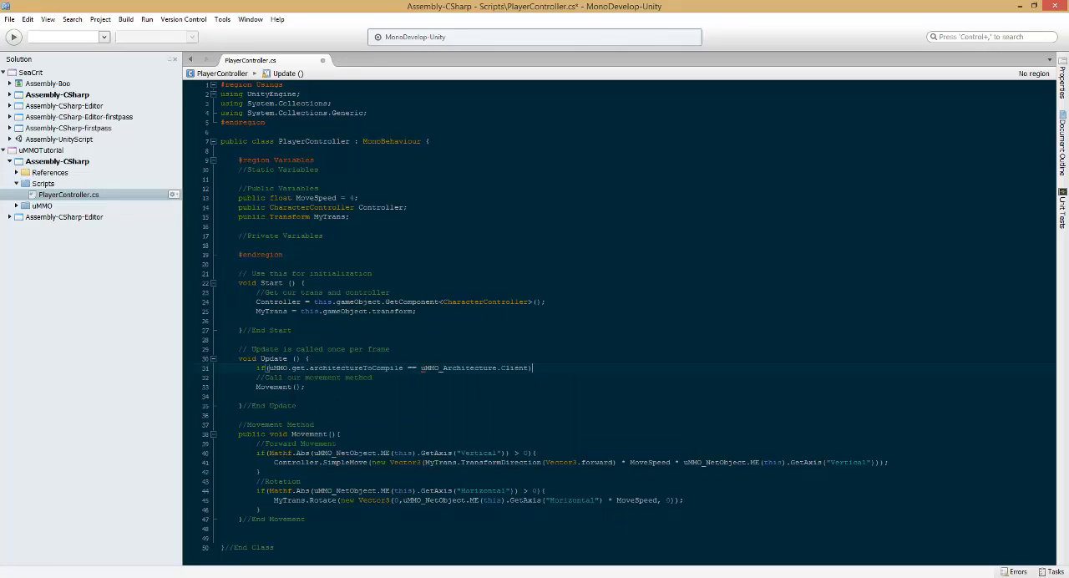
{"action": "type", "text": "{"}
{"action": "key", "text": "Return"}
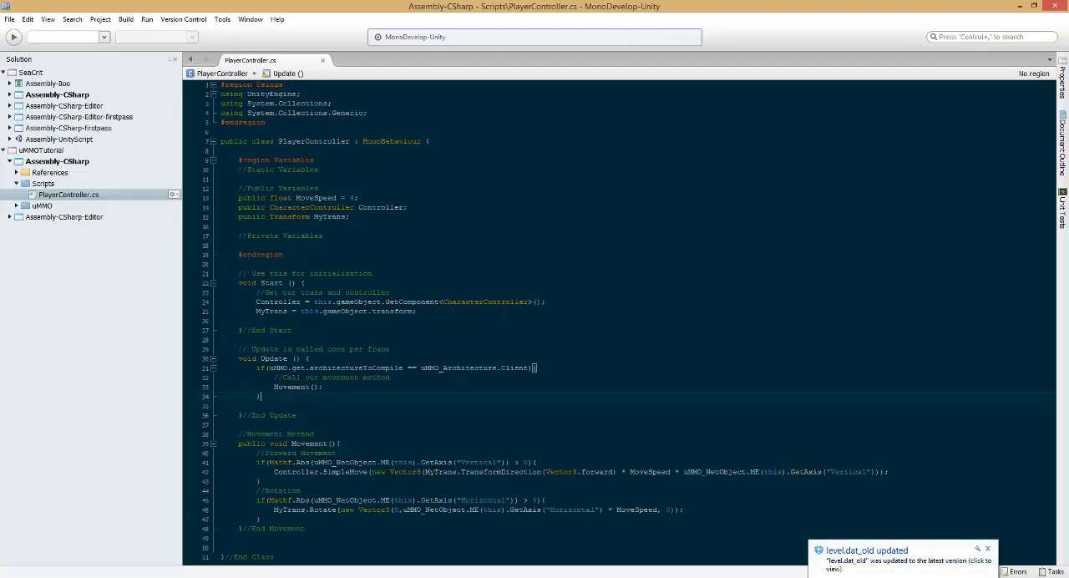
Step: Add a Server else-if calling Movement() with a 'movement on server' comment, and save
{"action": "type", "text": "els"}
{"action": "type", "text": "//Call our"}
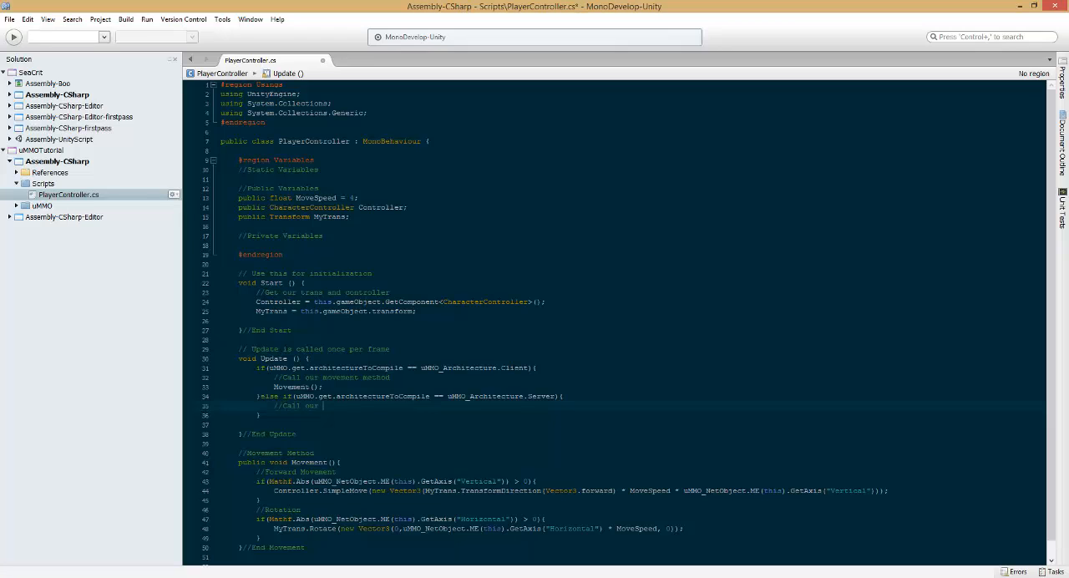
{"action": "type", "text": "movement on serv"}
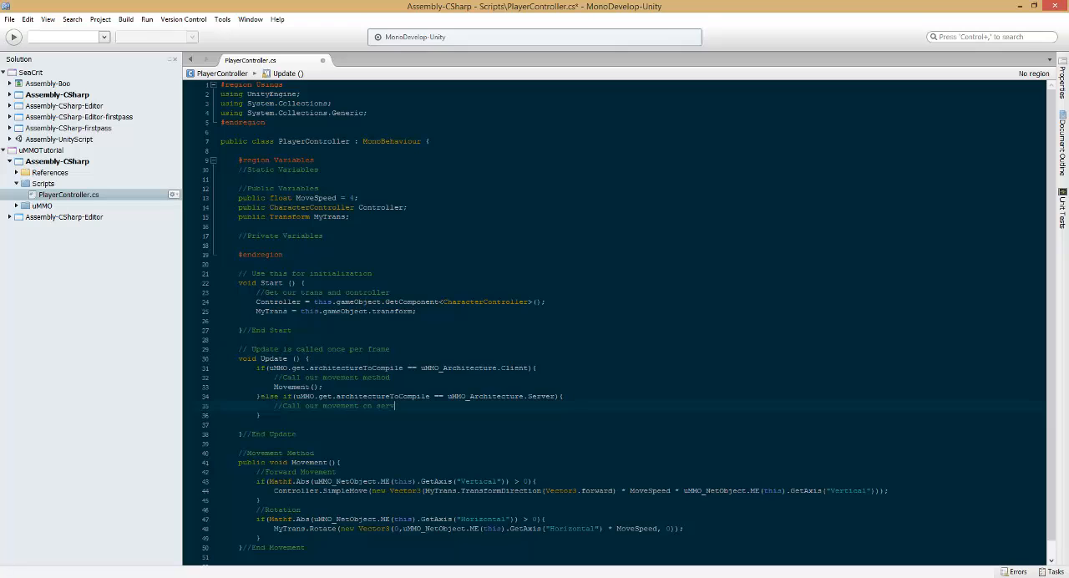
{"action": "type", "text": "move"}
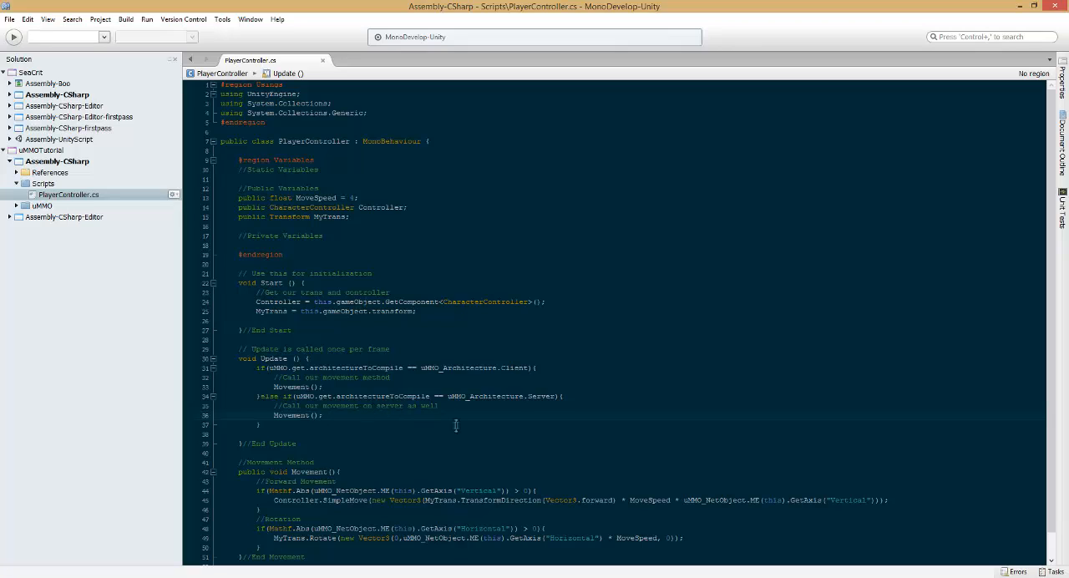
{"action": "left_click", "coordinate": [328, 415]}
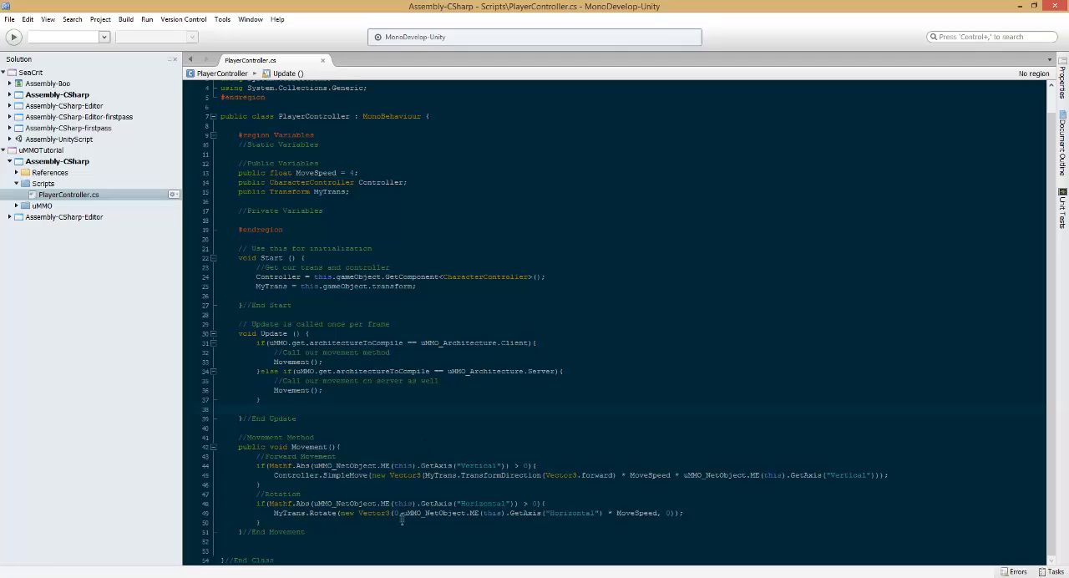
Step: Return to Unity with the recompiled PlayerController script and select the uMMO object
{"action": "scroll", "scroll_direction": "up", "scroll_amount": 3}
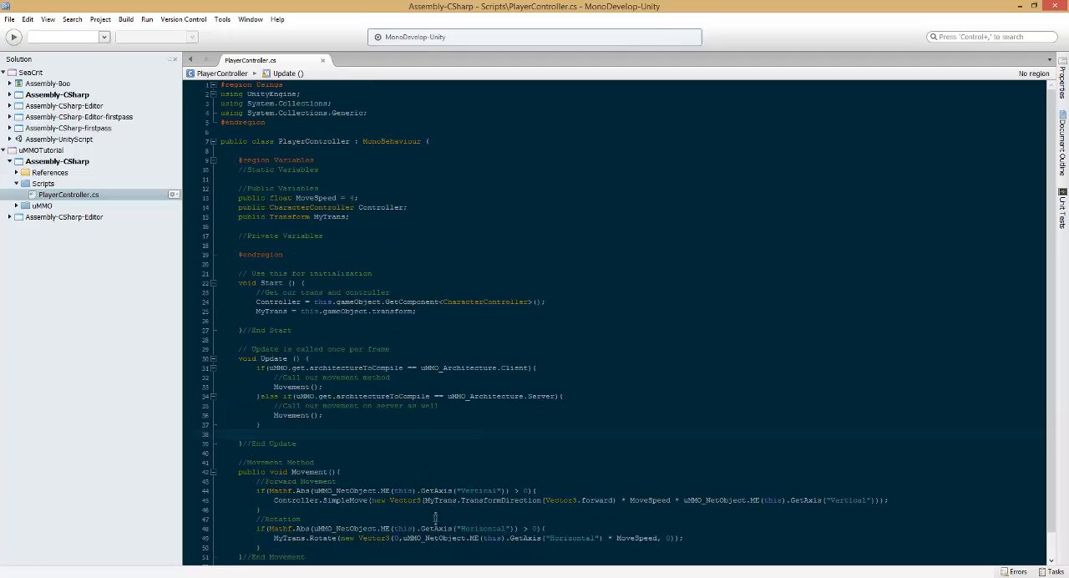
{"action": "mouse_move", "coordinate": [88, 558]}
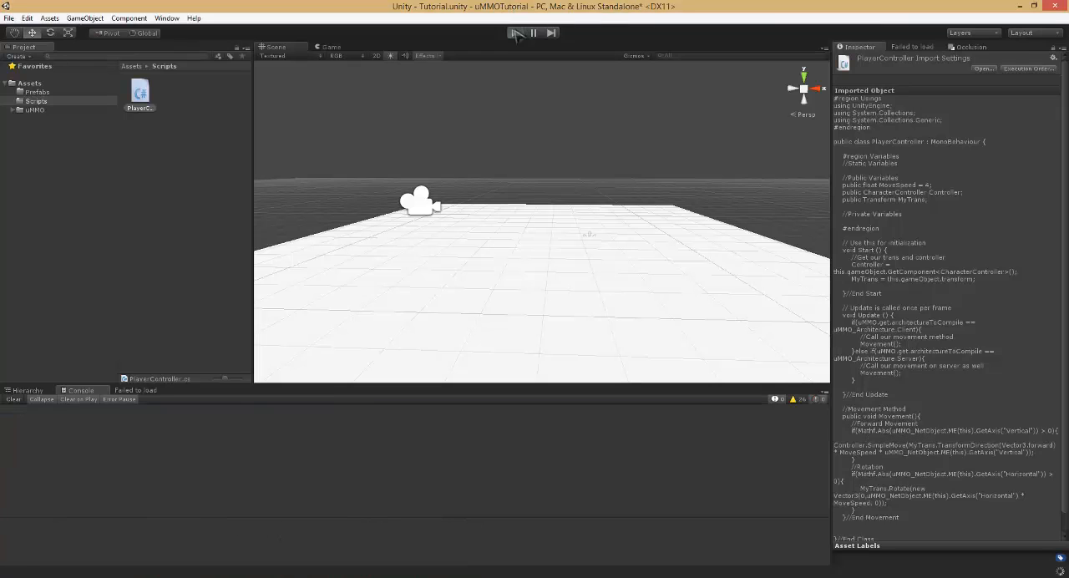
{"action": "left_click", "coordinate": [515, 33]}
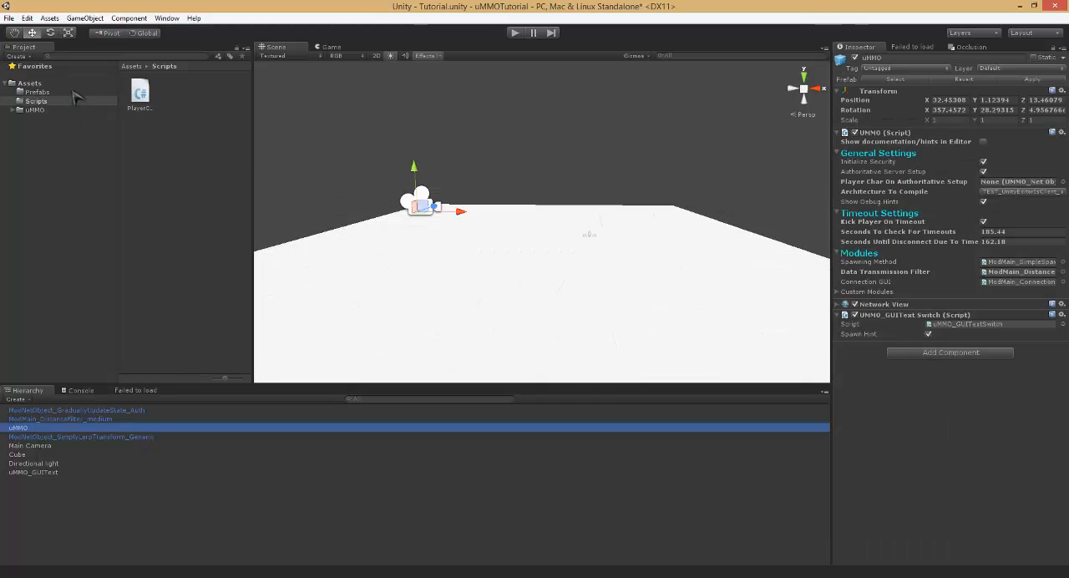
Step: Create a Capsule in the scene and attach the PlayerController script from the Scripts folder
{"action": "left_click", "coordinate": [85, 17]}
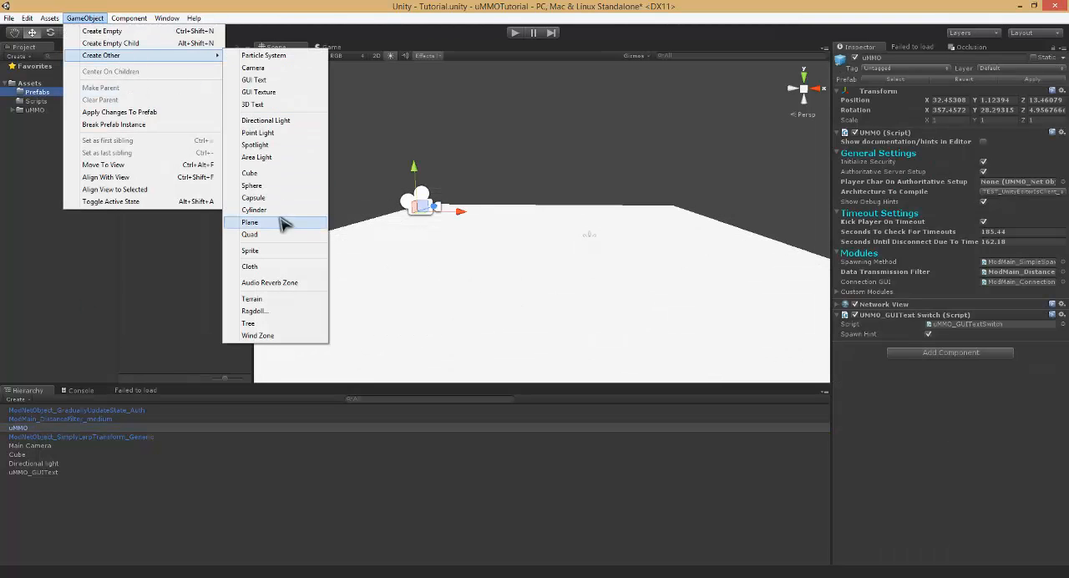
{"action": "left_click", "coordinate": [253, 198]}
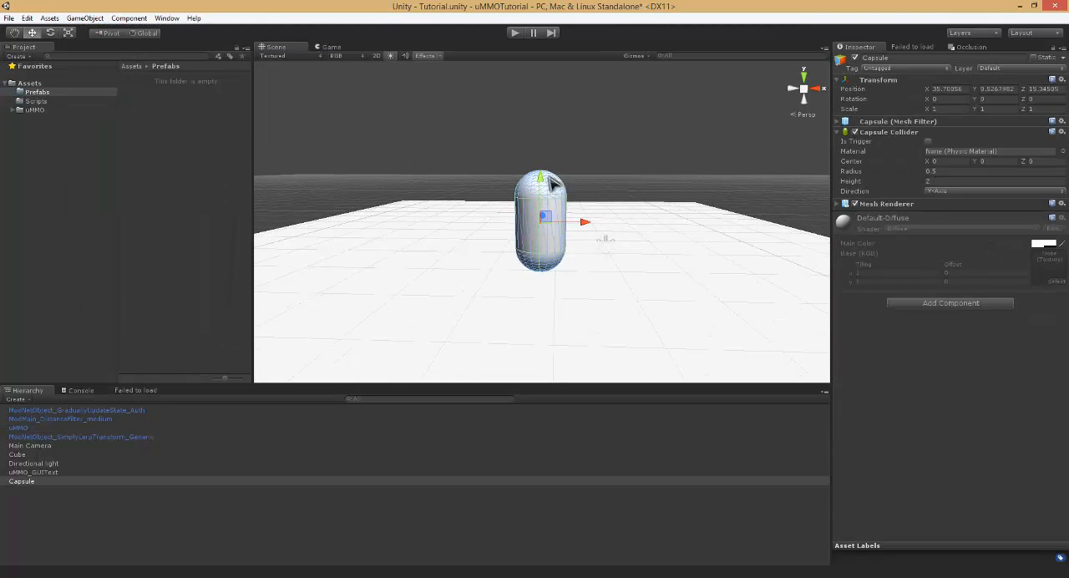
{"action": "left_click", "coordinate": [36, 101]}
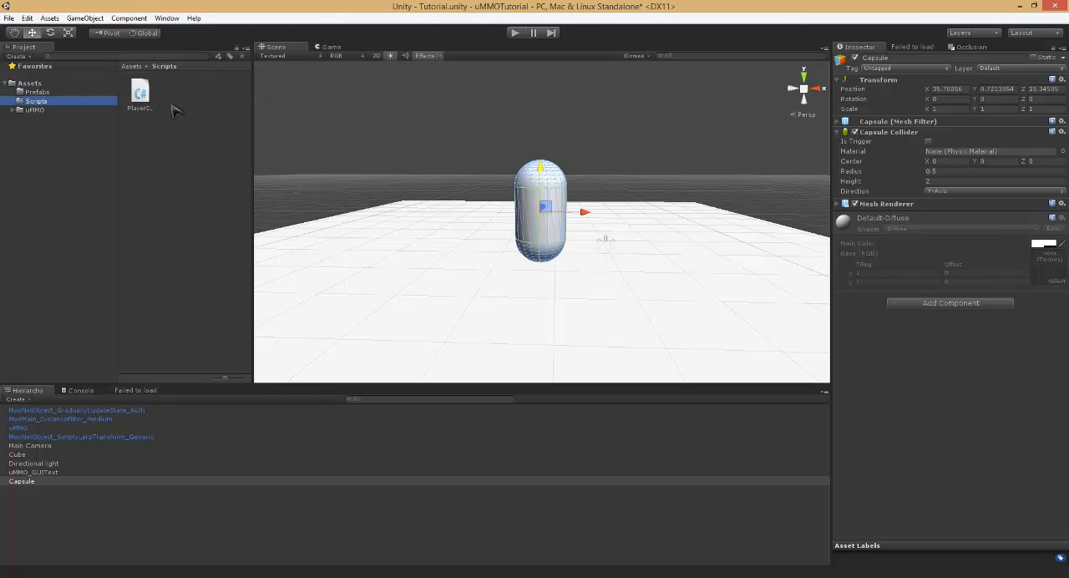
Step: Add the uMMO_NetObject component and set its Input 2Check list to Horizontal and Vertical
{"action": "left_click", "coordinate": [950, 303]}
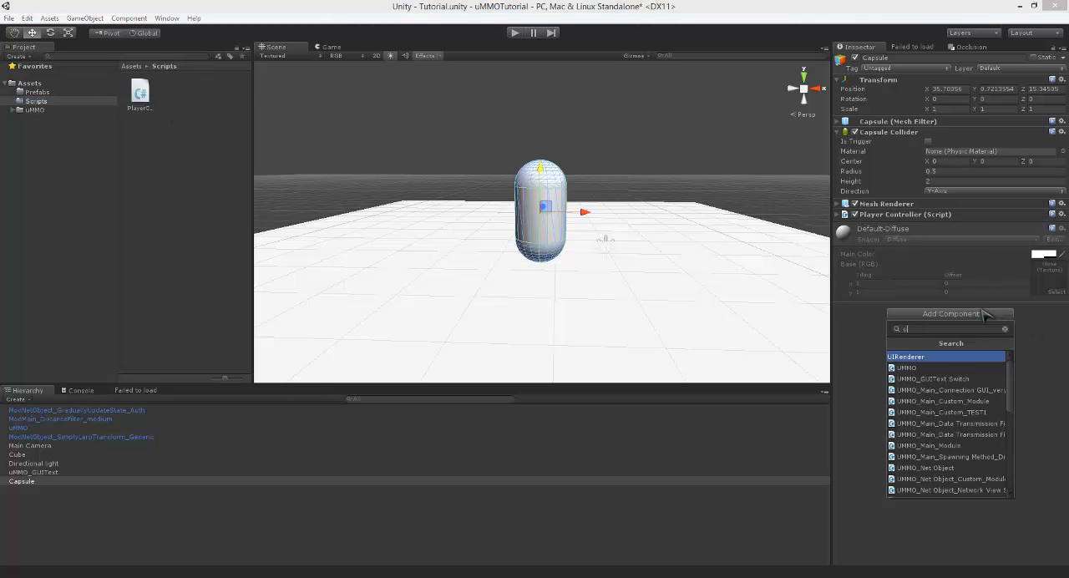
{"action": "type", "text": "mmo"}
{"action": "type", "text": "Horizontal"}
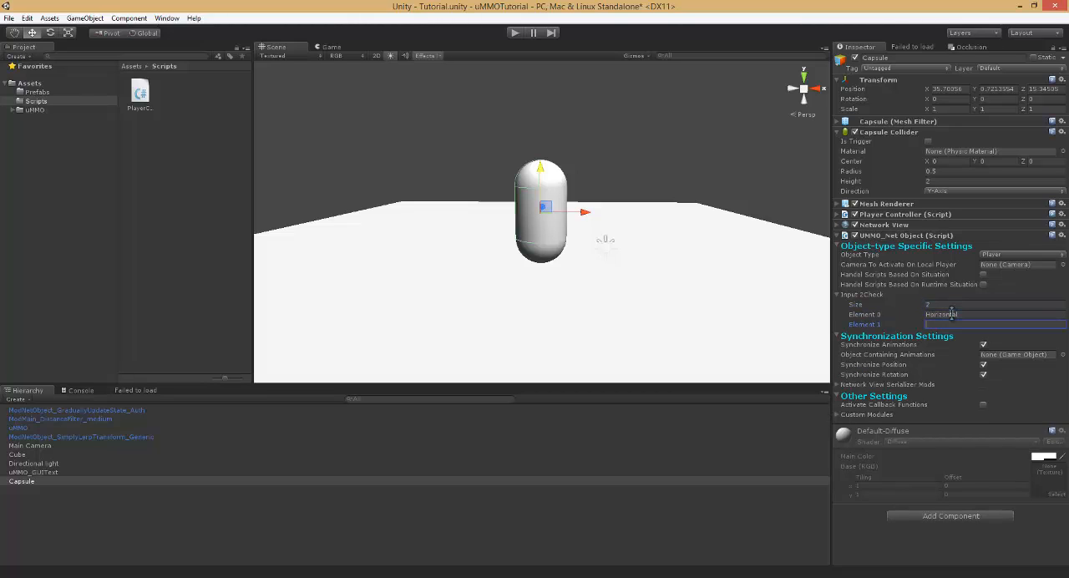
{"action": "type", "text": "Vertical"}
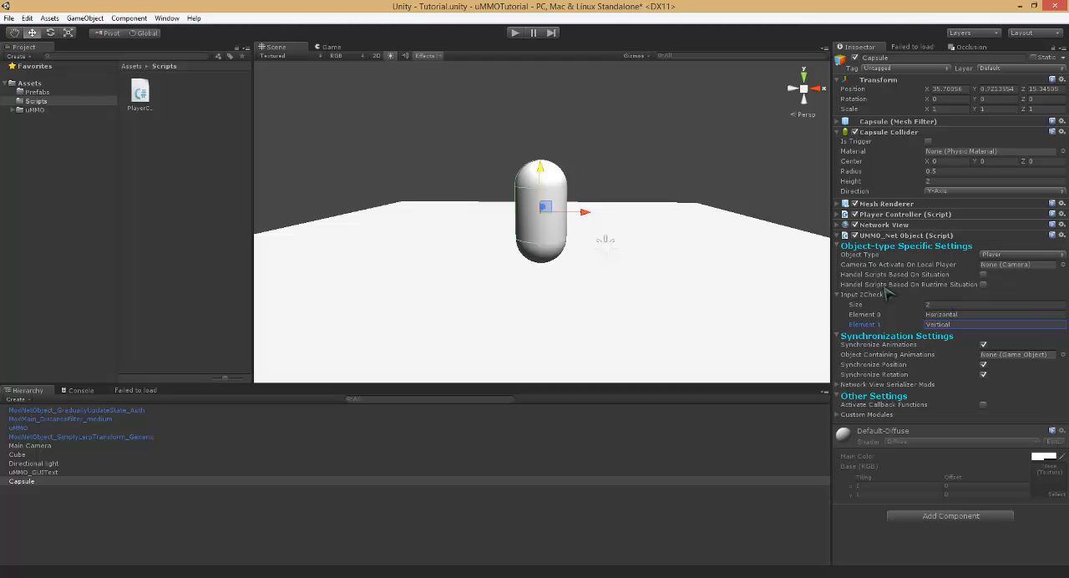
{"action": "left_click", "coordinate": [838, 294]}
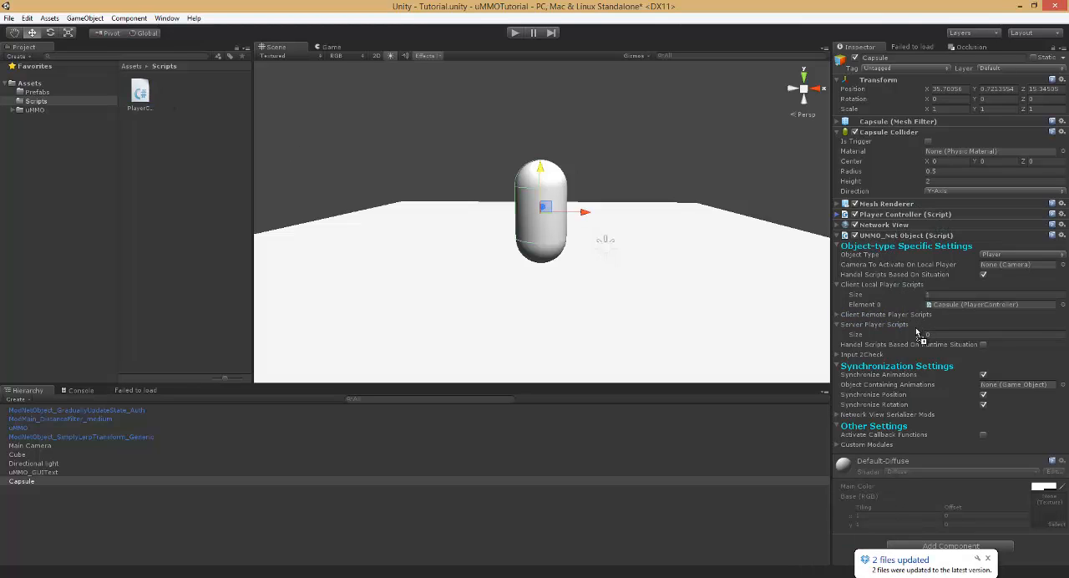
Step: Parent Main Camera under Capsule; add PlayerController and the camera to the player script lists
{"action": "left_click", "coordinate": [29, 445]}
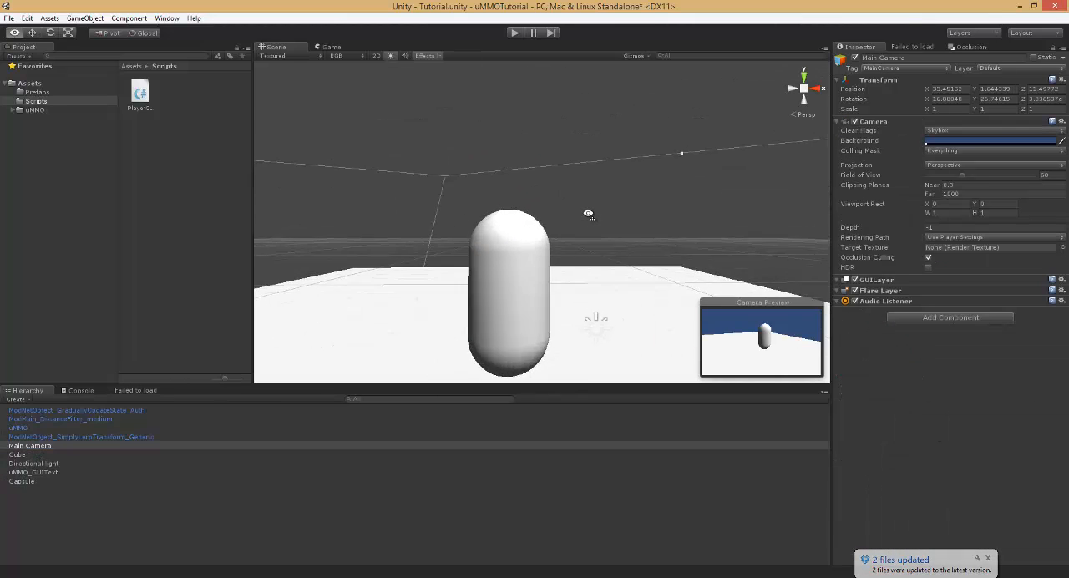
{"action": "left_click", "coordinate": [84, 17]}
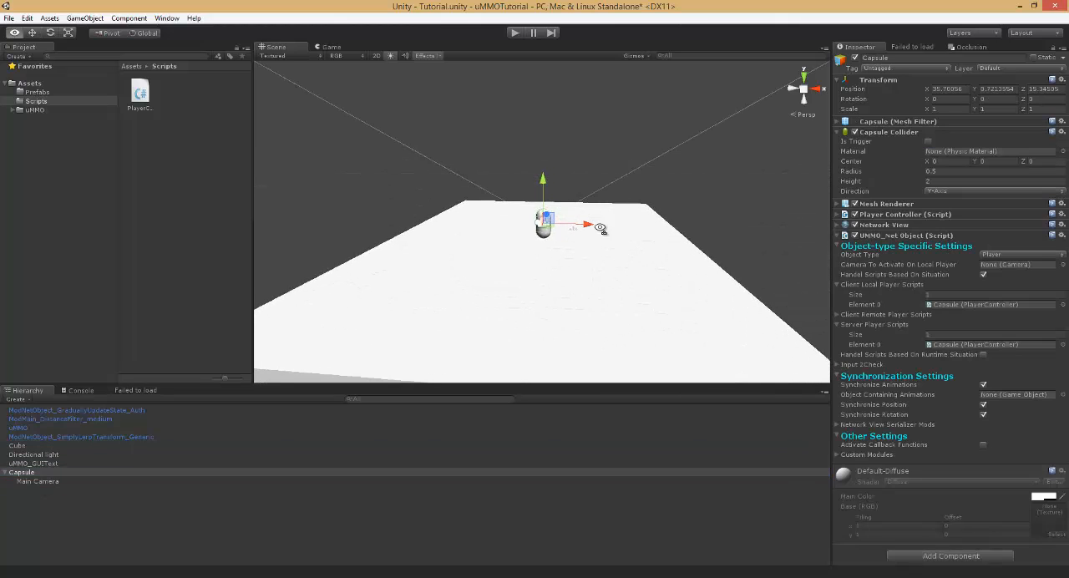
{"action": "left_click", "coordinate": [38, 481]}
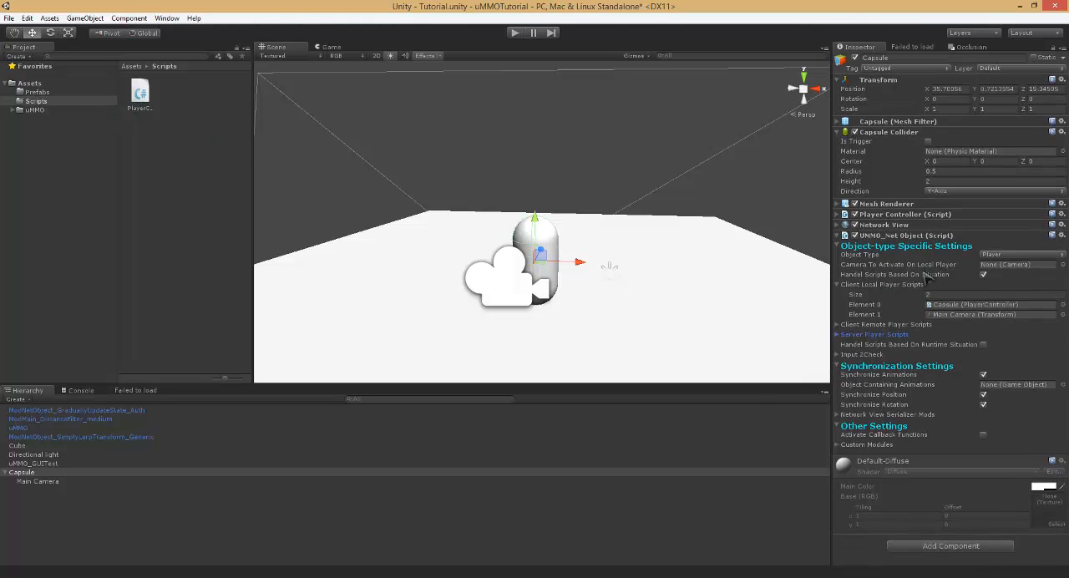
{"action": "left_click", "coordinate": [838, 284]}
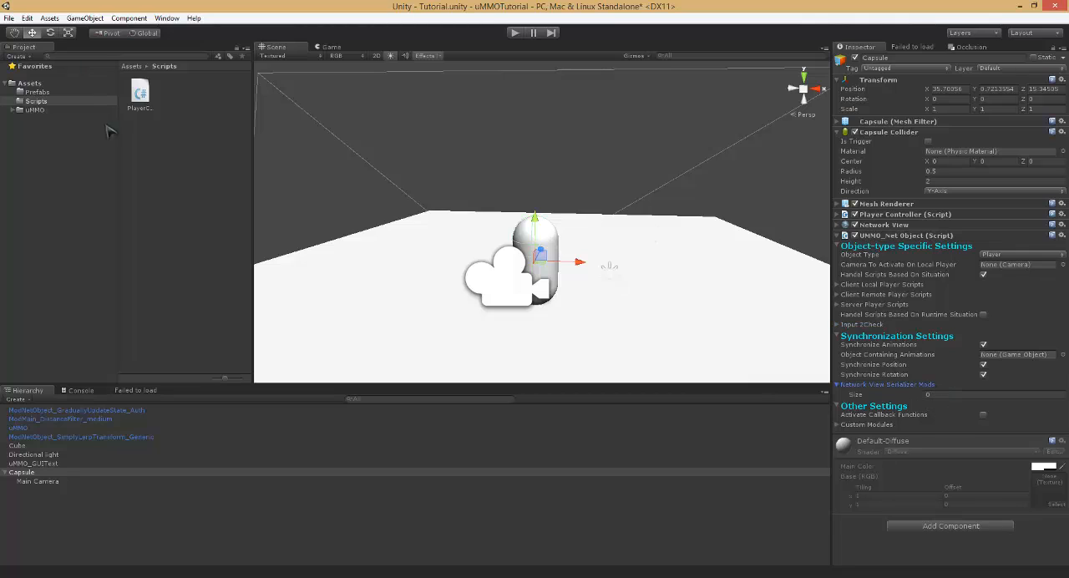
{"action": "mouse_move", "coordinate": [963, 387]}
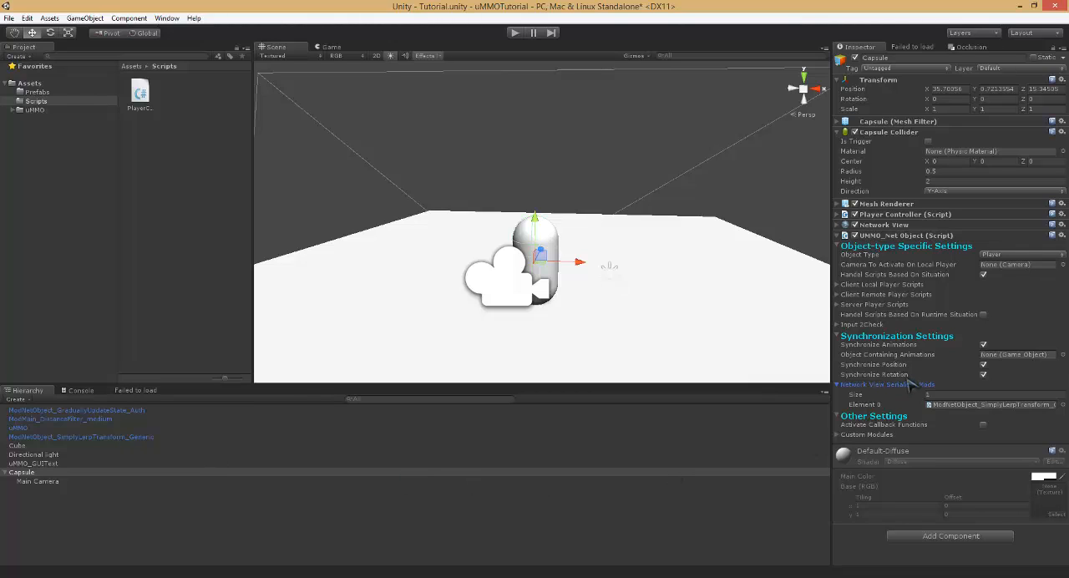
{"action": "mouse_move", "coordinate": [930, 428]}
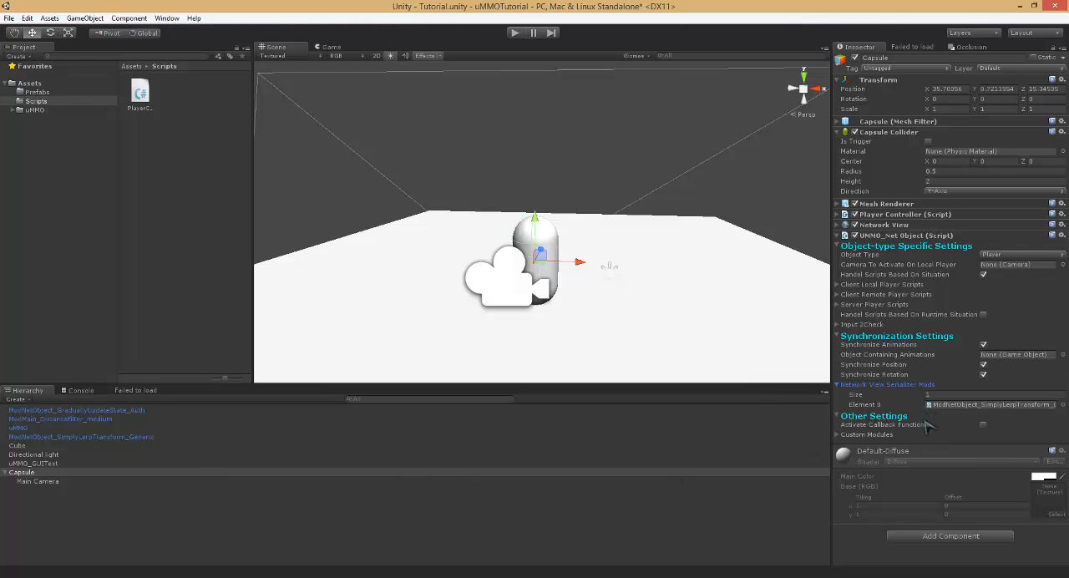
{"action": "mouse_move", "coordinate": [700, 354]}
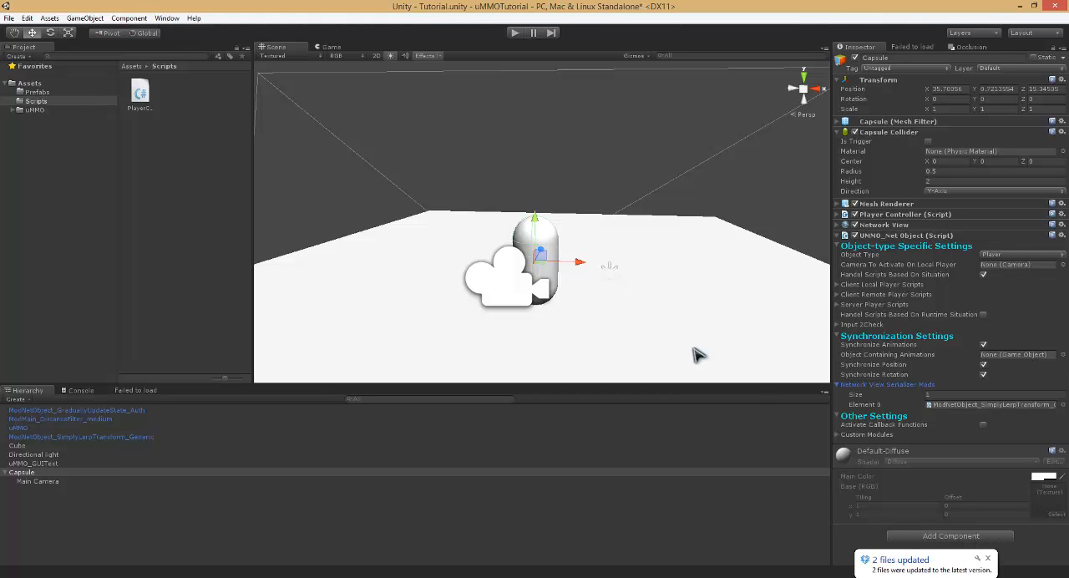
{"action": "mouse_move", "coordinate": [88, 415]}
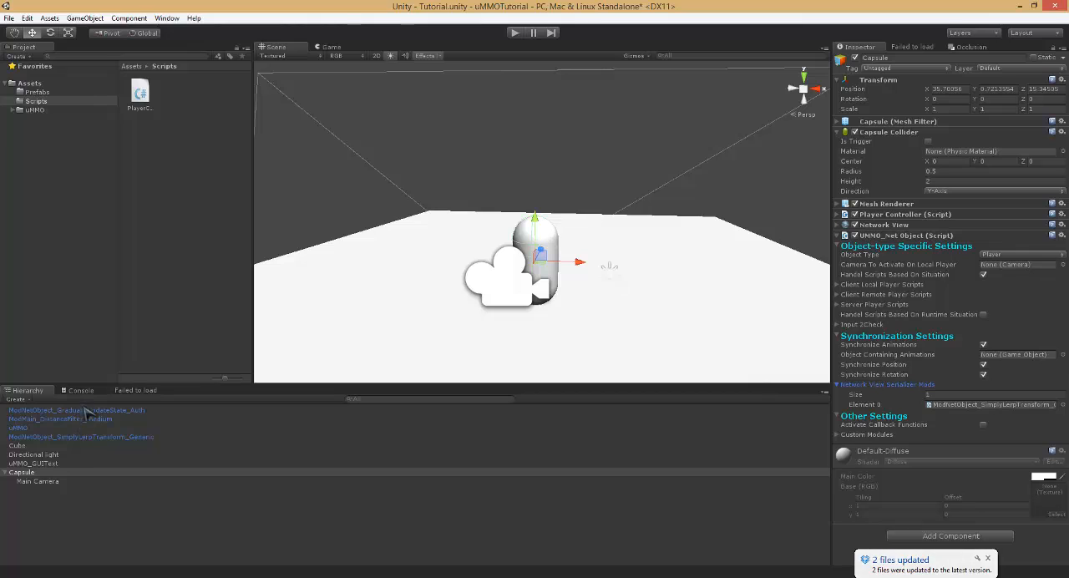
{"action": "mouse_move", "coordinate": [194, 406]}
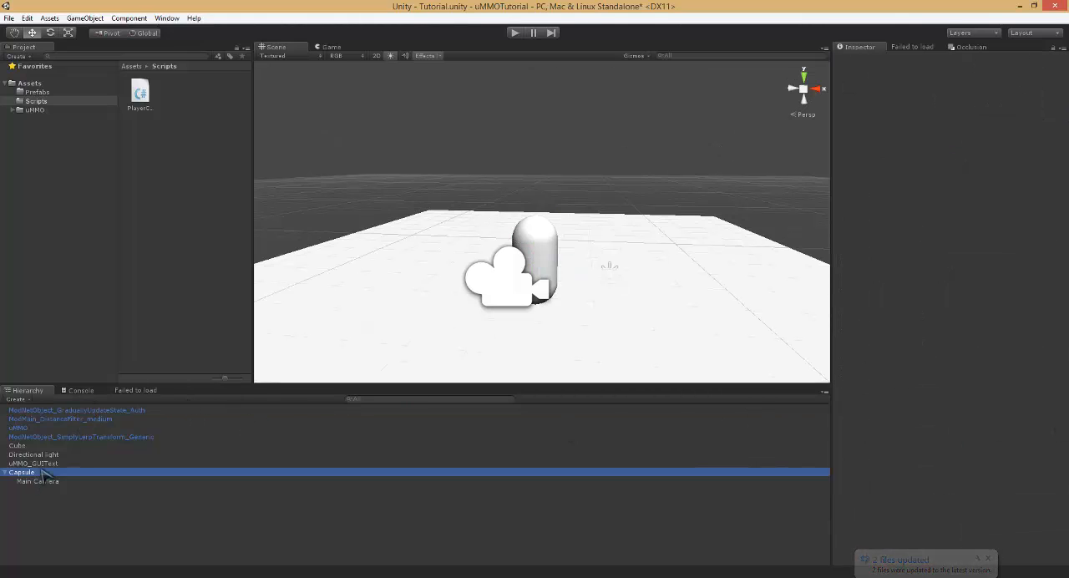
Step: Reselect the Capsule to check its SimplyLerpTransform and GraduallyUpdateState serializer mods
{"action": "left_click", "coordinate": [22, 472]}
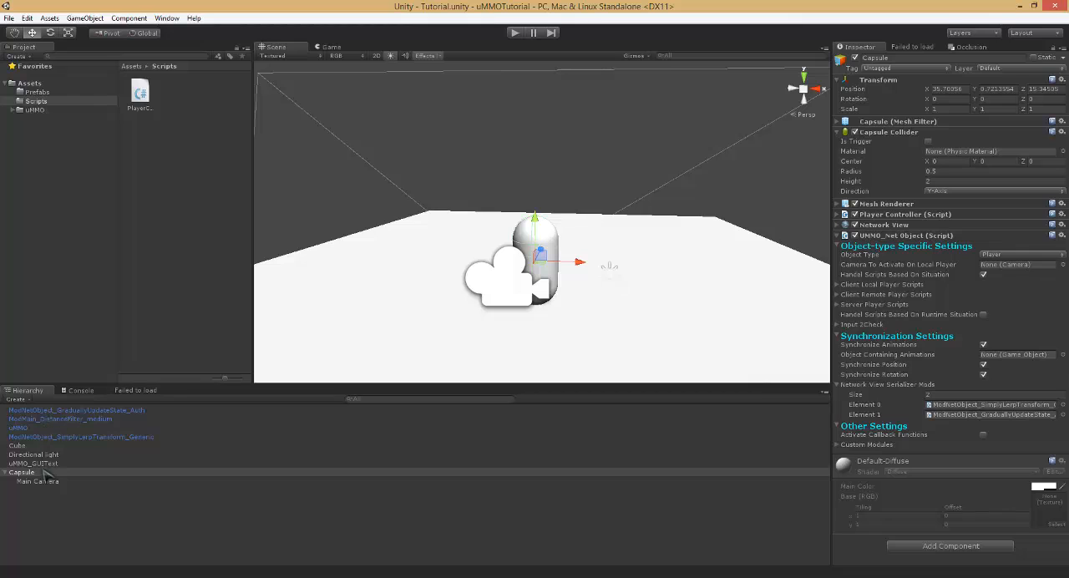
Step: Save Capsule as a prefab in the Prefabs folder, delete it, and check uMMO
{"action": "left_click", "coordinate": [36, 91]}
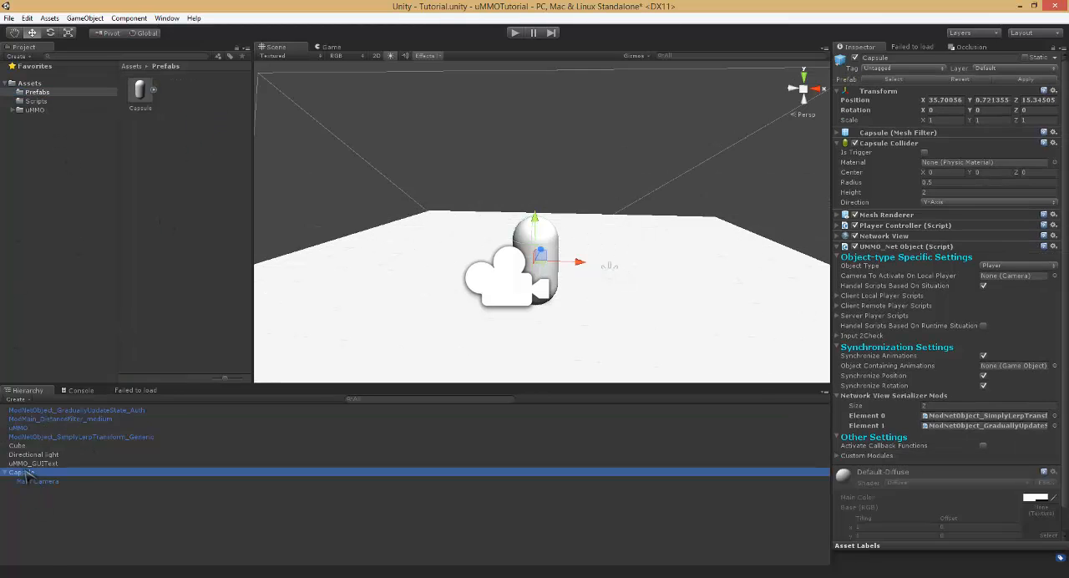
{"action": "left_click", "coordinate": [81, 436]}
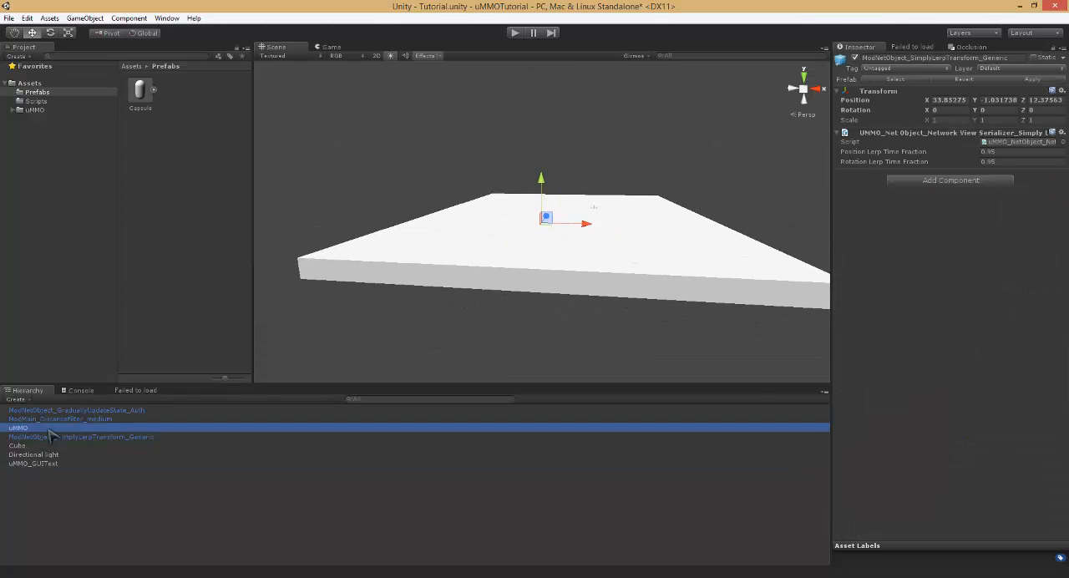
{"action": "left_click", "coordinate": [17, 427]}
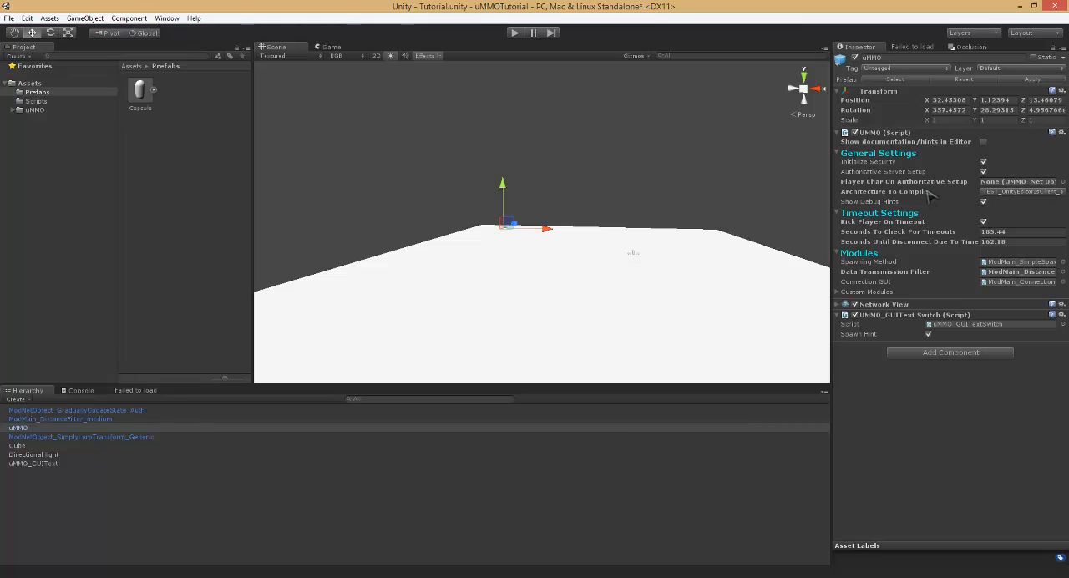
{"action": "mouse_move", "coordinate": [884, 260]}
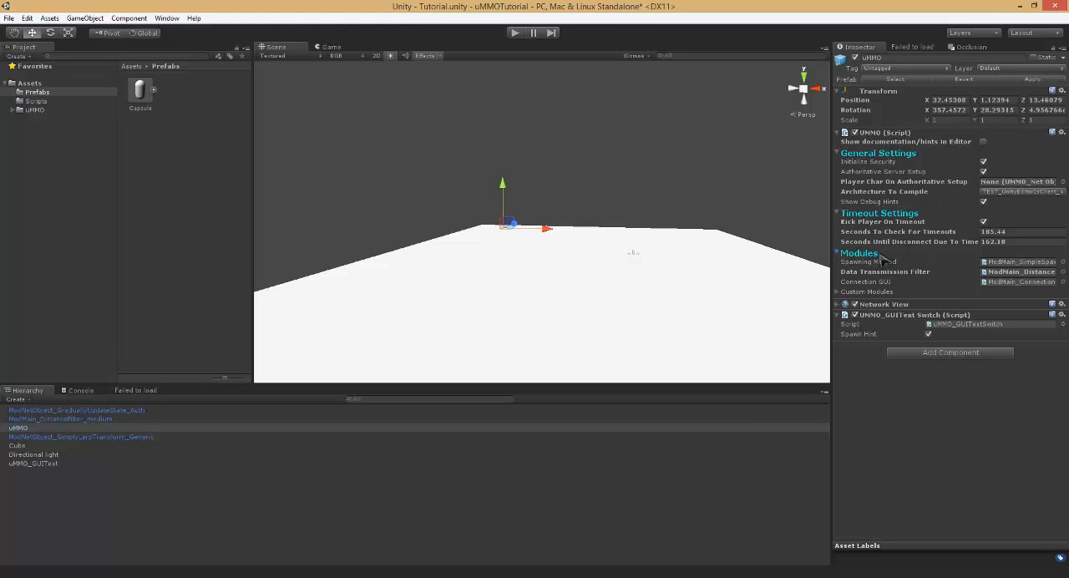
{"action": "left_click", "coordinate": [139, 91]}
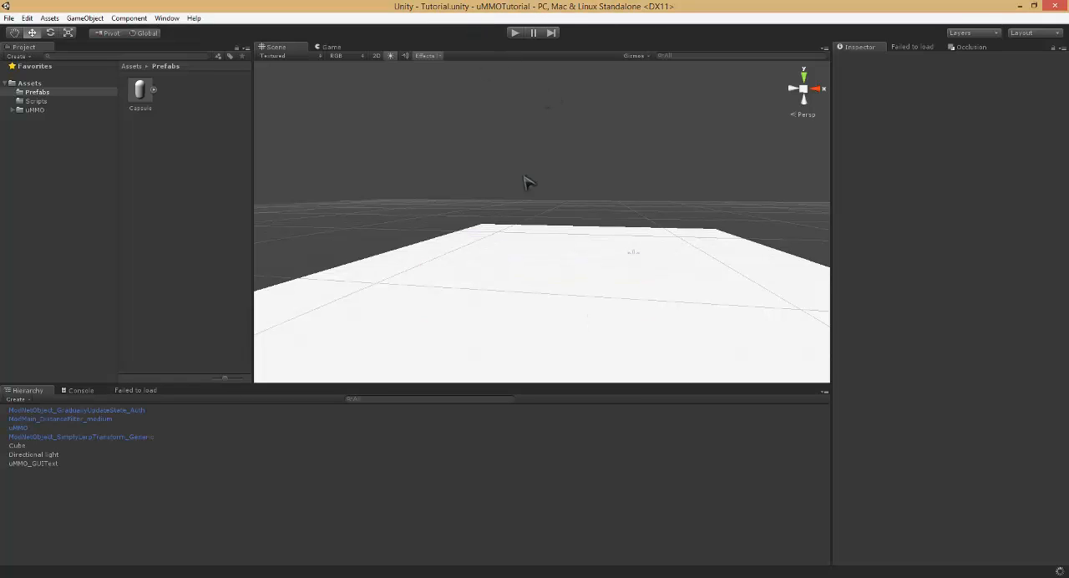
Step: Play the scene, connect as client, and view the missing Animation error in Console
{"action": "left_click", "coordinate": [515, 32]}
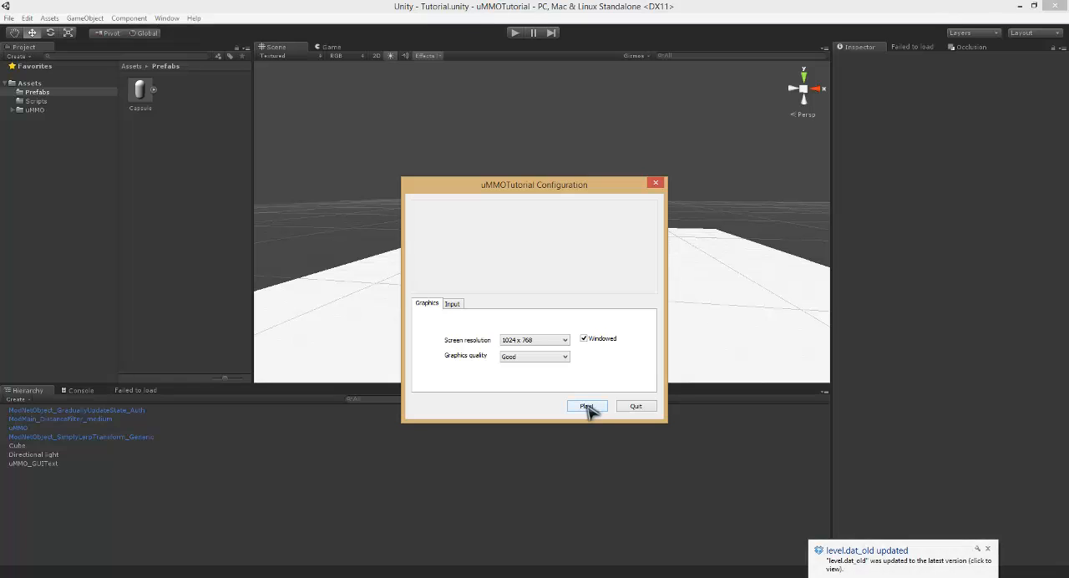
{"action": "left_click", "coordinate": [586, 406]}
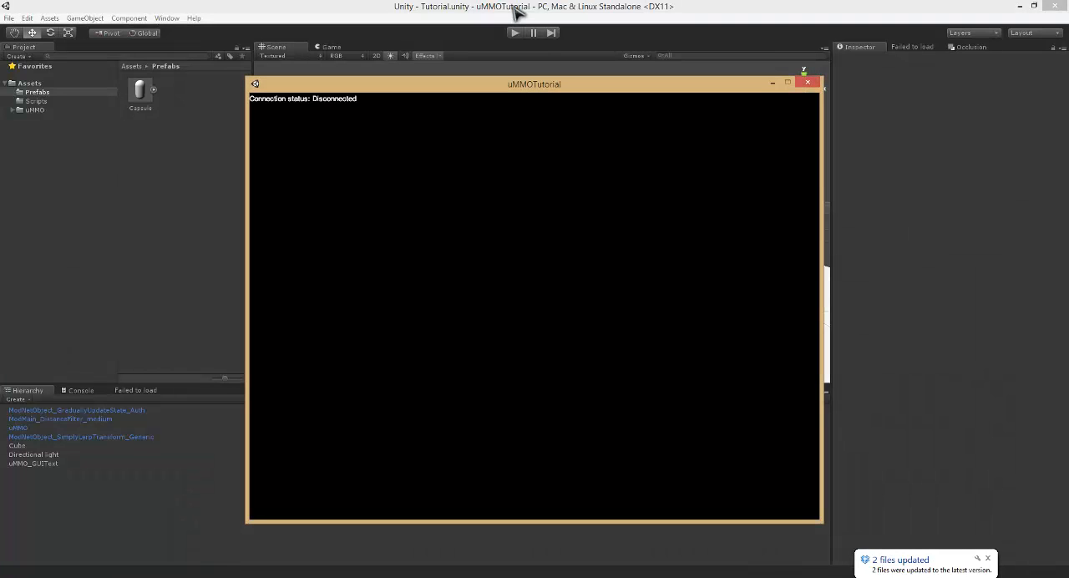
{"action": "left_click", "coordinate": [514, 33]}
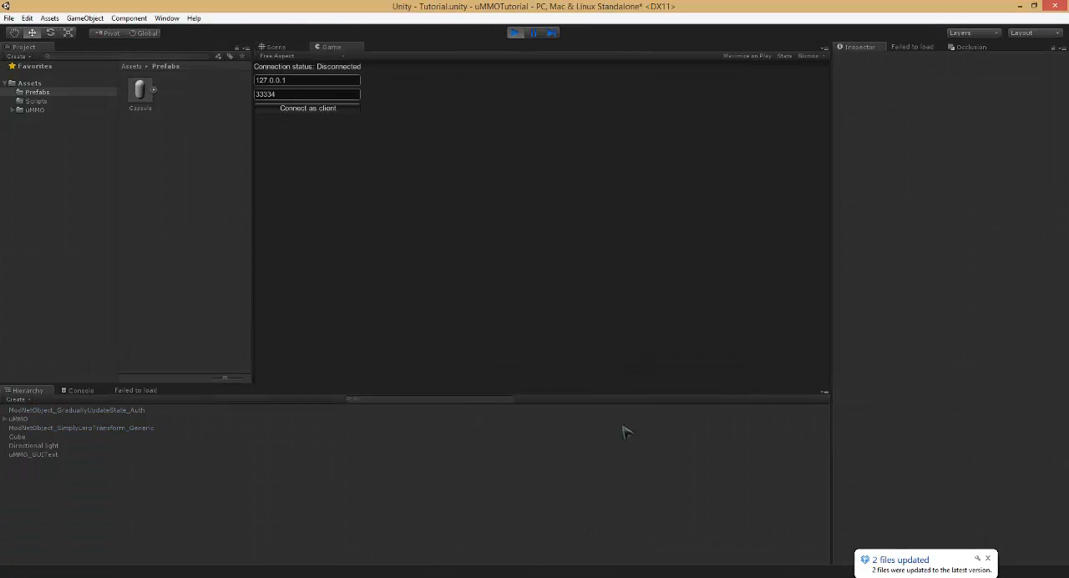
{"action": "mouse_move", "coordinate": [388, 104]}
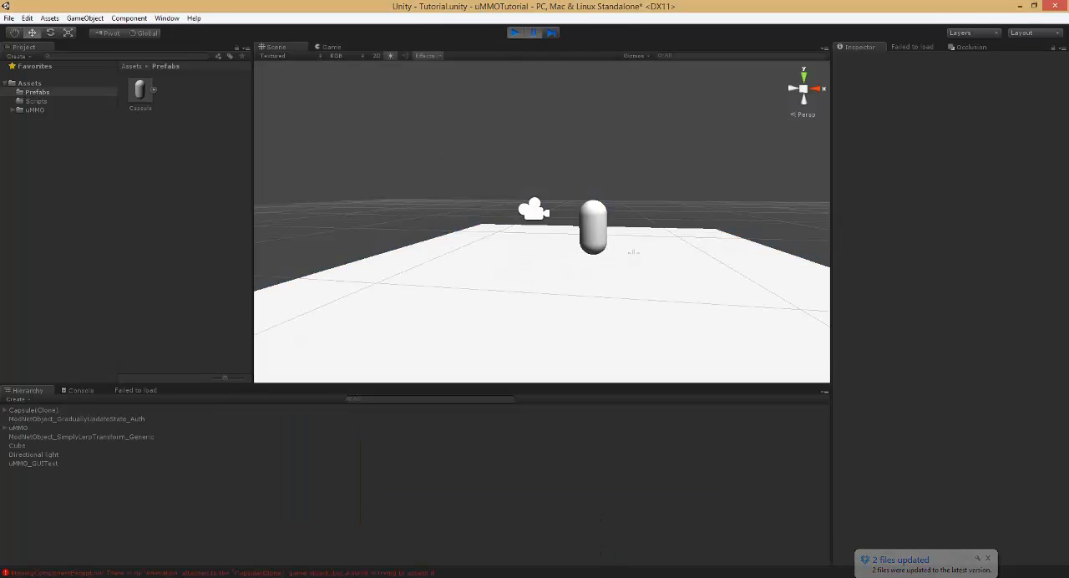
{"action": "left_click", "coordinate": [80, 390]}
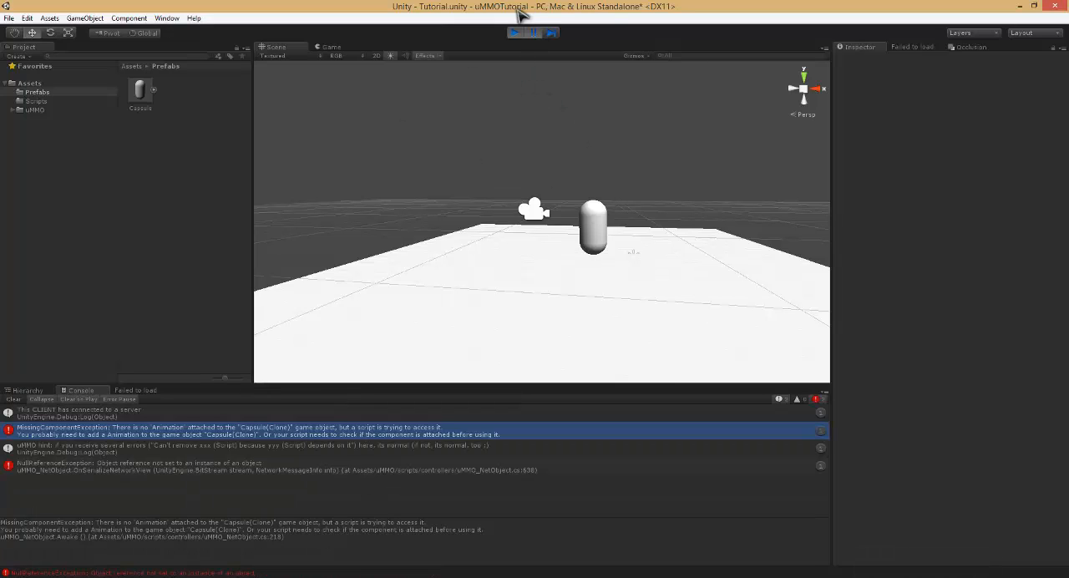
Step: Add an Animation component to the Capsule prefab and test-connect the editor client
{"action": "left_click", "coordinate": [532, 31]}
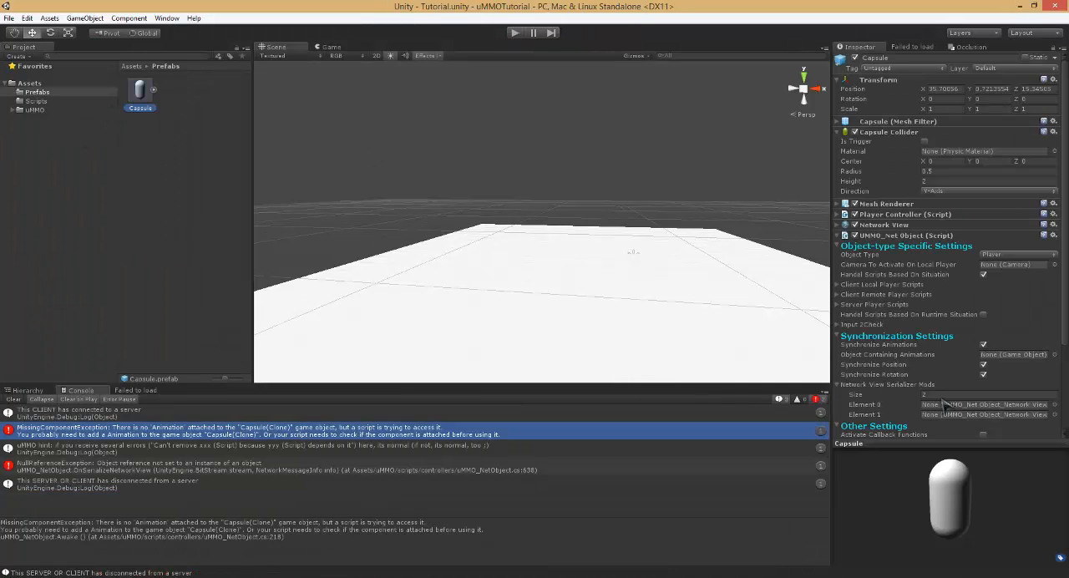
{"action": "scroll", "scroll_direction": "down", "scroll_amount": 3}
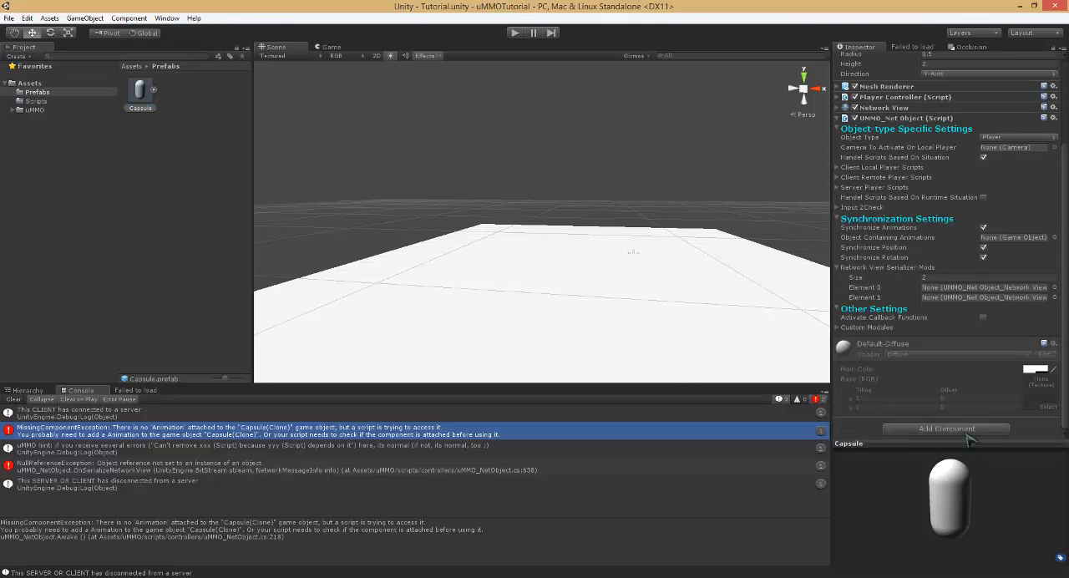
{"action": "left_click", "coordinate": [946, 428]}
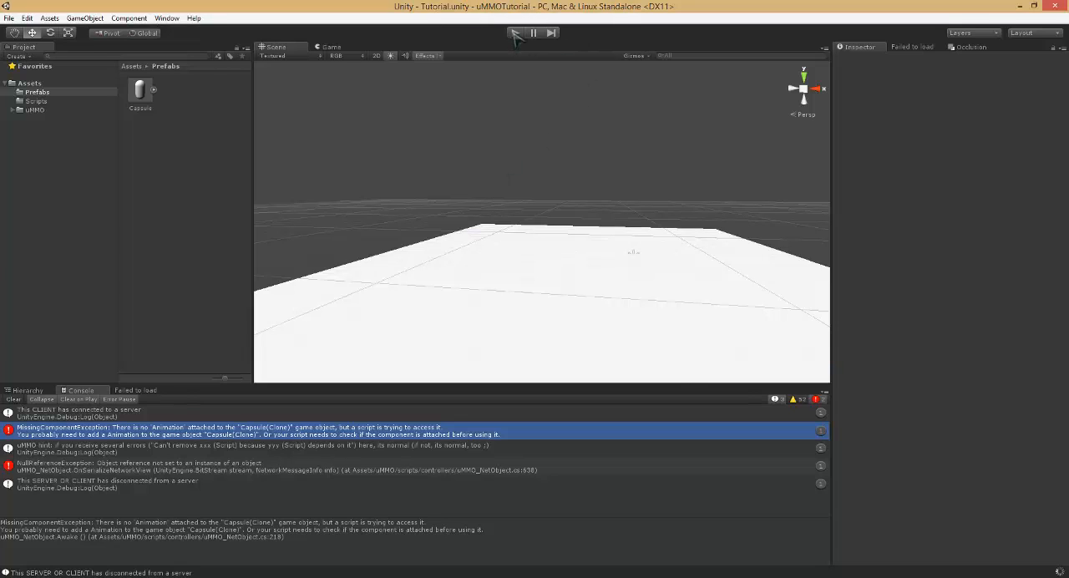
{"action": "left_click", "coordinate": [515, 33]}
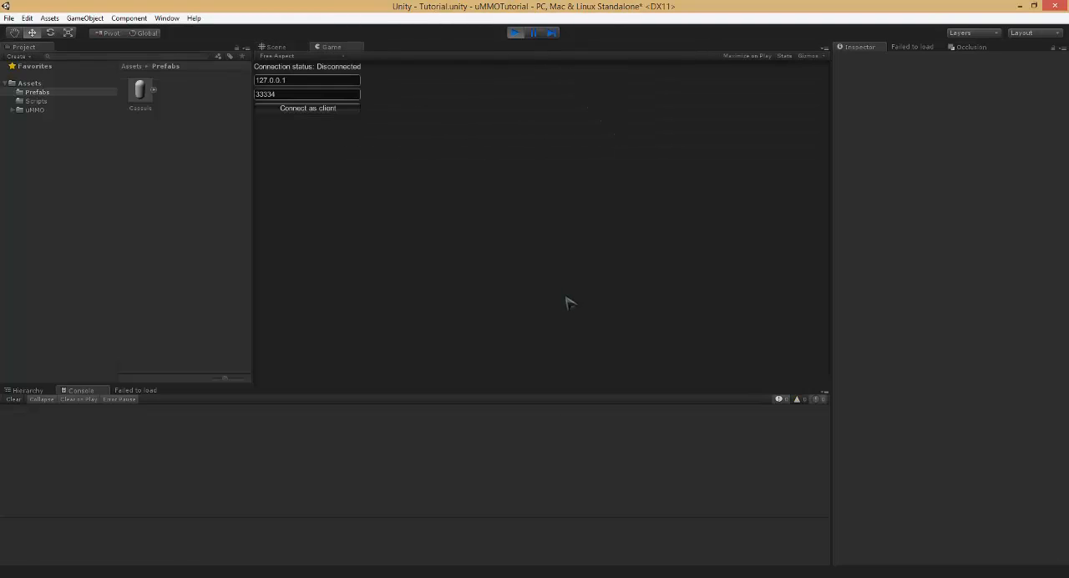
{"action": "left_click", "coordinate": [532, 33]}
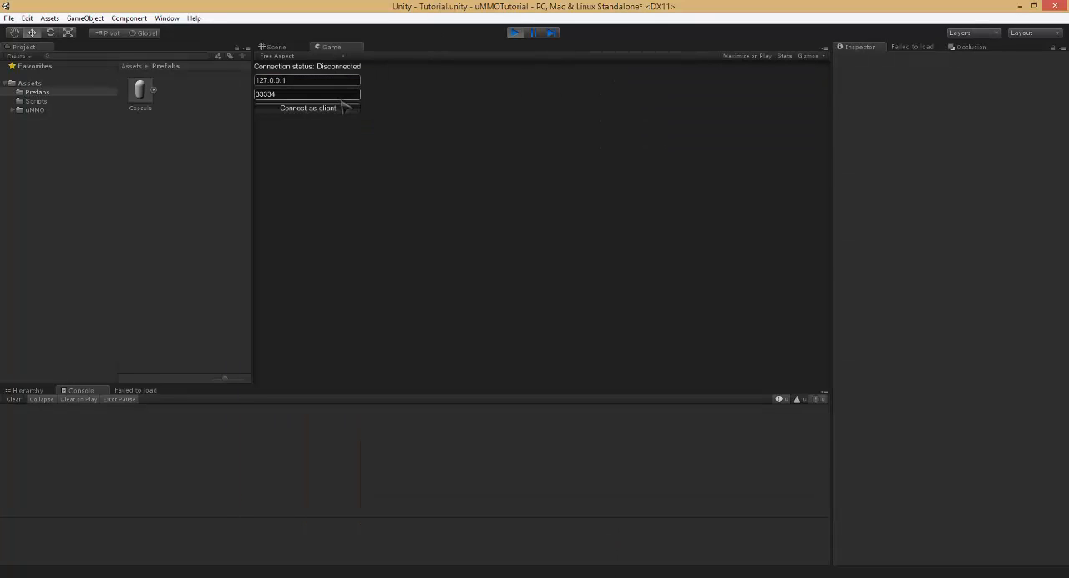
{"action": "left_click", "coordinate": [307, 107]}
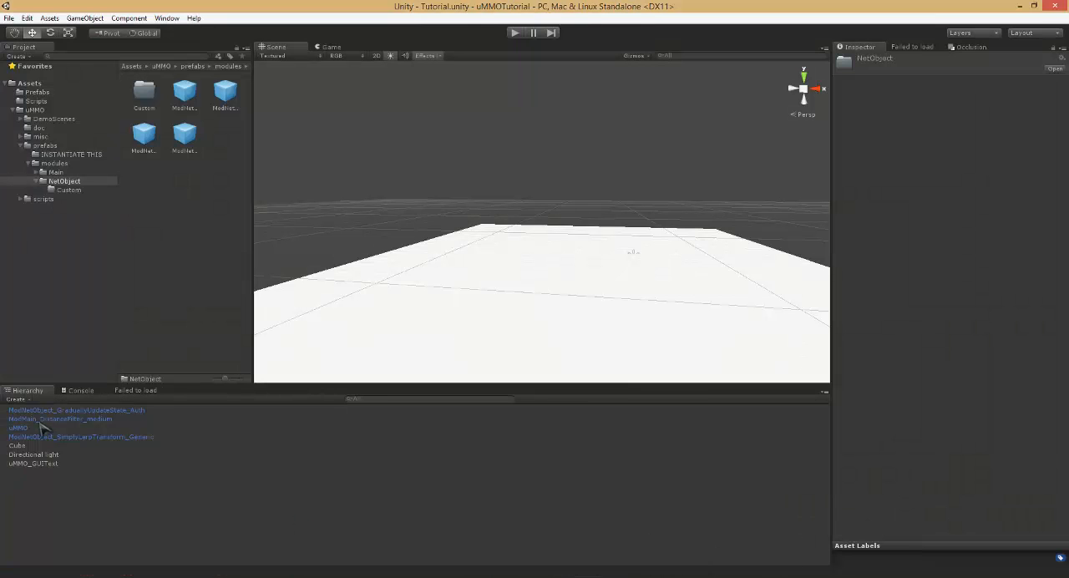
Step: Assign SimplyLerpTransform and GraduallyUpdateState modules to the prefab's serializer slots, then Build & Run
{"action": "left_click", "coordinate": [36, 91]}
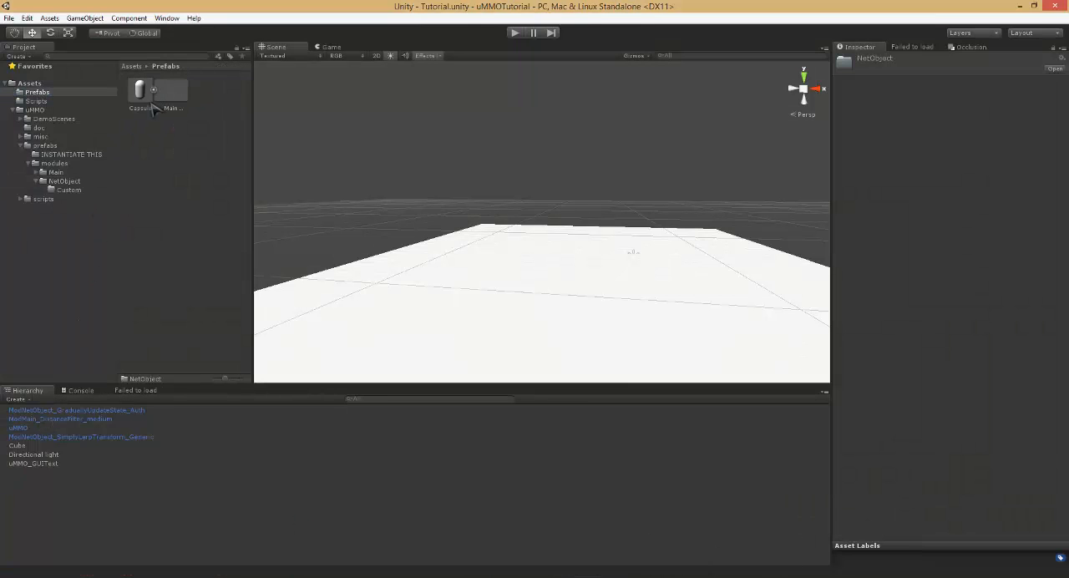
{"action": "left_click", "coordinate": [139, 91]}
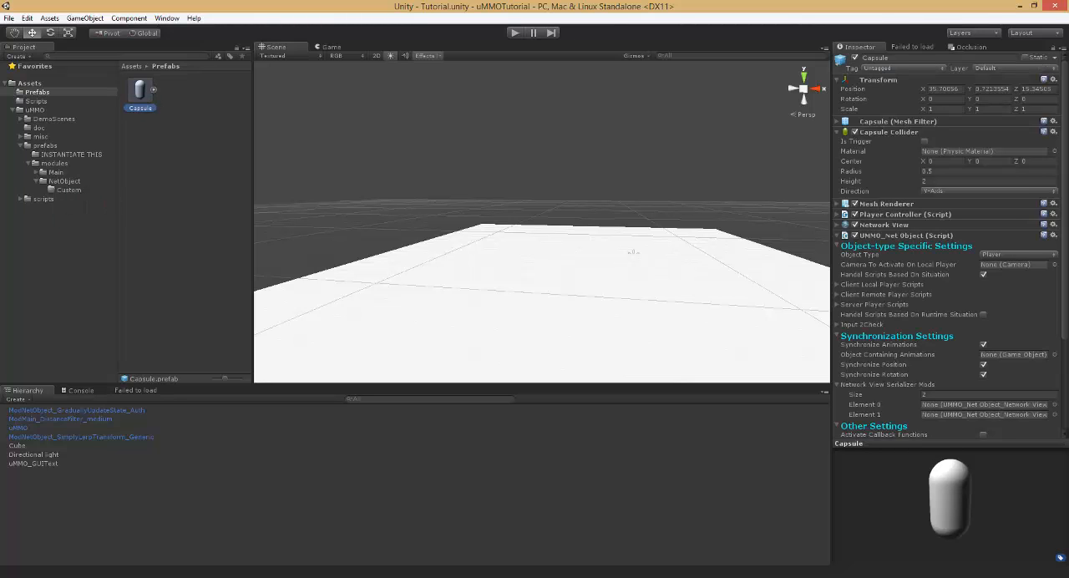
{"action": "scroll", "scroll_direction": "down", "scroll_amount": 3}
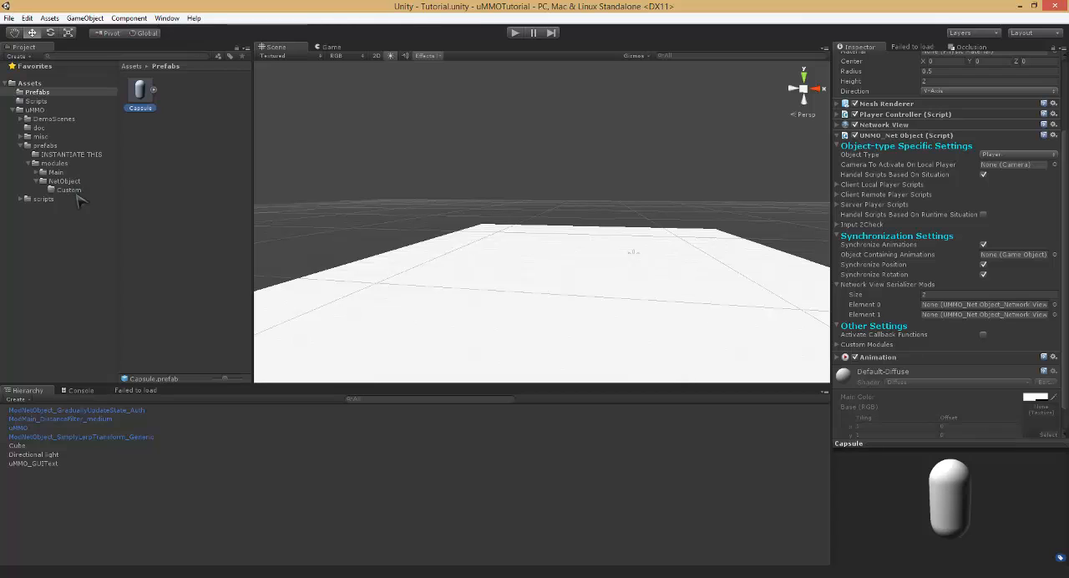
{"action": "mouse_move", "coordinate": [87, 188]}
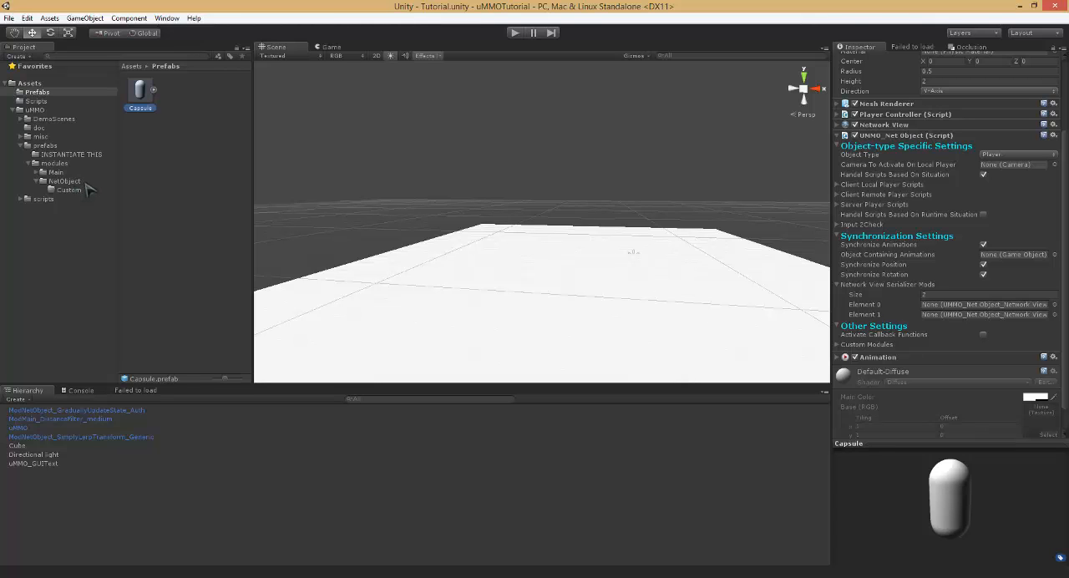
{"action": "left_click", "coordinate": [56, 172]}
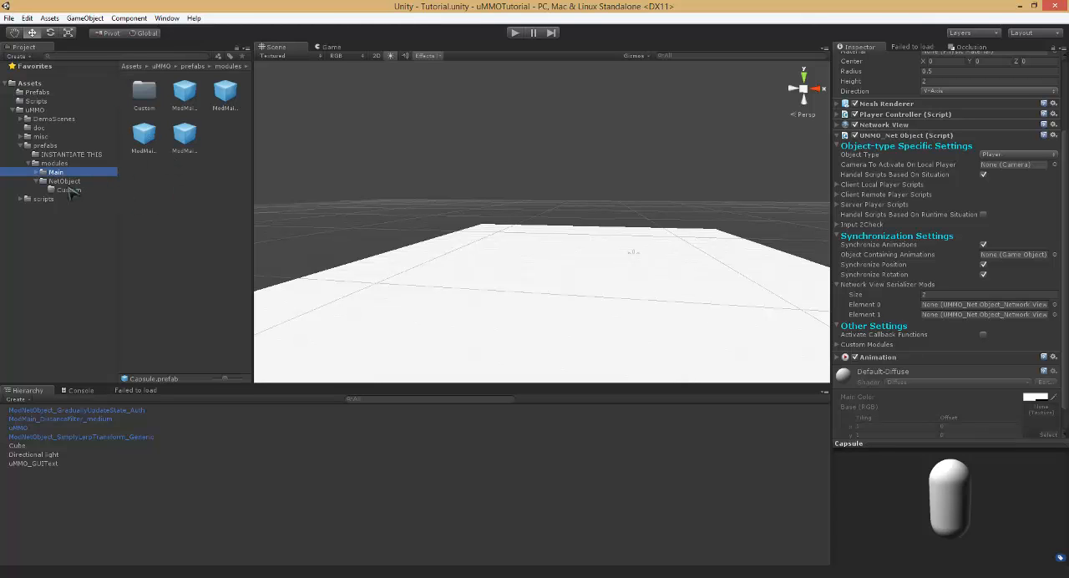
{"action": "left_click", "coordinate": [64, 181]}
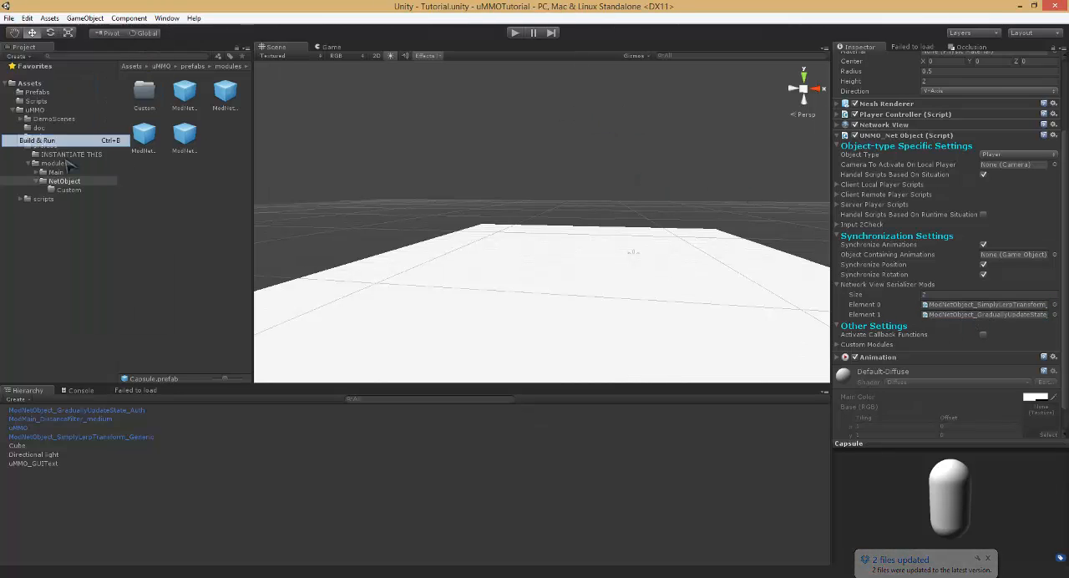
{"action": "left_click", "coordinate": [36, 140]}
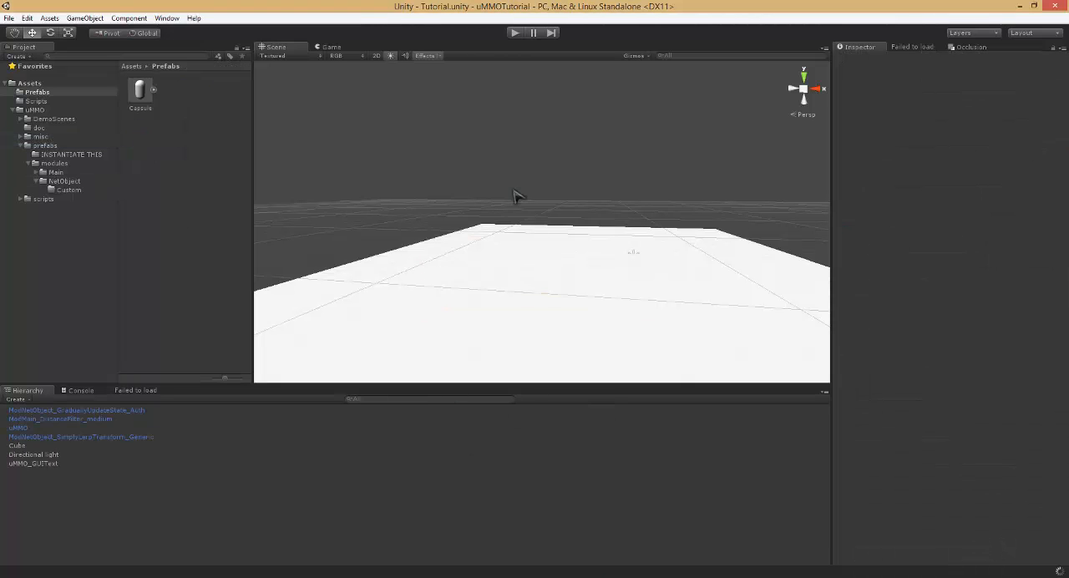
Step: Launch the build, play and connect, read the missing CharacterController error, then stop
{"action": "left_click", "coordinate": [515, 32]}
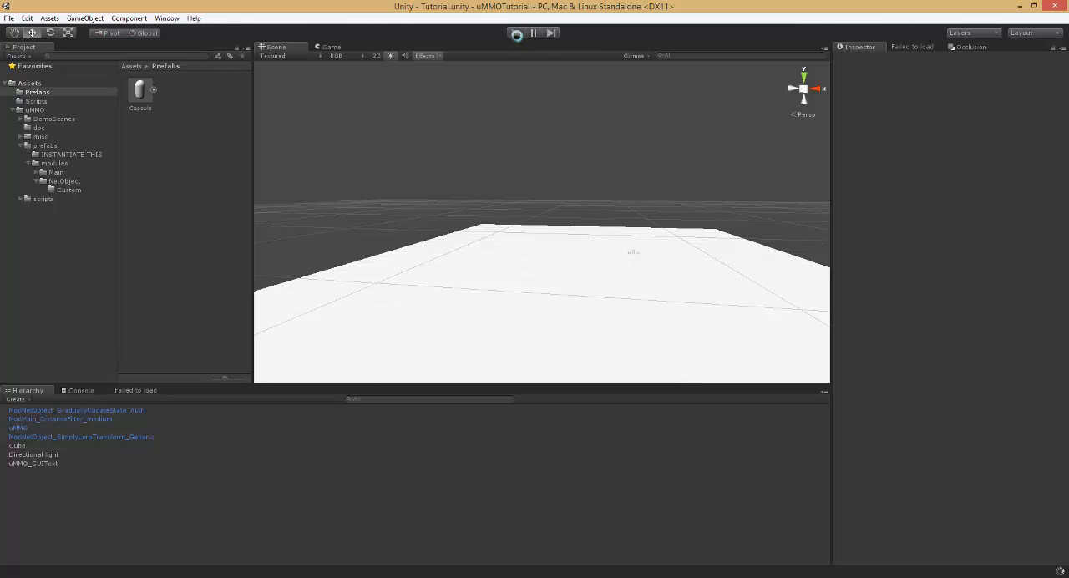
{"action": "left_click", "coordinate": [516, 33]}
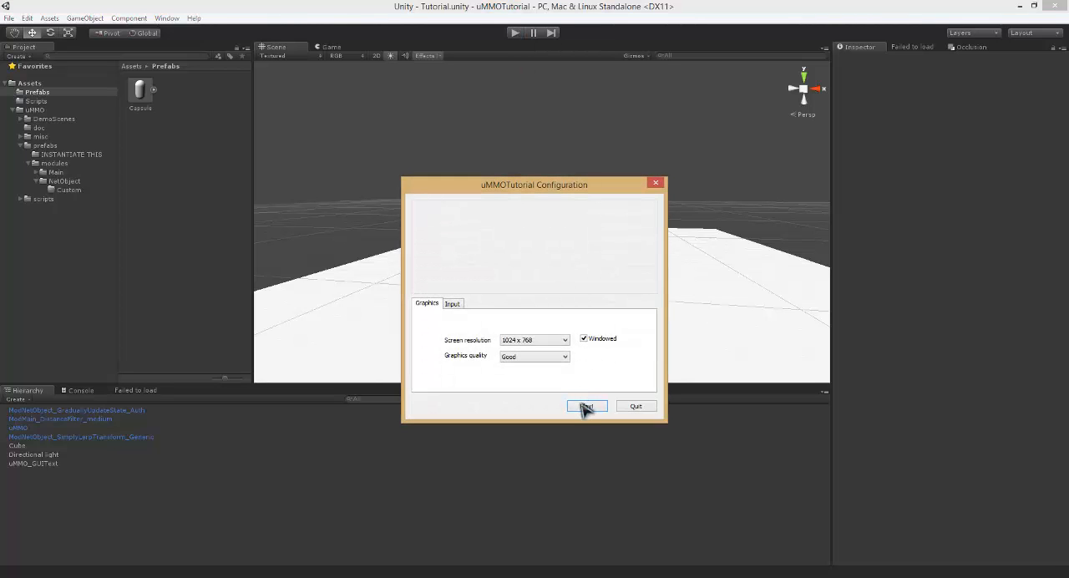
{"action": "left_click", "coordinate": [586, 406]}
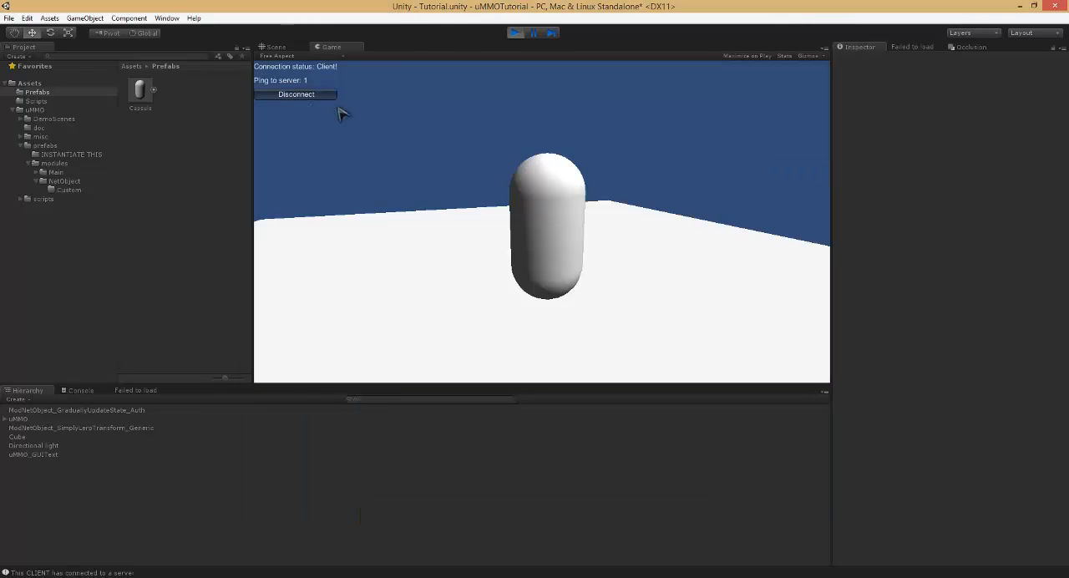
{"action": "left_click", "coordinate": [276, 46]}
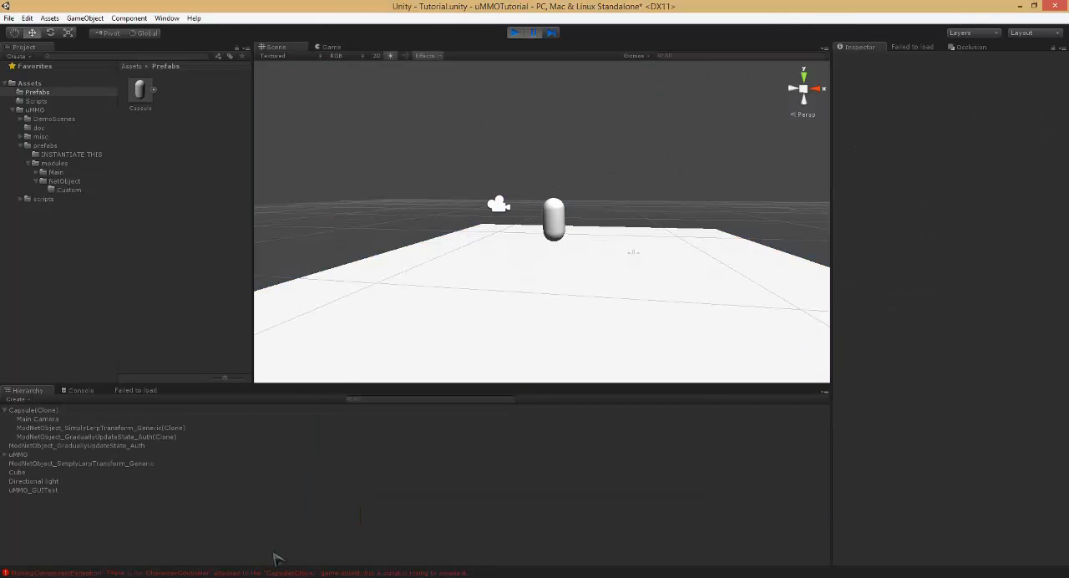
{"action": "left_click", "coordinate": [520, 32]}
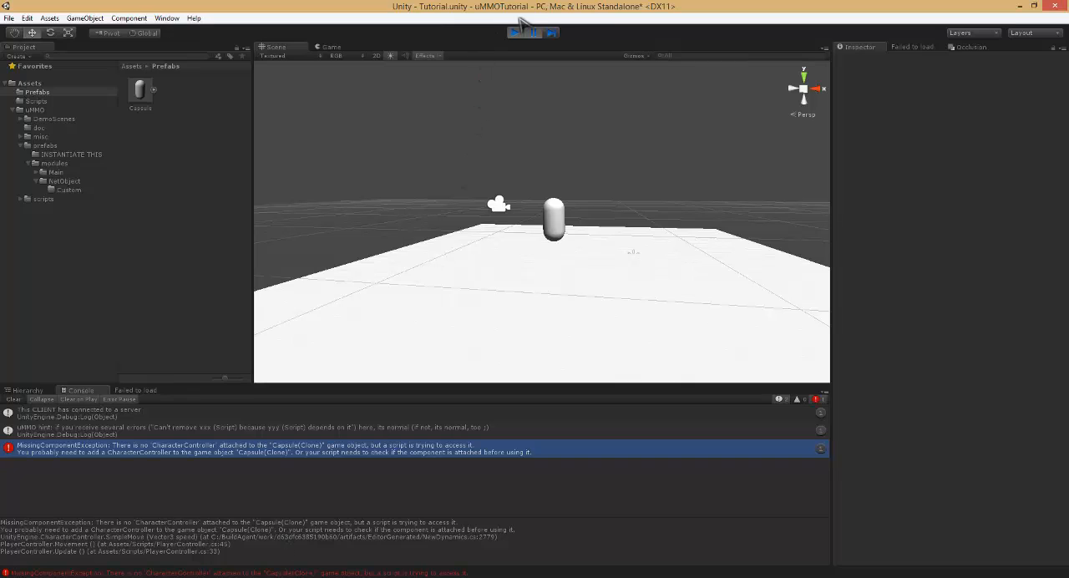
{"action": "left_click", "coordinate": [515, 33]}
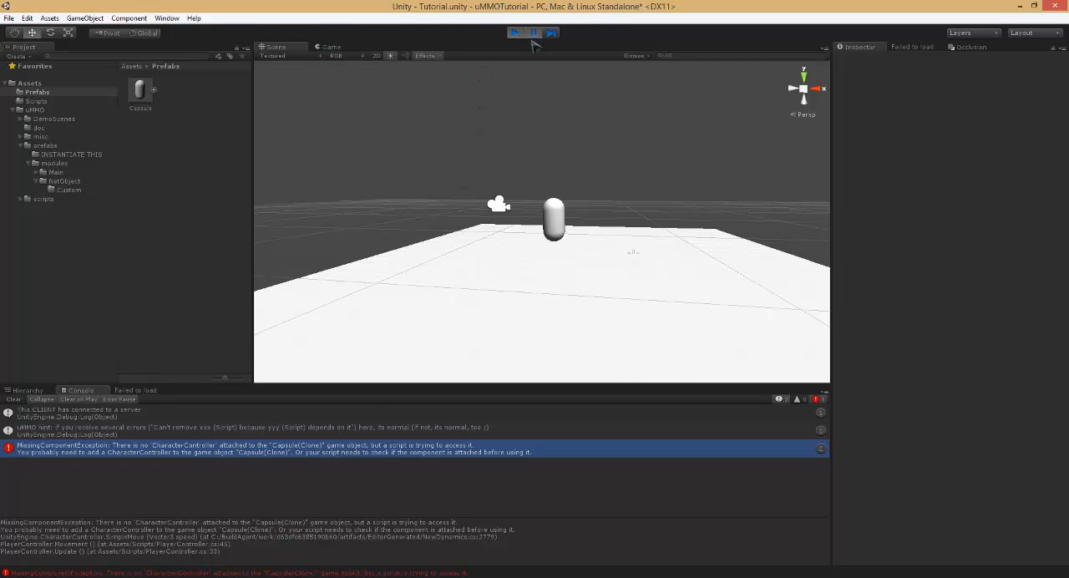
{"action": "left_click", "coordinate": [515, 33]}
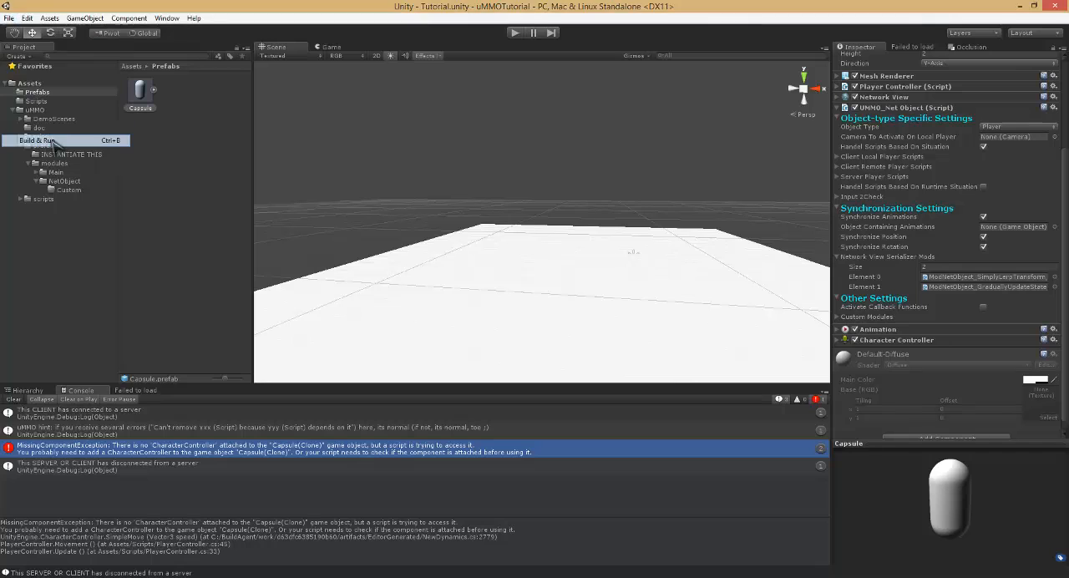
Step: Rebuild with a Character Controller, connect the editor client, and bring up the server window
{"action": "left_click", "coordinate": [37, 139]}
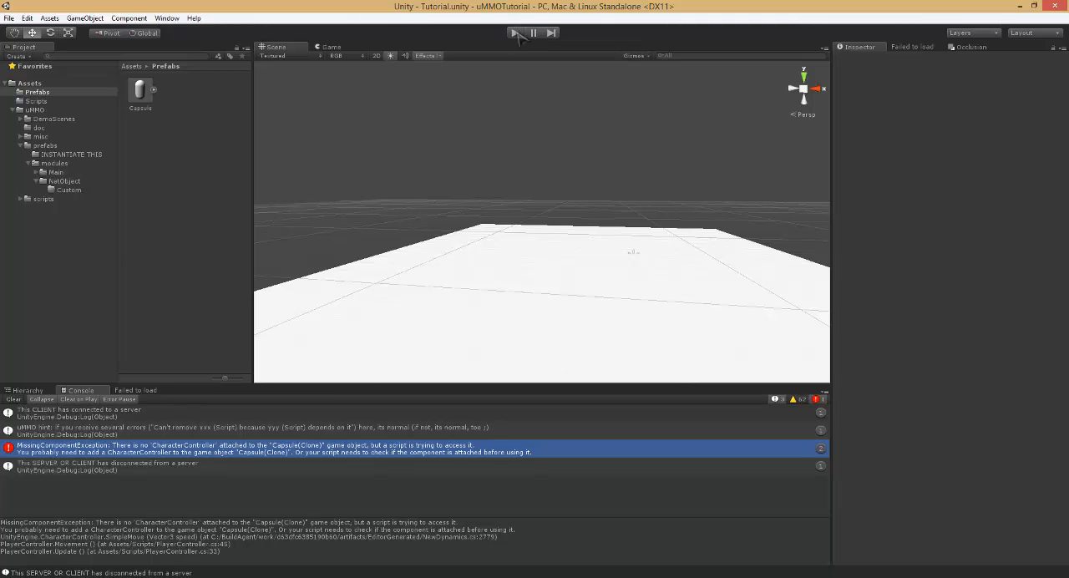
{"action": "left_click", "coordinate": [514, 33]}
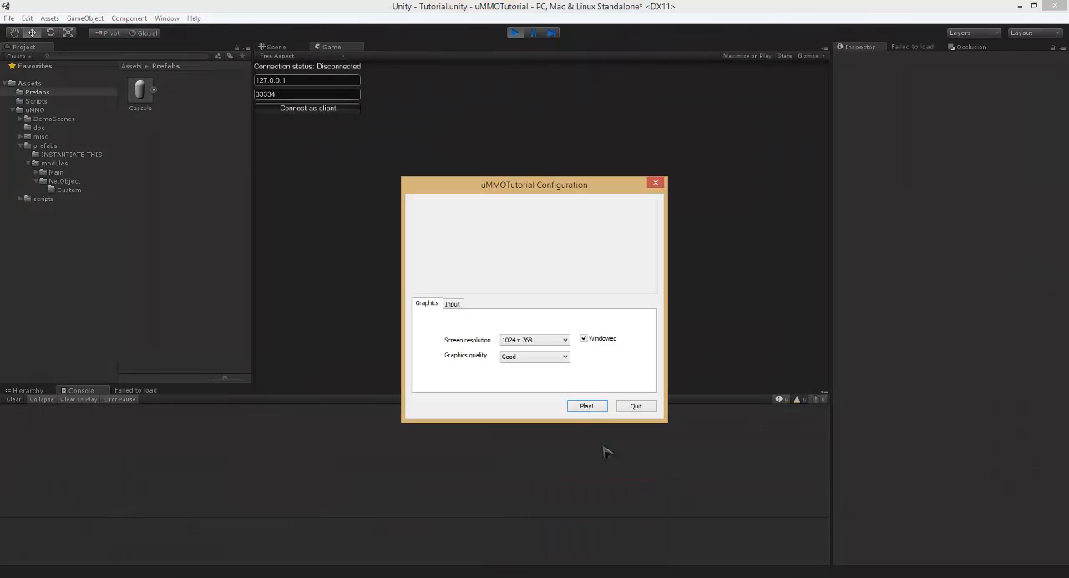
{"action": "left_click", "coordinate": [585, 405]}
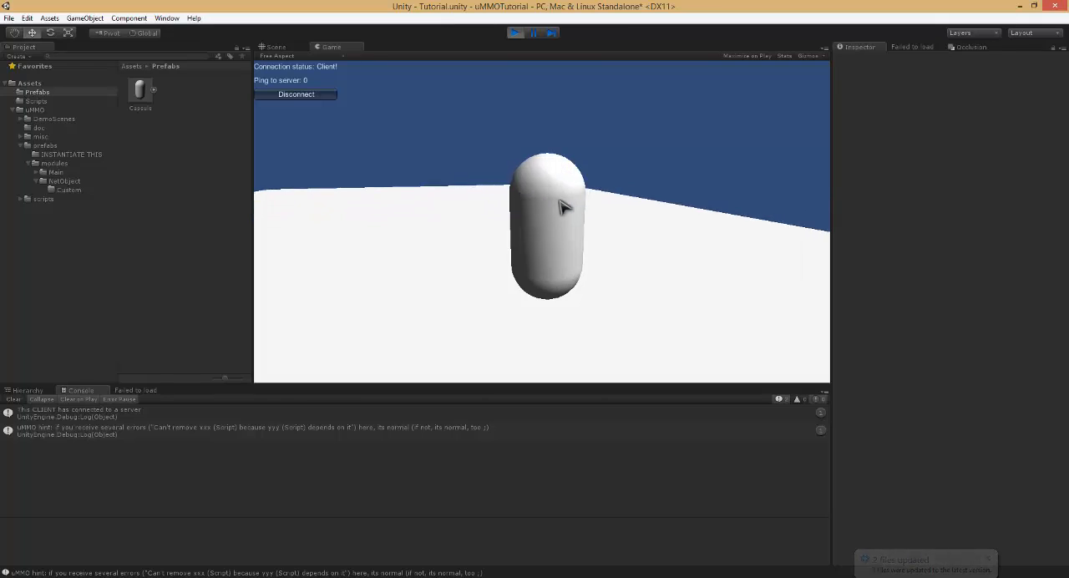
{"action": "left_click", "coordinate": [515, 32]}
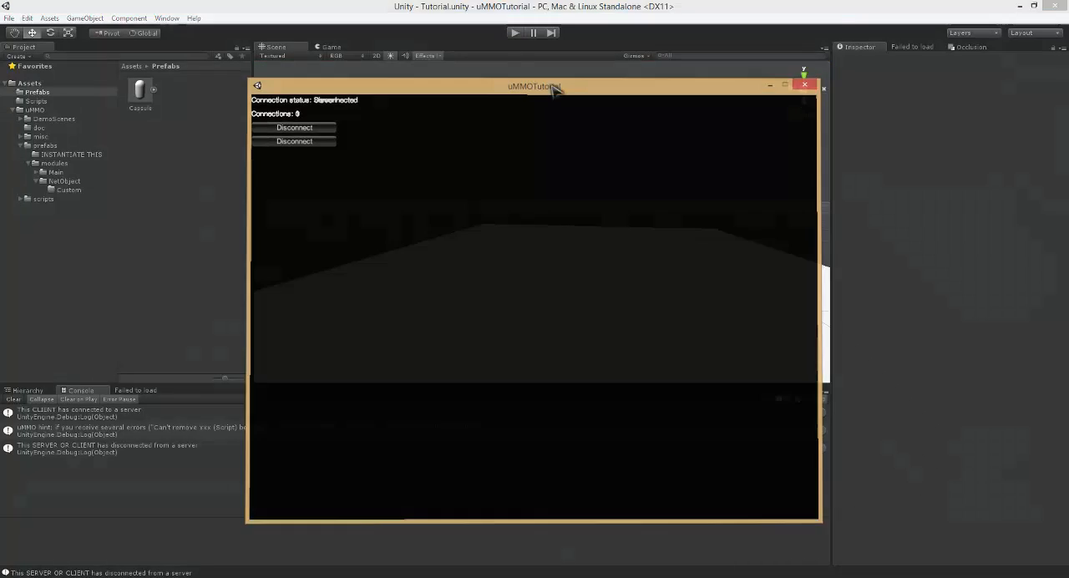
Step: Apply the Capsule's changes to its prefab and remove it from the scene
{"action": "left_click", "coordinate": [804, 84]}
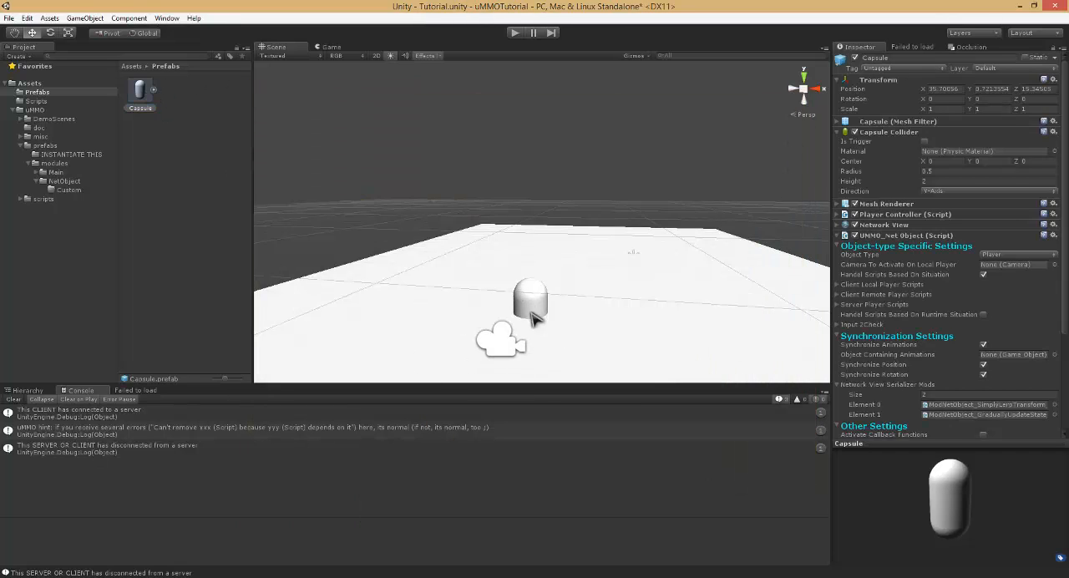
{"action": "left_click", "coordinate": [21, 410]}
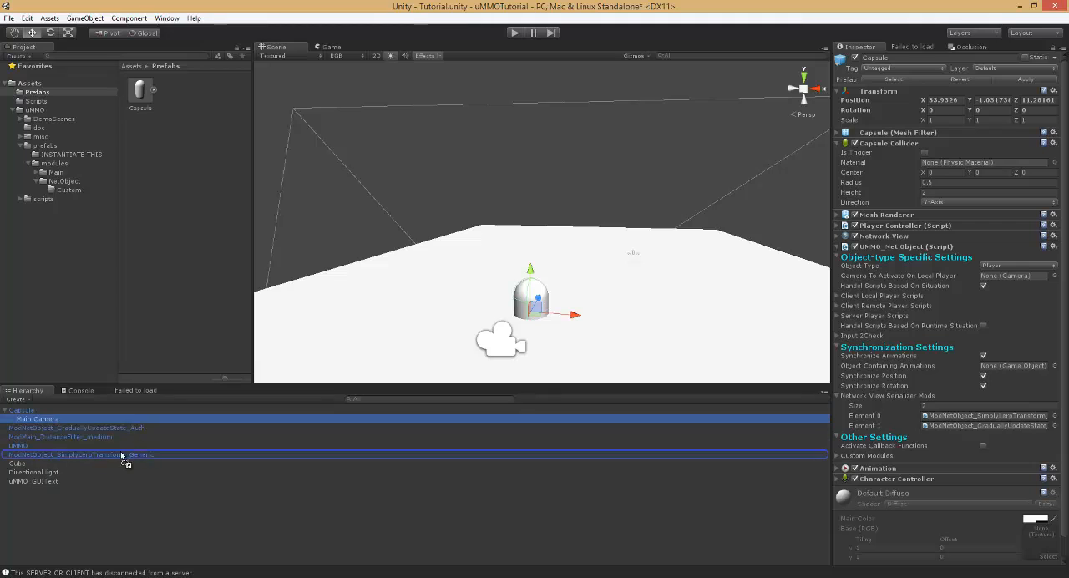
{"action": "left_click", "coordinate": [36, 410]}
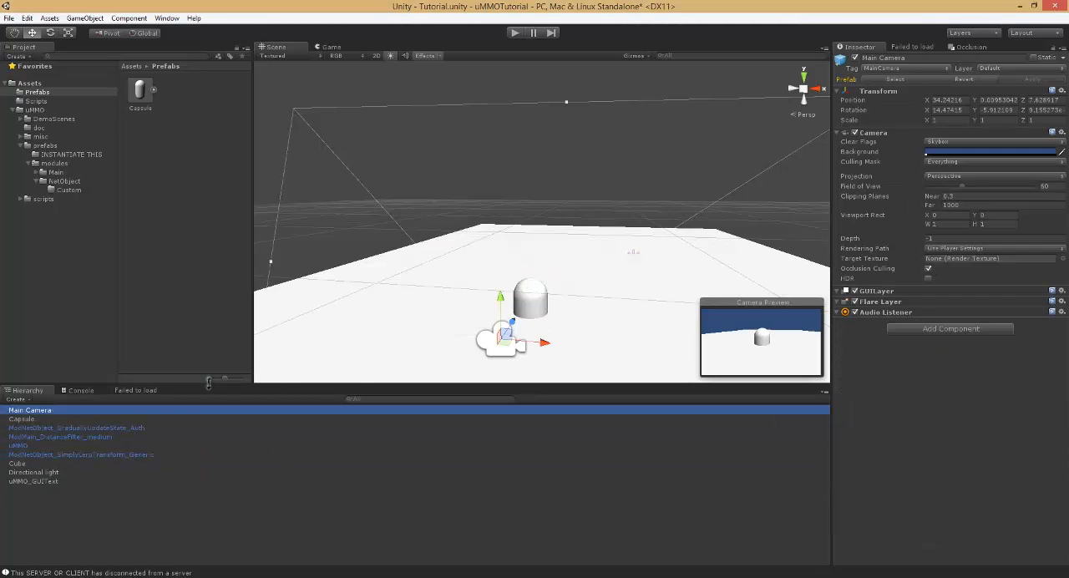
{"action": "left_click", "coordinate": [21, 418]}
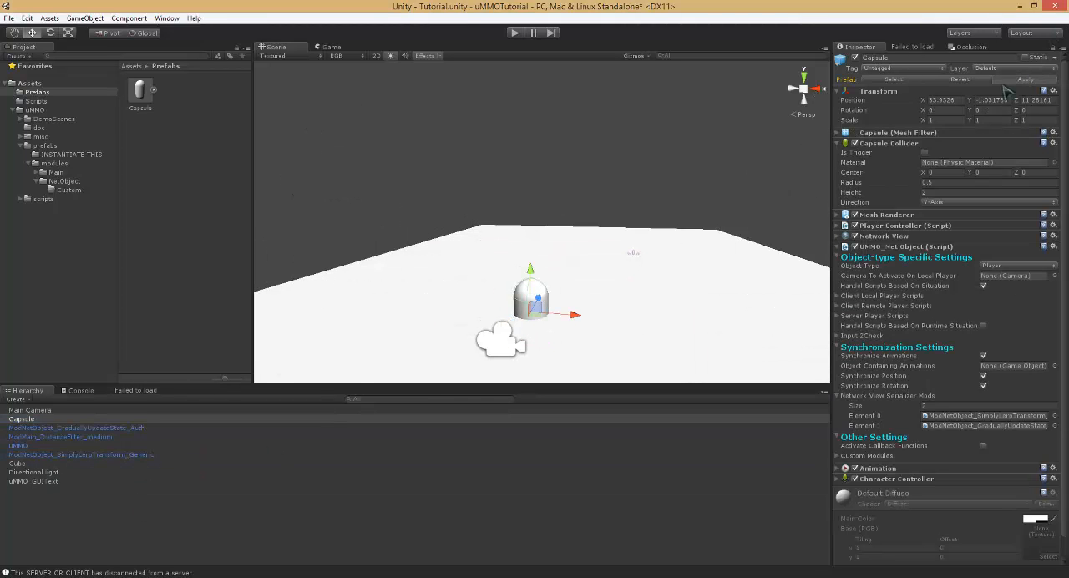
{"action": "left_click", "coordinate": [29, 410]}
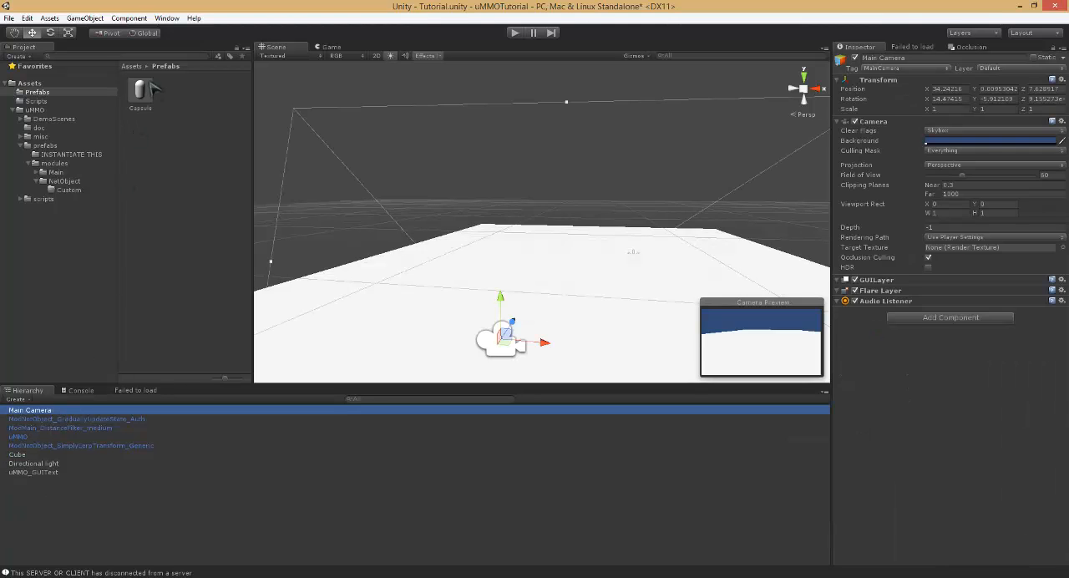
{"action": "left_click", "coordinate": [139, 92]}
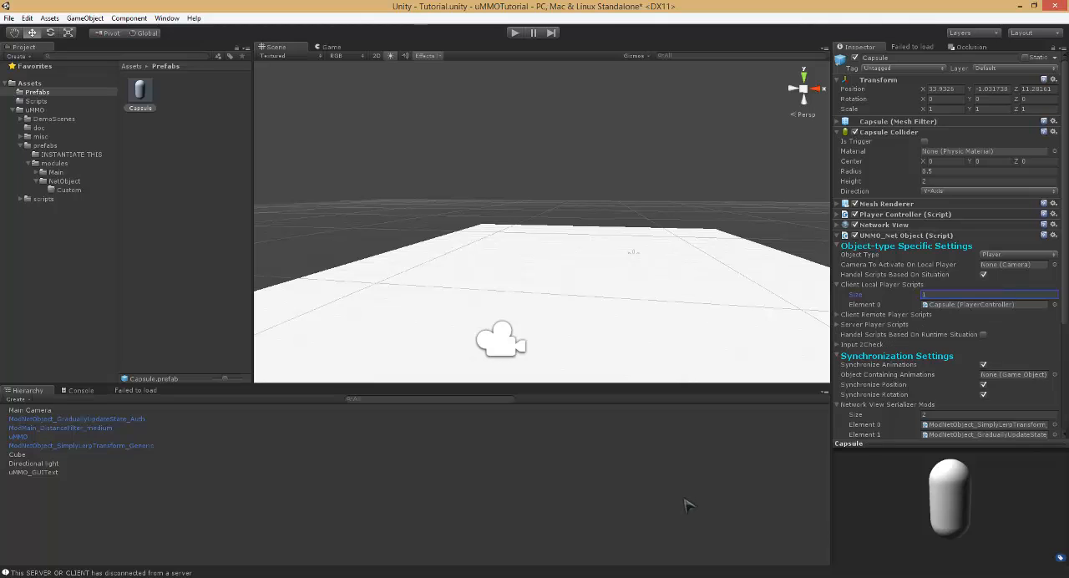
{"action": "left_click", "coordinate": [29, 410]}
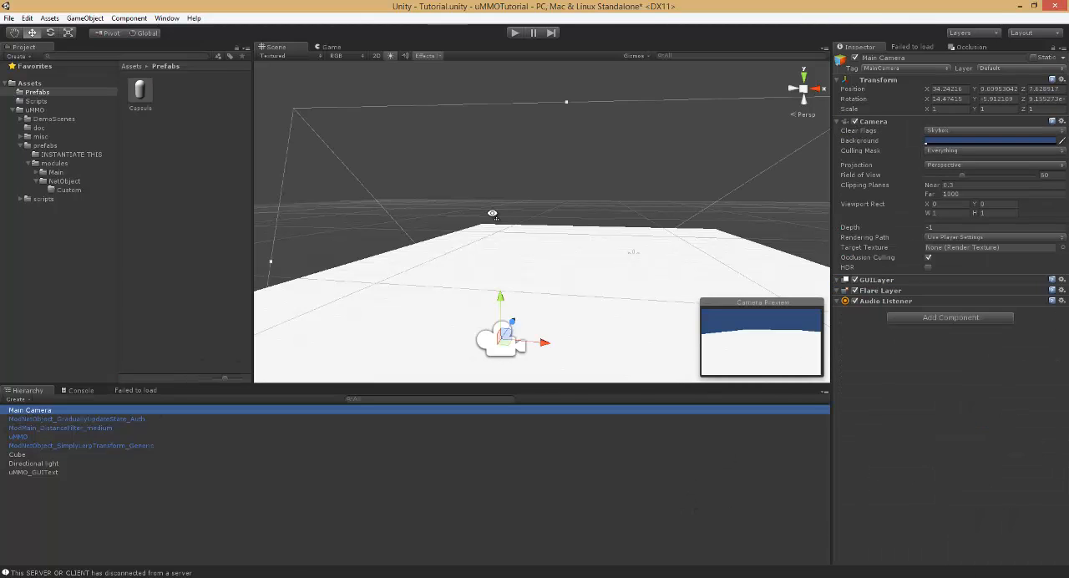
Step: Align Main Camera with the scene view, enable uMMO debug hints, and Build & Run
{"action": "left_click", "coordinate": [85, 17]}
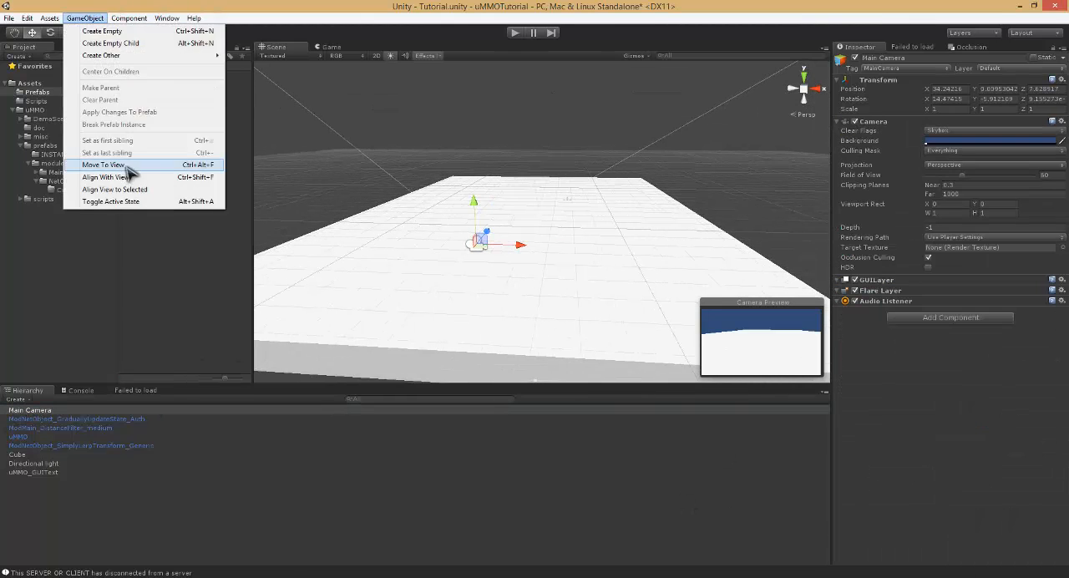
{"action": "left_click", "coordinate": [103, 165]}
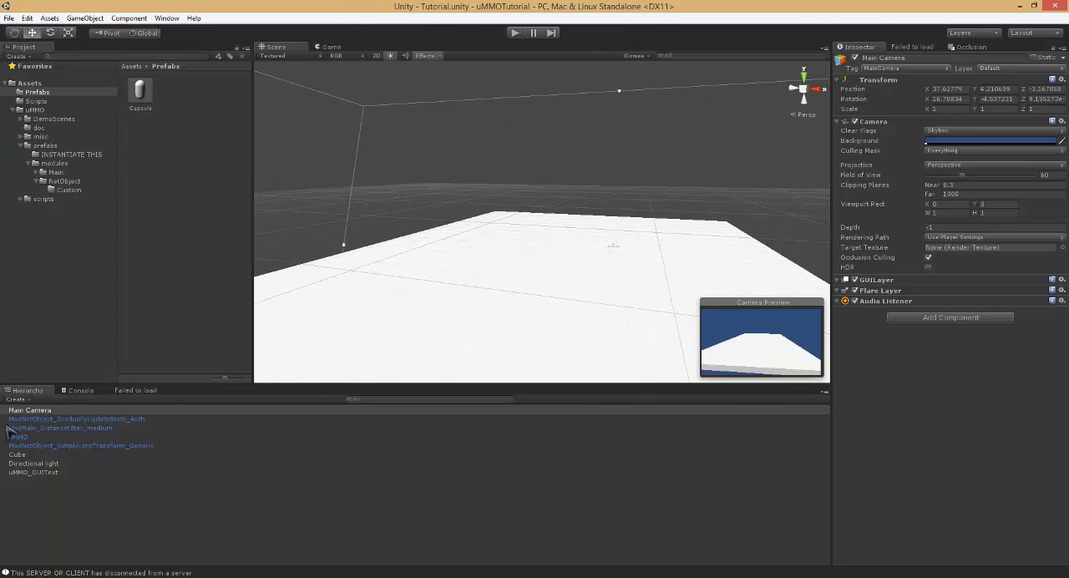
{"action": "left_click", "coordinate": [17, 436]}
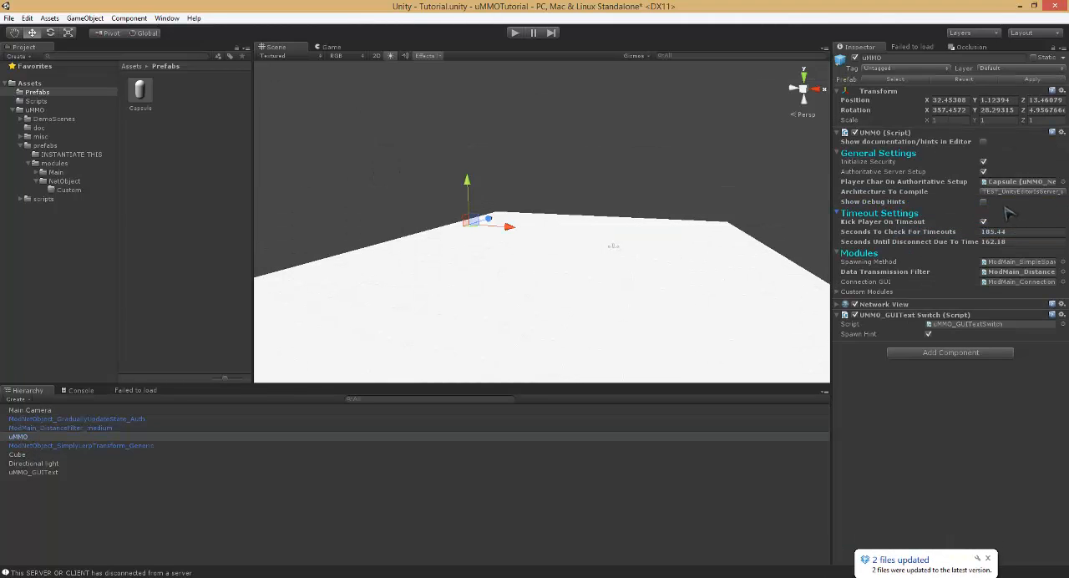
{"action": "left_click", "coordinate": [9, 18]}
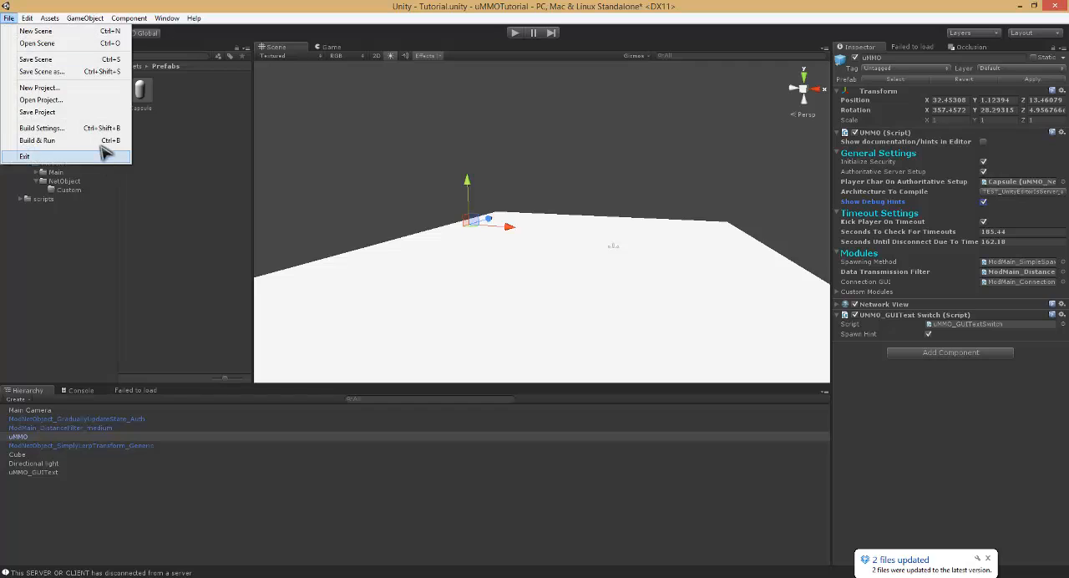
{"action": "left_click", "coordinate": [37, 139]}
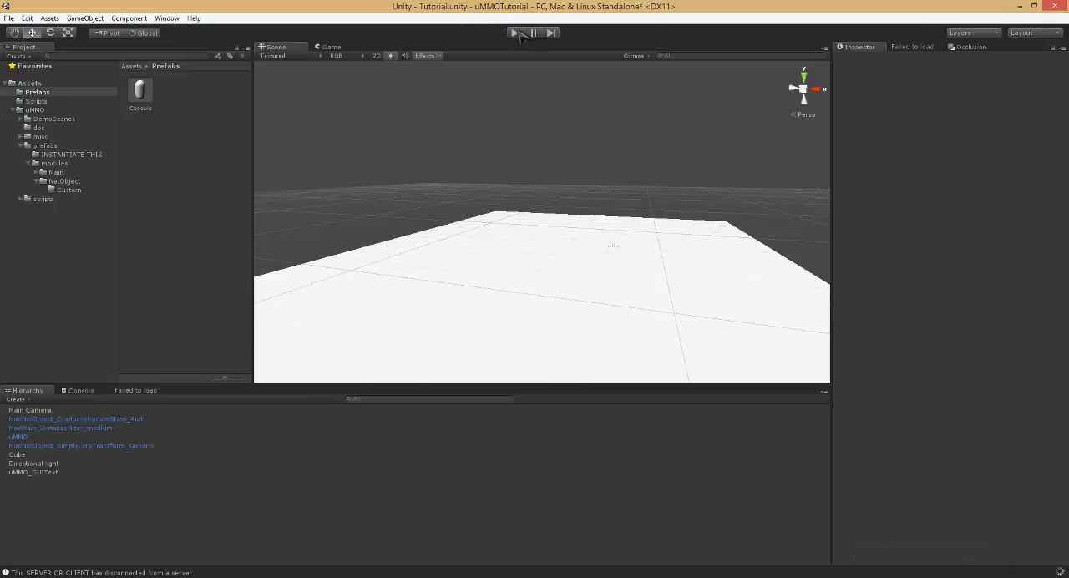
Step: Run the game as server in the editor, try connecting the built client, then stop
{"action": "left_click", "coordinate": [514, 33]}
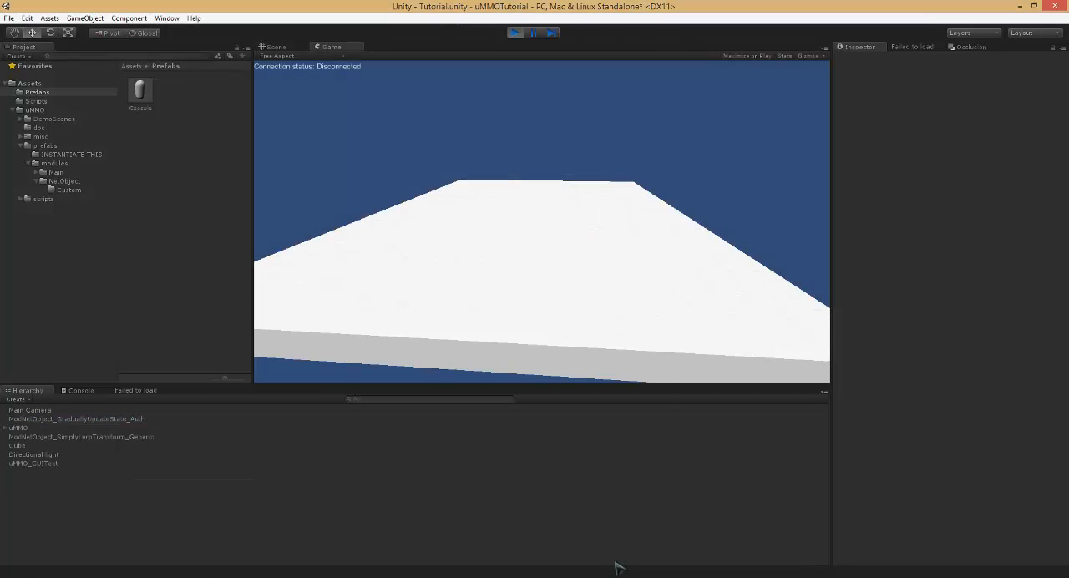
{"action": "left_click", "coordinate": [516, 32]}
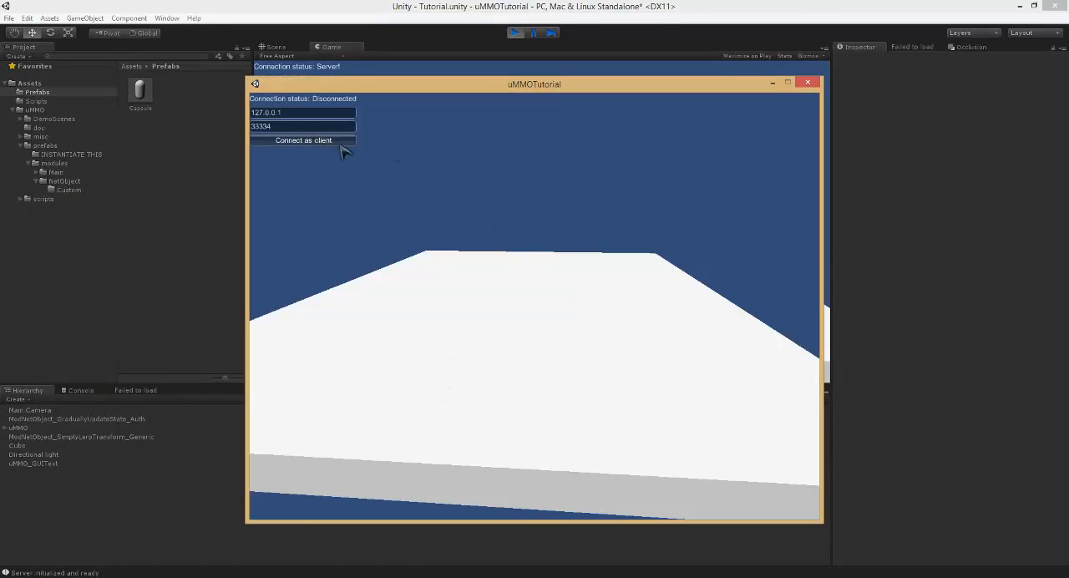
{"action": "left_click", "coordinate": [303, 139]}
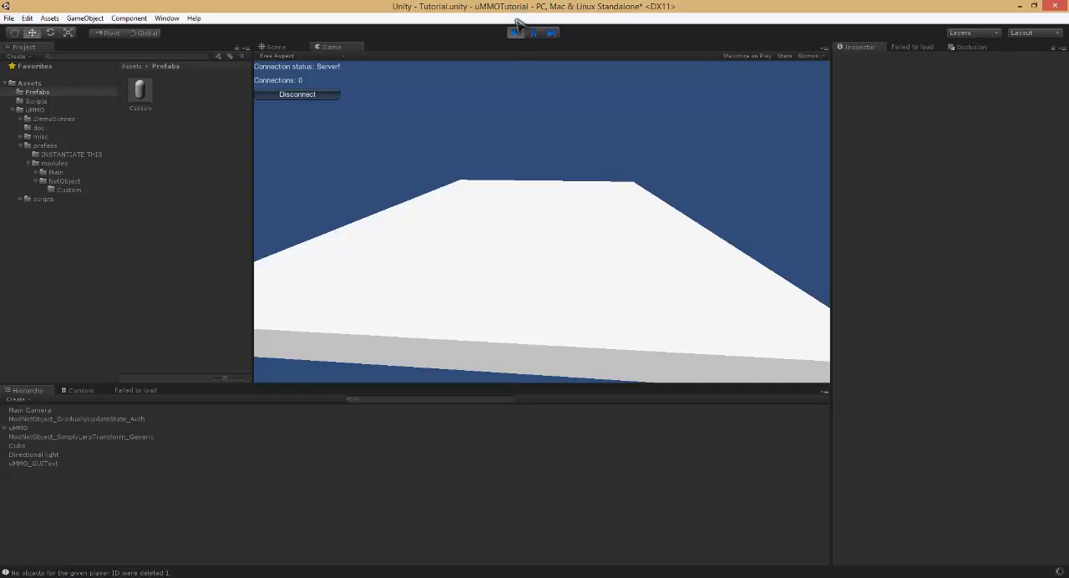
{"action": "left_click", "coordinate": [514, 32]}
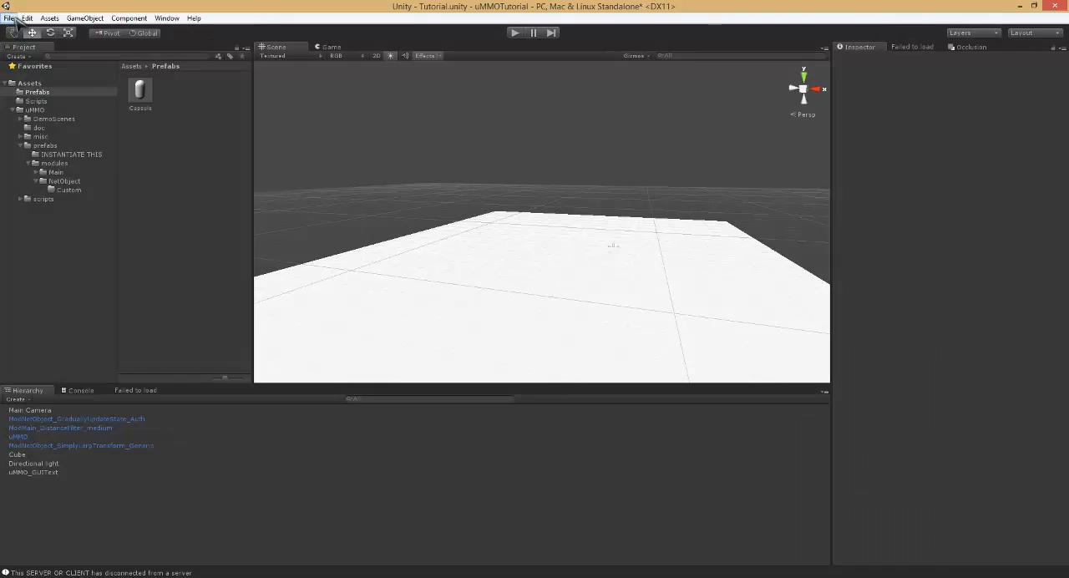
Step: Restart the editor server and connect the built client window to it
{"action": "left_click", "coordinate": [9, 18]}
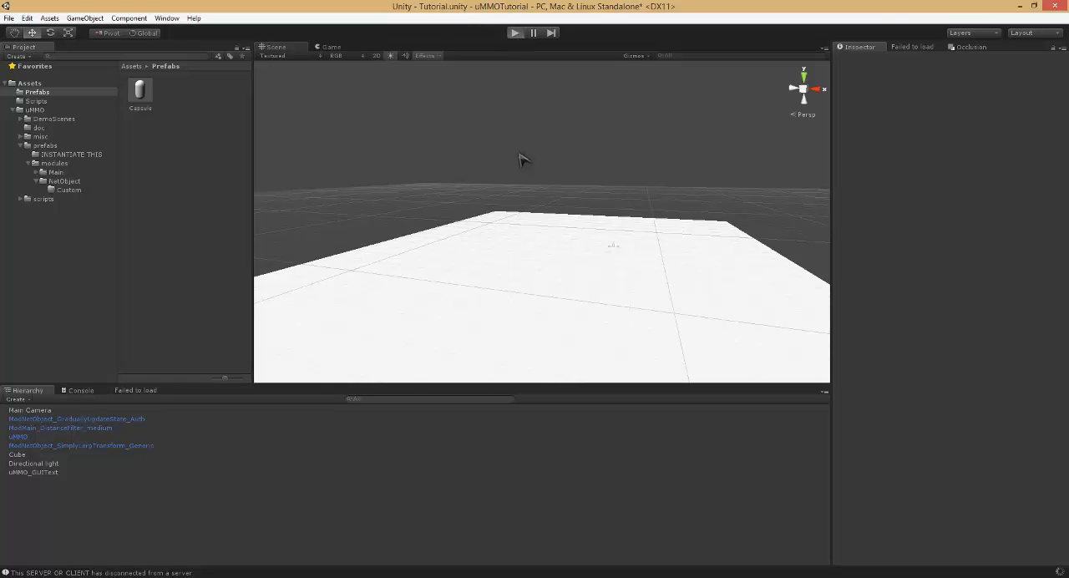
{"action": "left_click", "coordinate": [514, 33]}
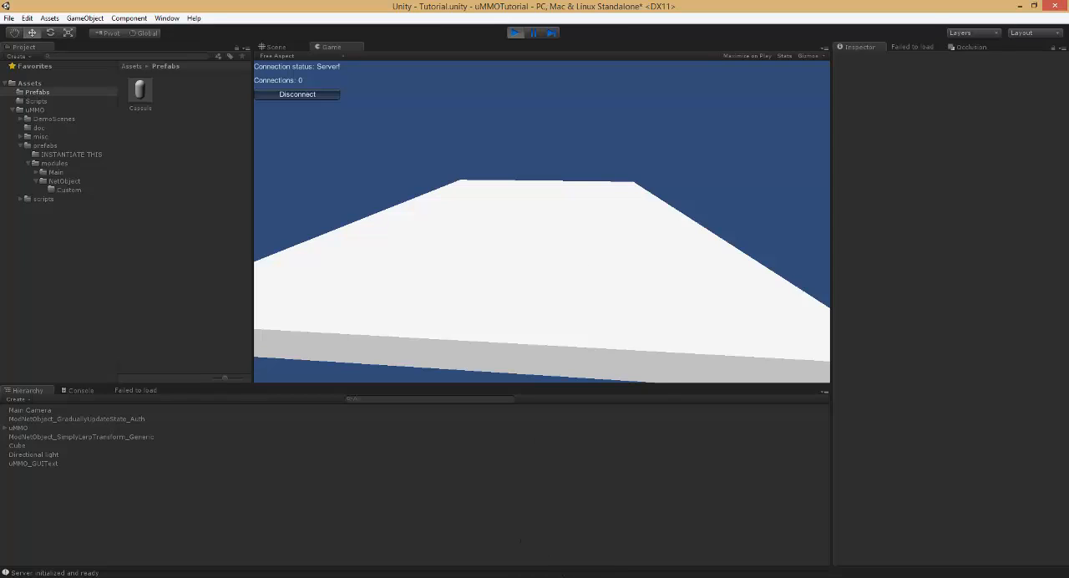
{"action": "left_click", "coordinate": [297, 94]}
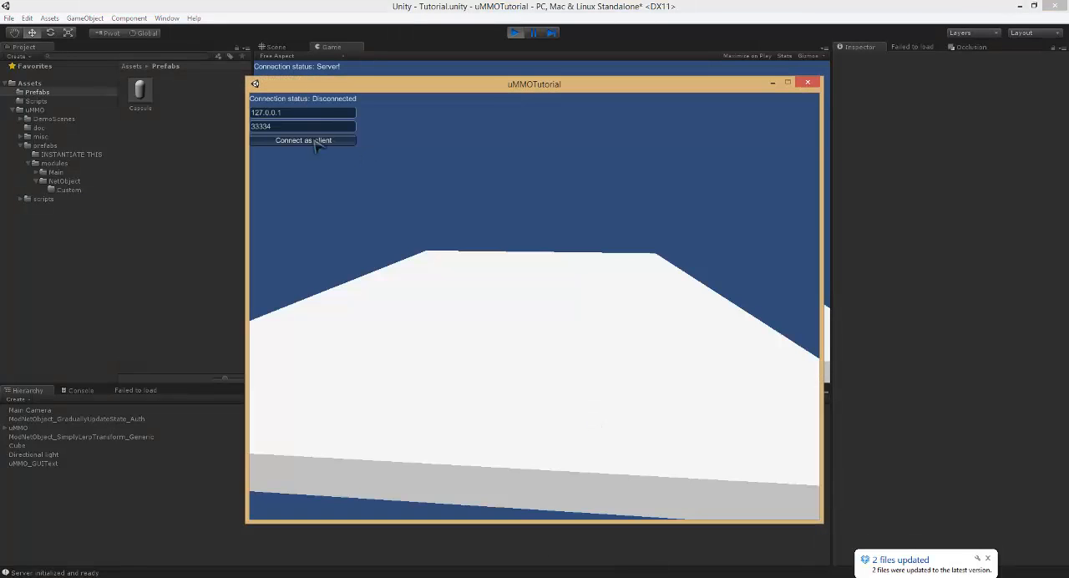
{"action": "left_click", "coordinate": [302, 139]}
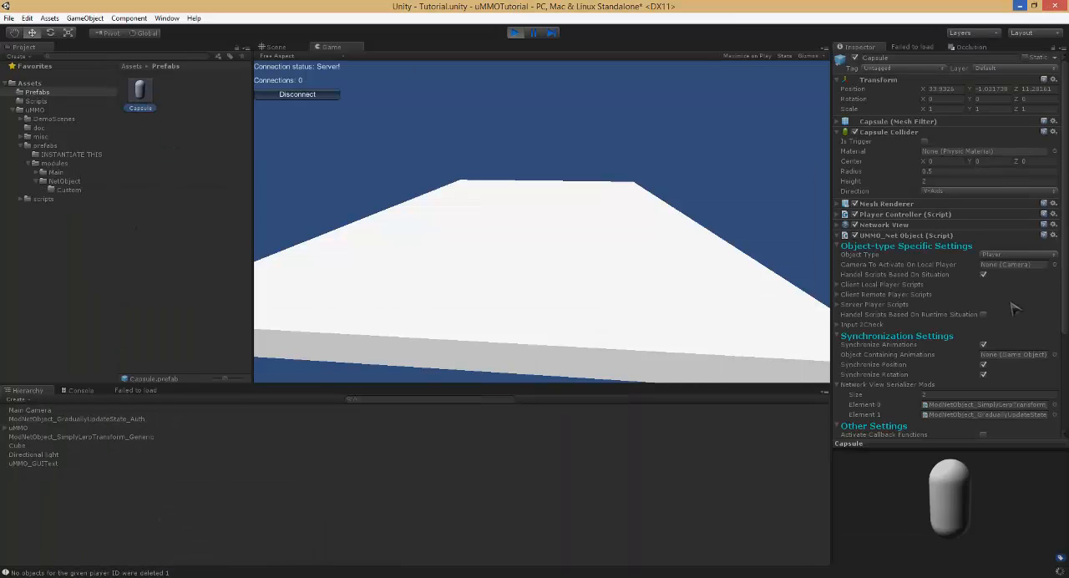
Step: Keep only the SimplyLerpTransform serializer mod, stop the server, Build & Run, and replay
{"action": "scroll", "scroll_direction": "down", "scroll_amount": 3}
{"action": "type", "text": "1"}
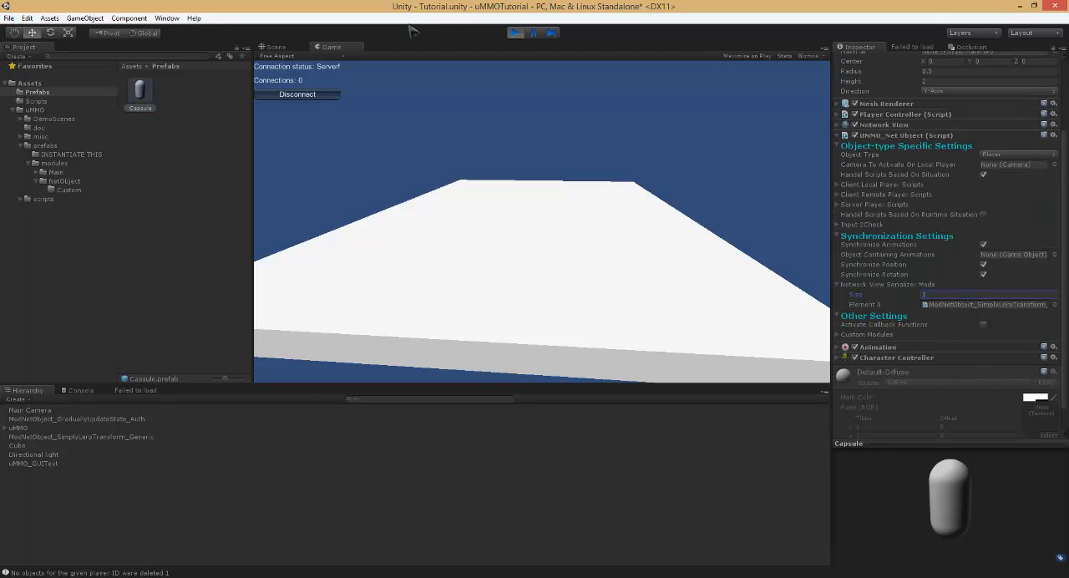
{"action": "left_click", "coordinate": [8, 17]}
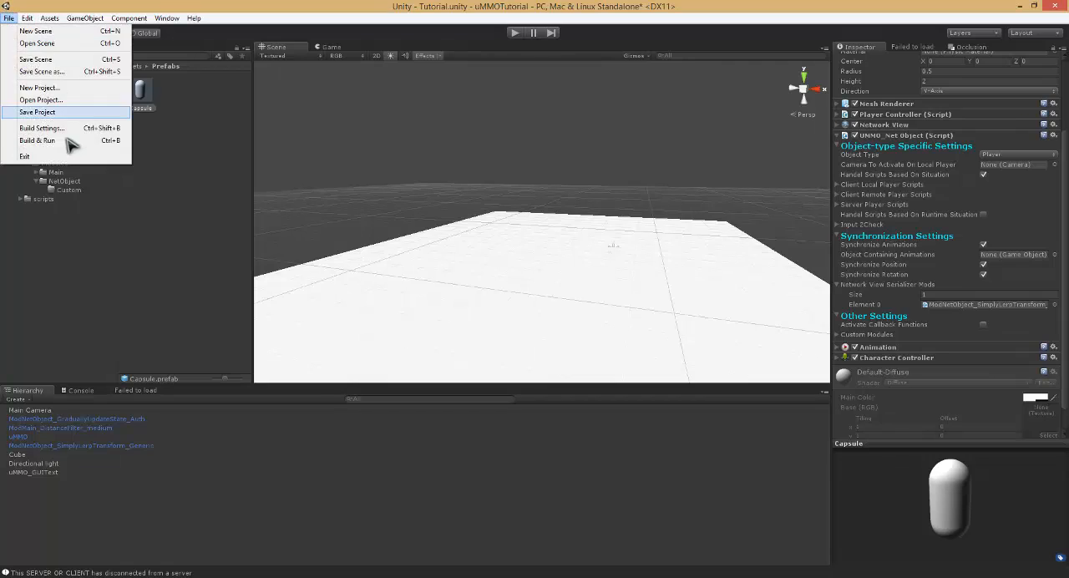
{"action": "left_click", "coordinate": [36, 141]}
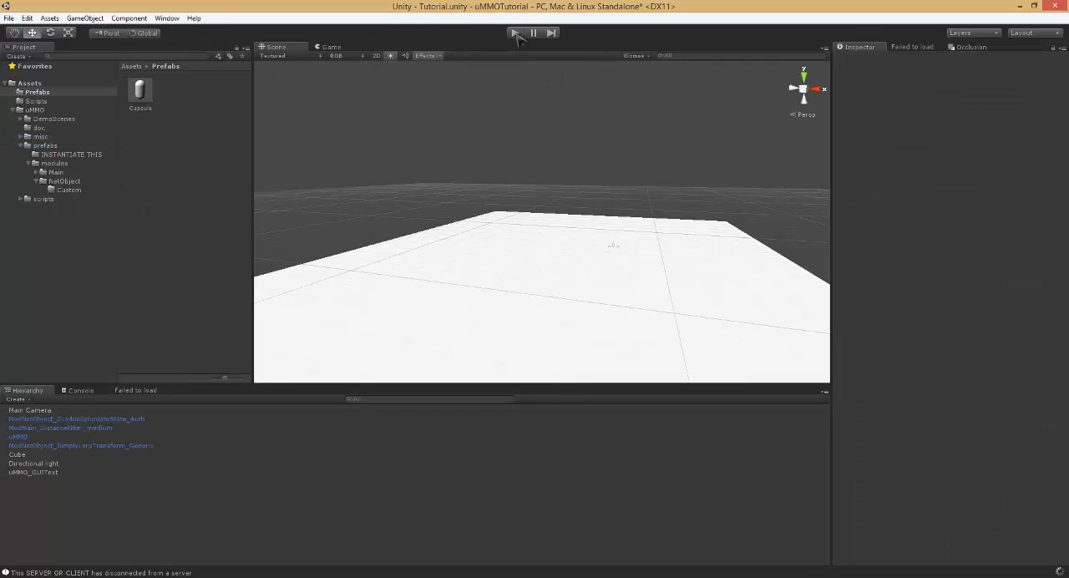
{"action": "left_click", "coordinate": [515, 32]}
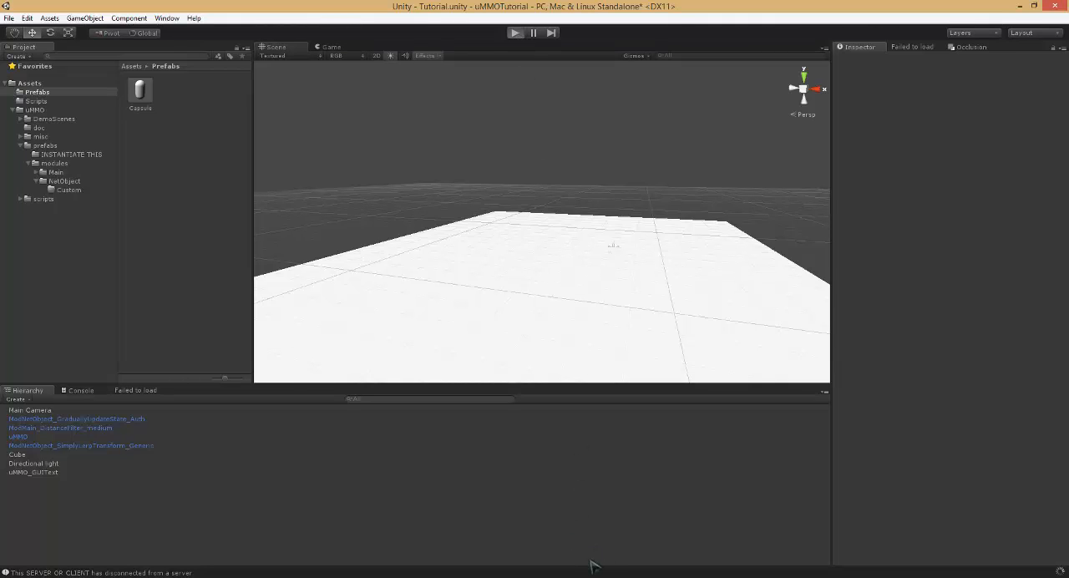
Step: Start the editor server, launch two built clients, and connect the second as client
{"action": "left_click", "coordinate": [515, 33]}
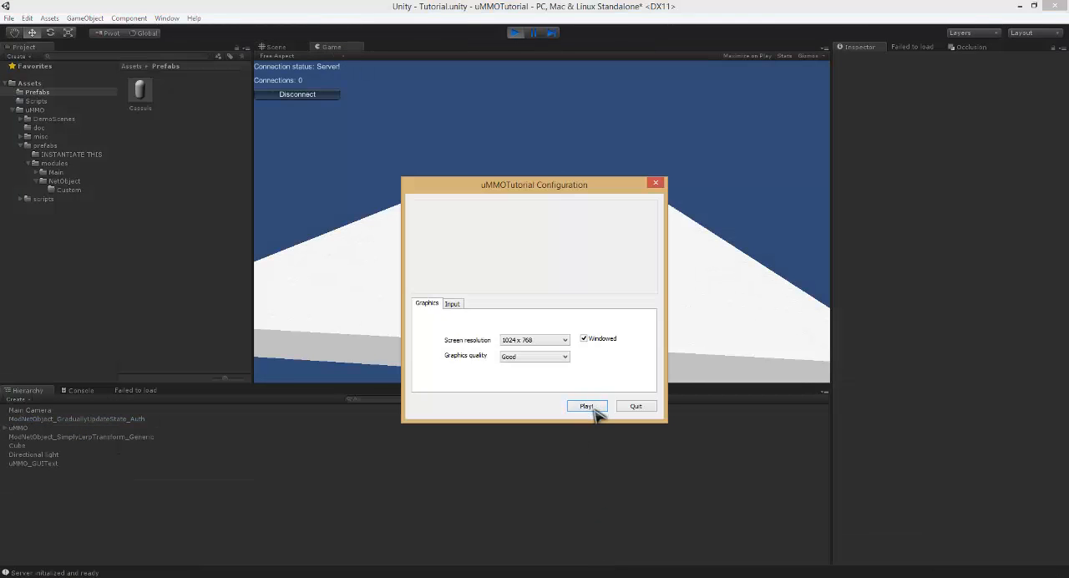
{"action": "left_click", "coordinate": [586, 407]}
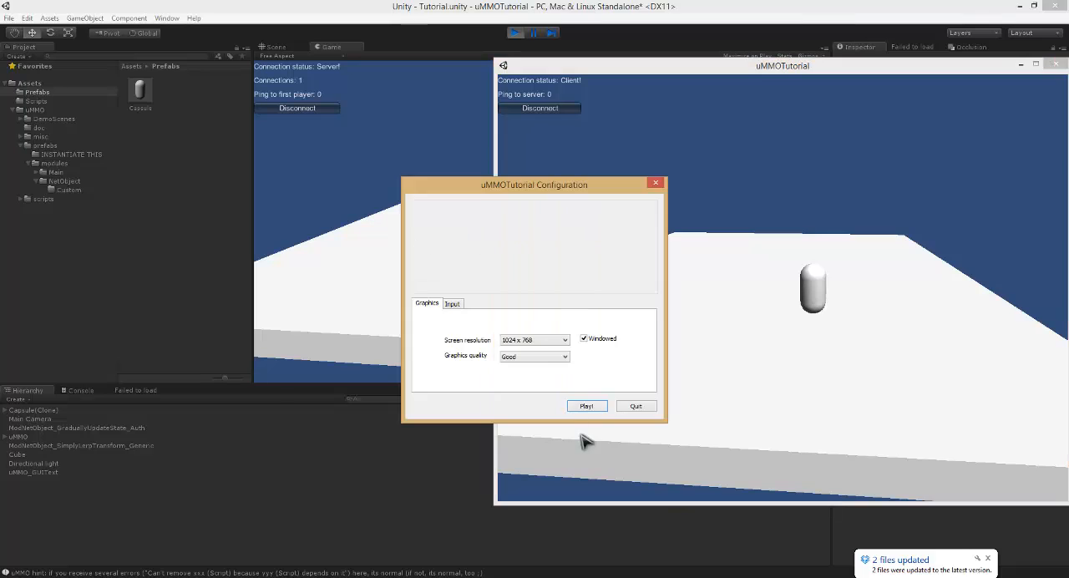
{"action": "left_click", "coordinate": [587, 406]}
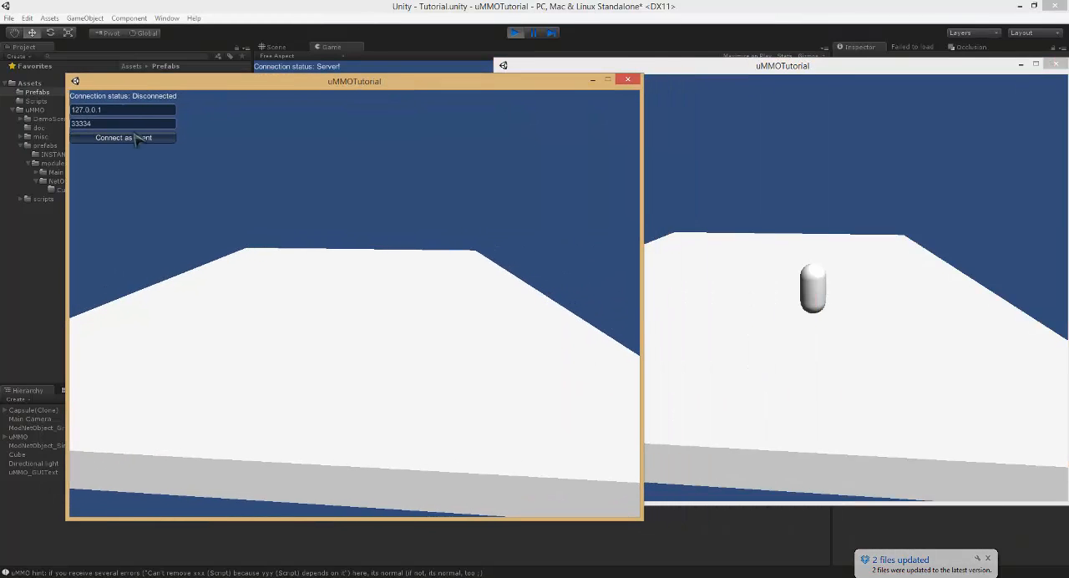
{"action": "left_click", "coordinate": [122, 138]}
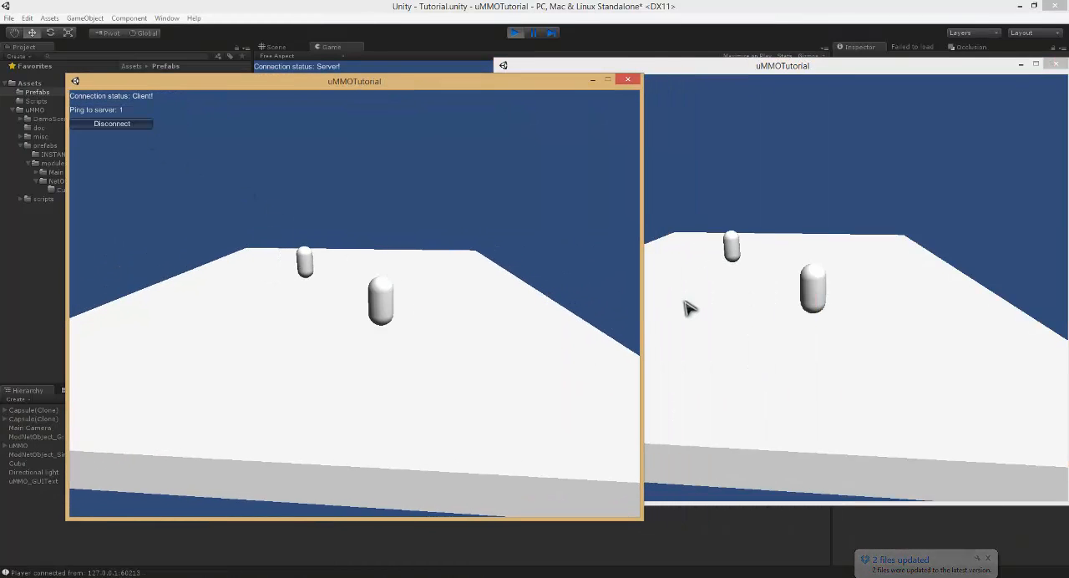